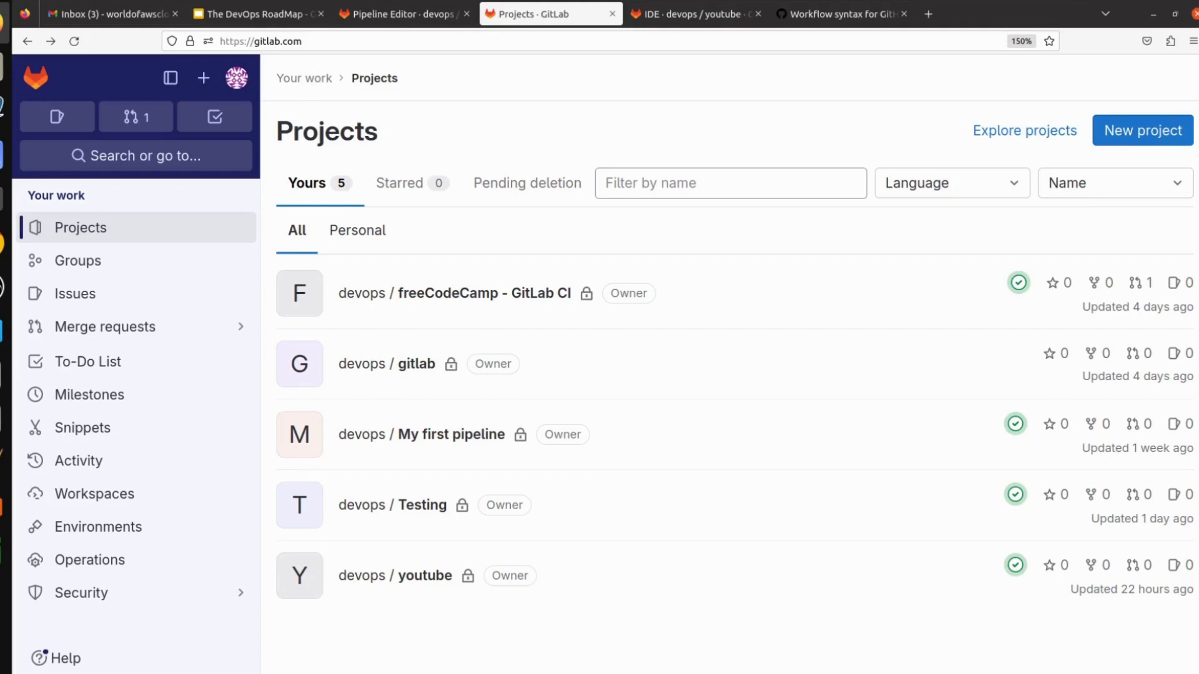
mouse_move(1143, 130)
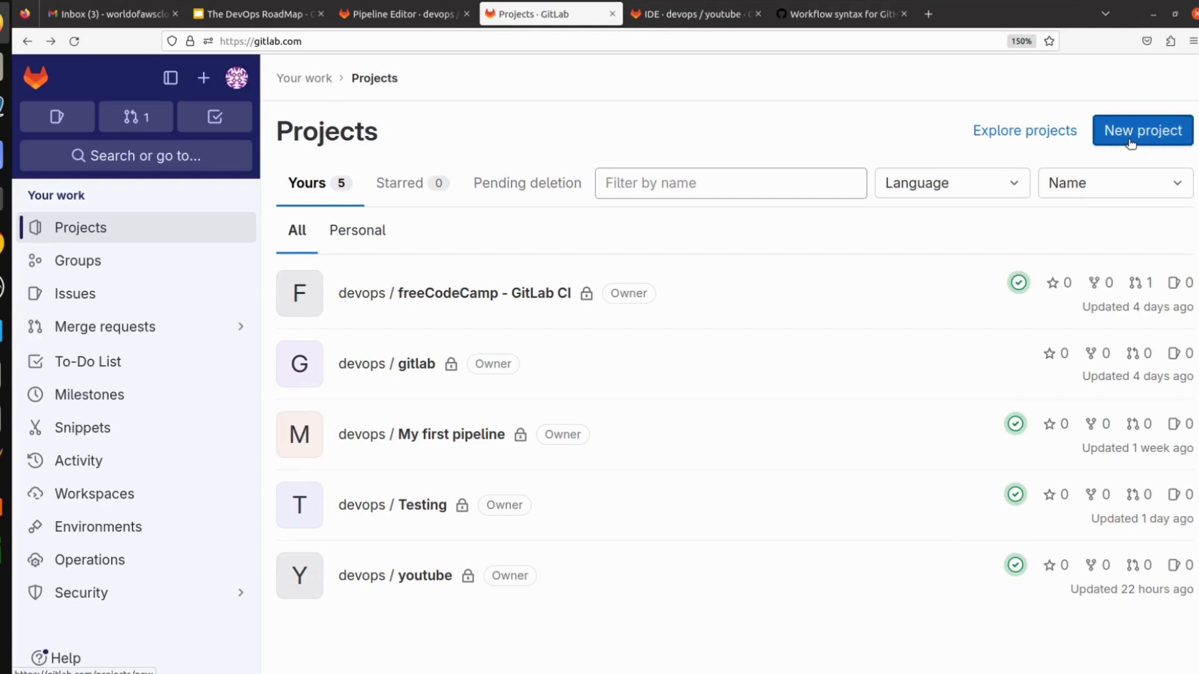
Step: Use the New project button on the Projects page to reach project creation options
left_click(1141, 130)
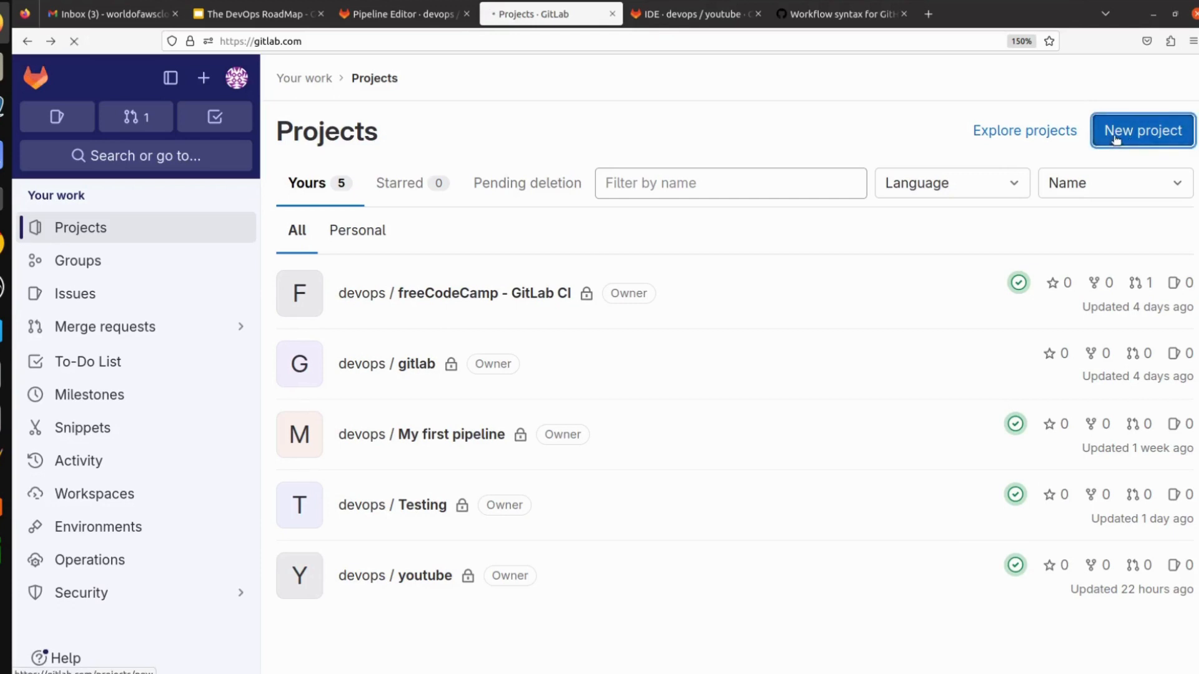
left_click(1141, 129)
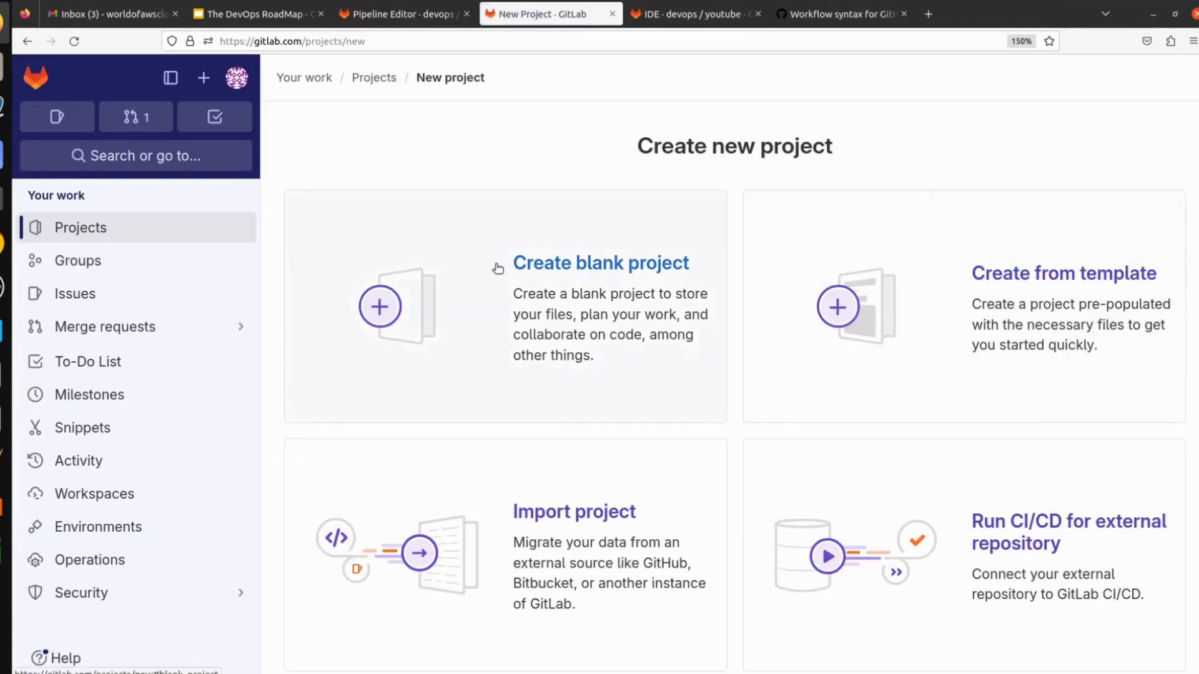
Step: Create a blank project named 'testingforyoutube' with the default private, README settings
left_click(599, 262)
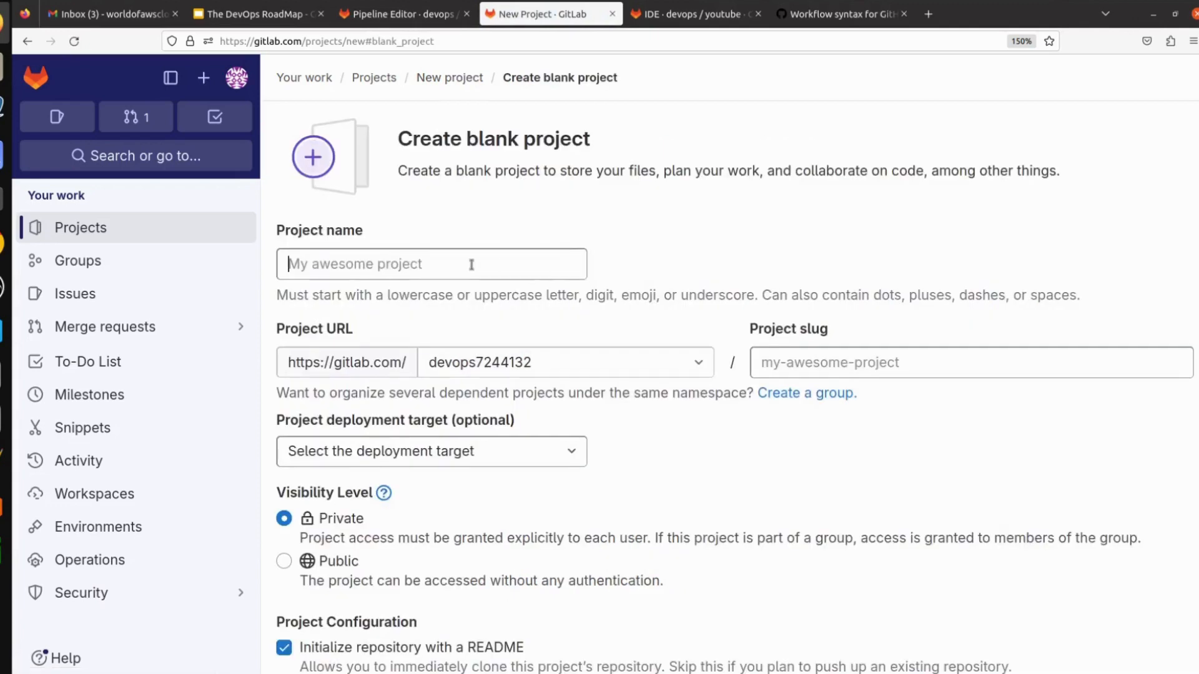
left_click(430, 263)
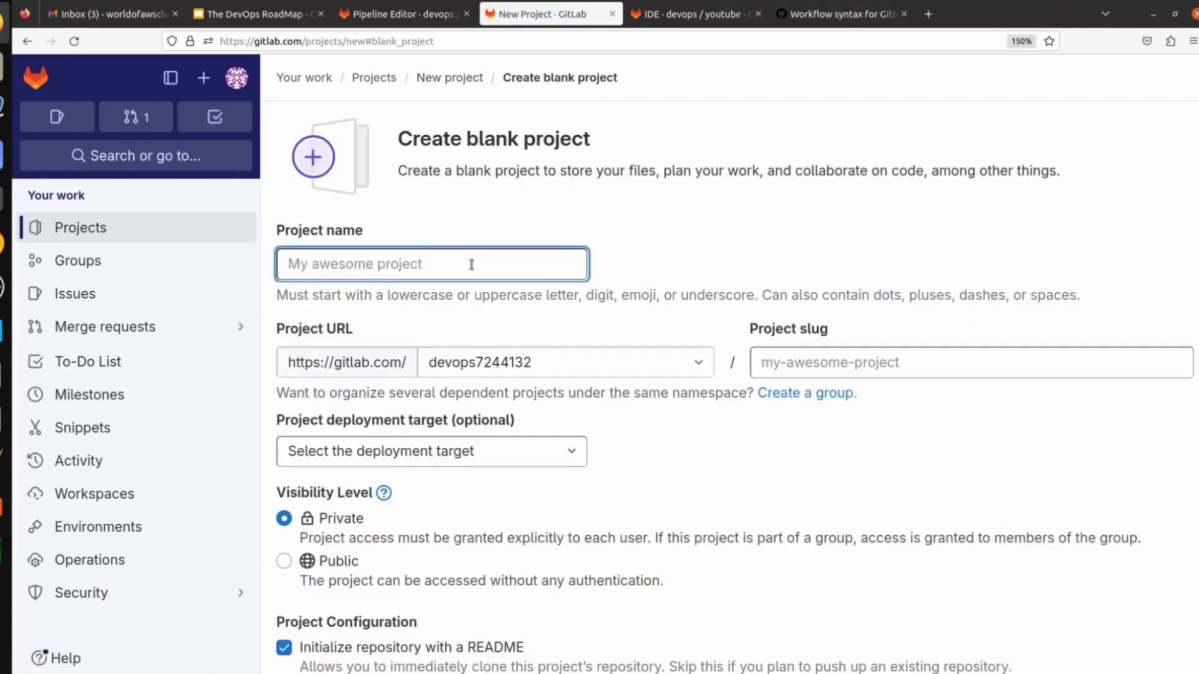
type("te")
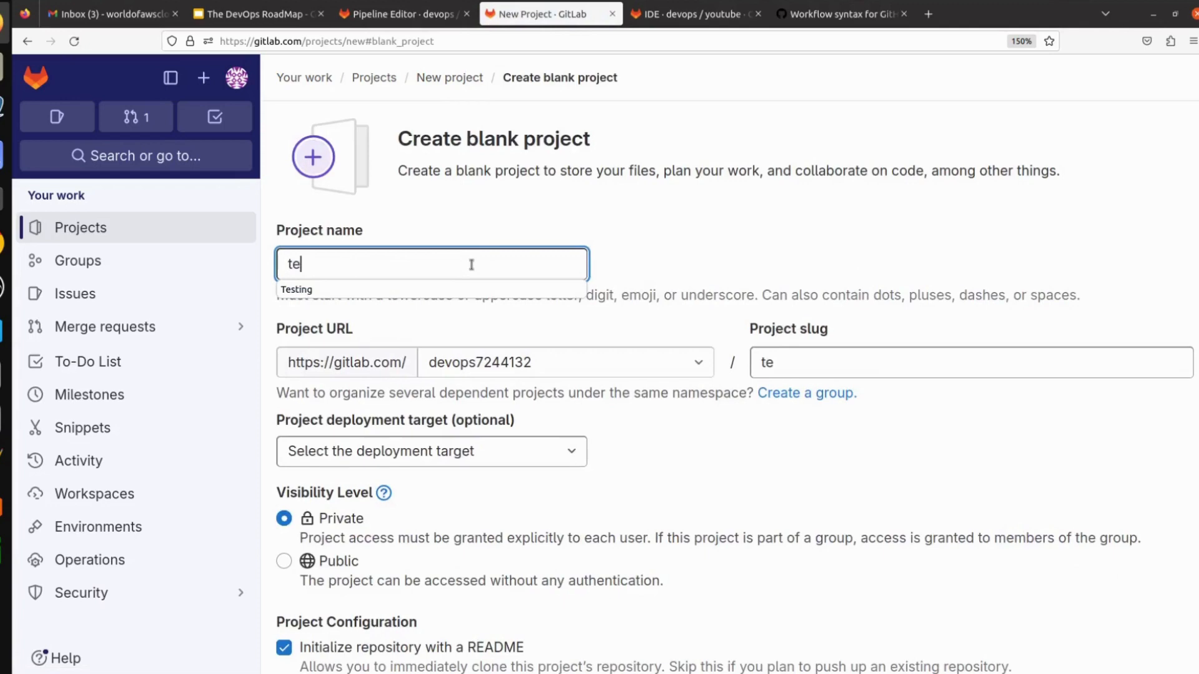
type("sting")
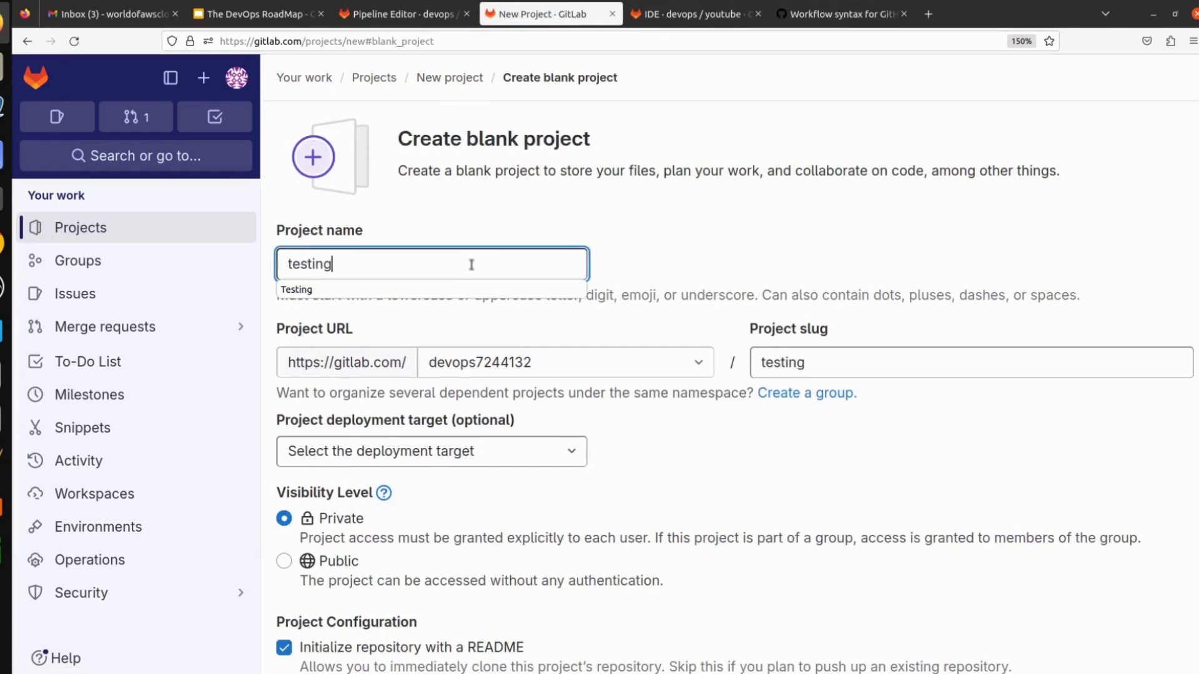
type("fory")
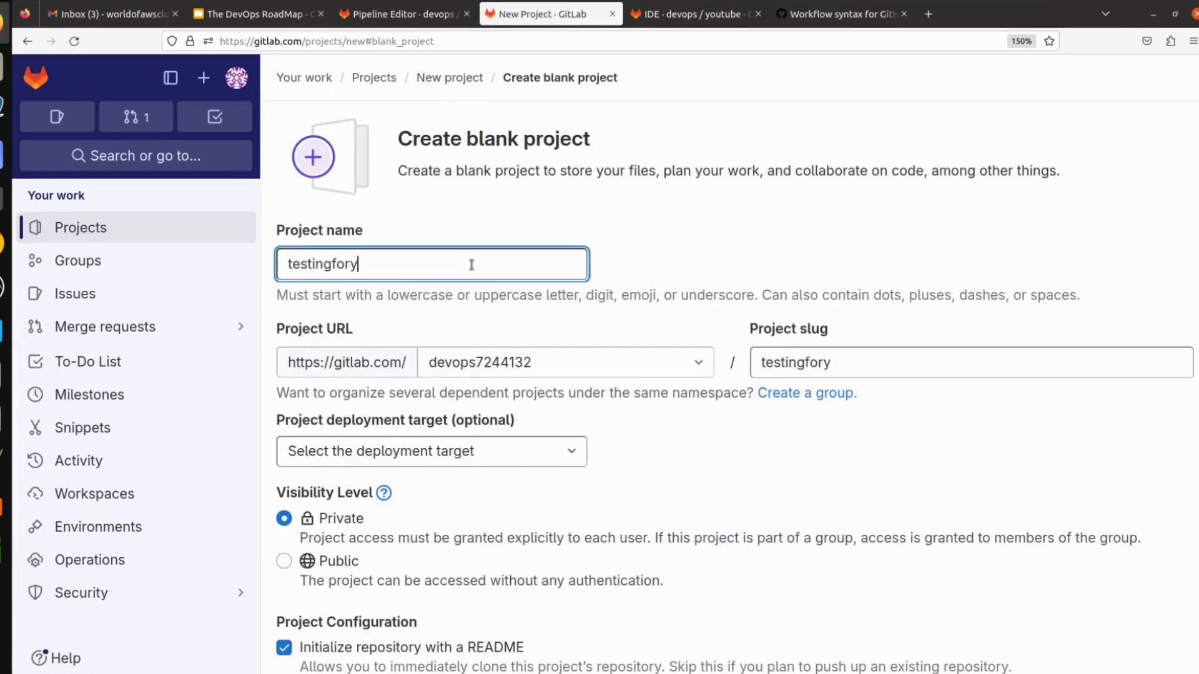
type("outube")
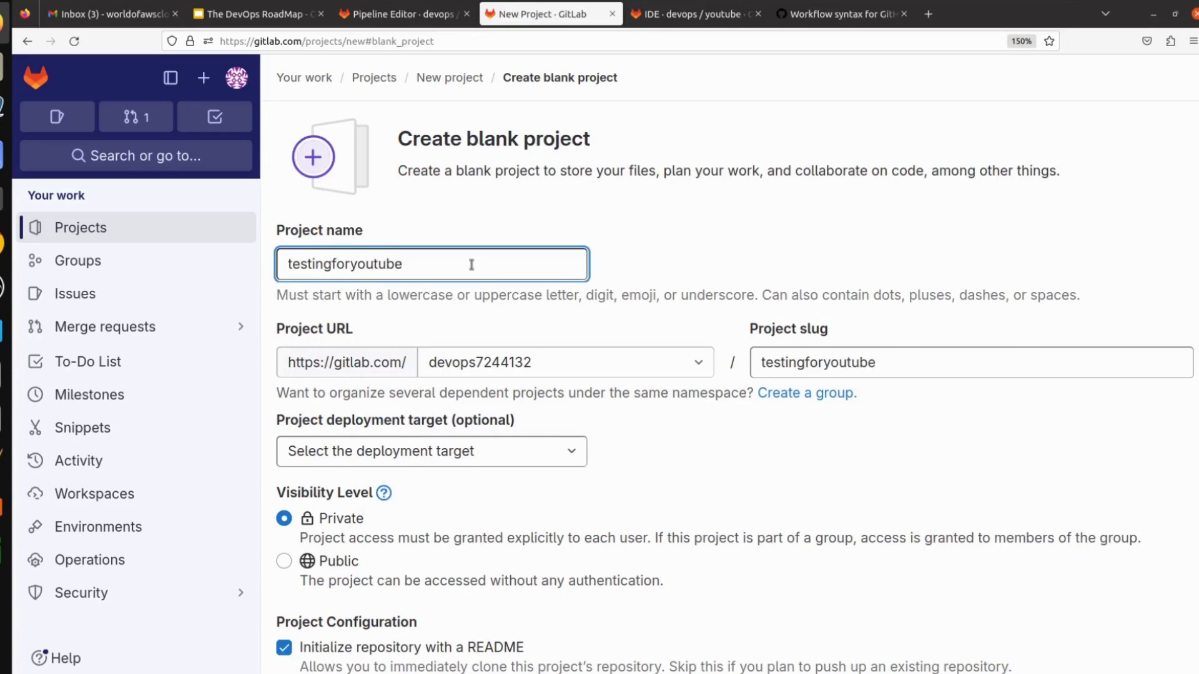
scroll("down", 3)
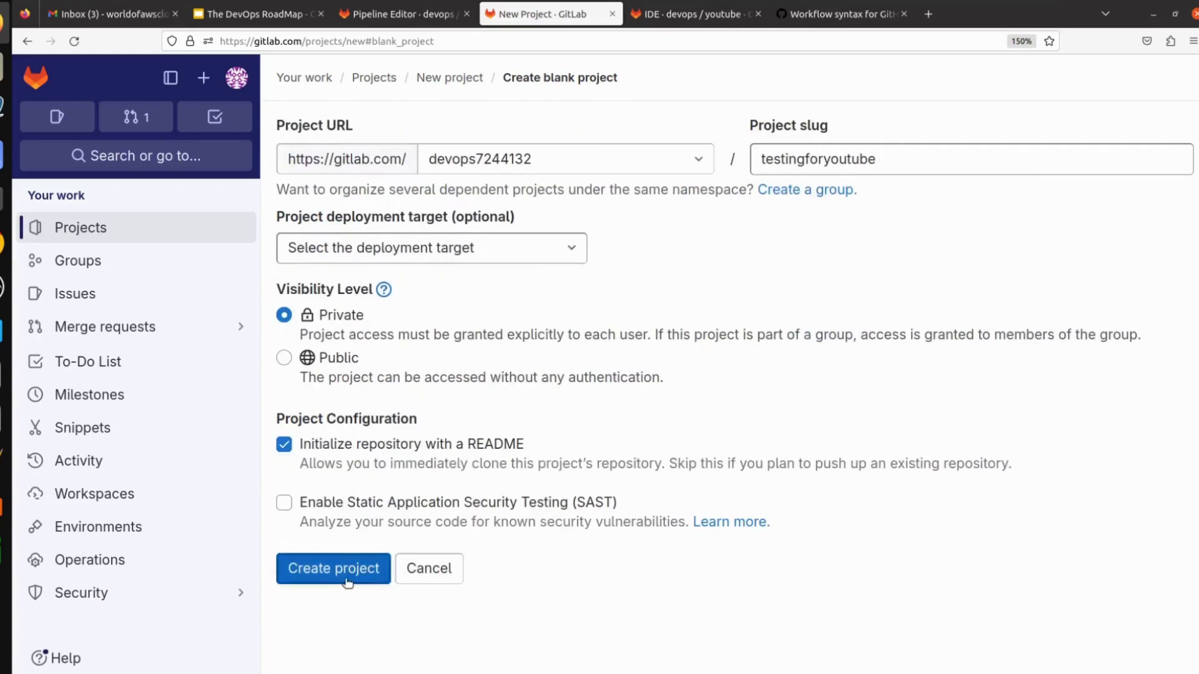
left_click(333, 568)
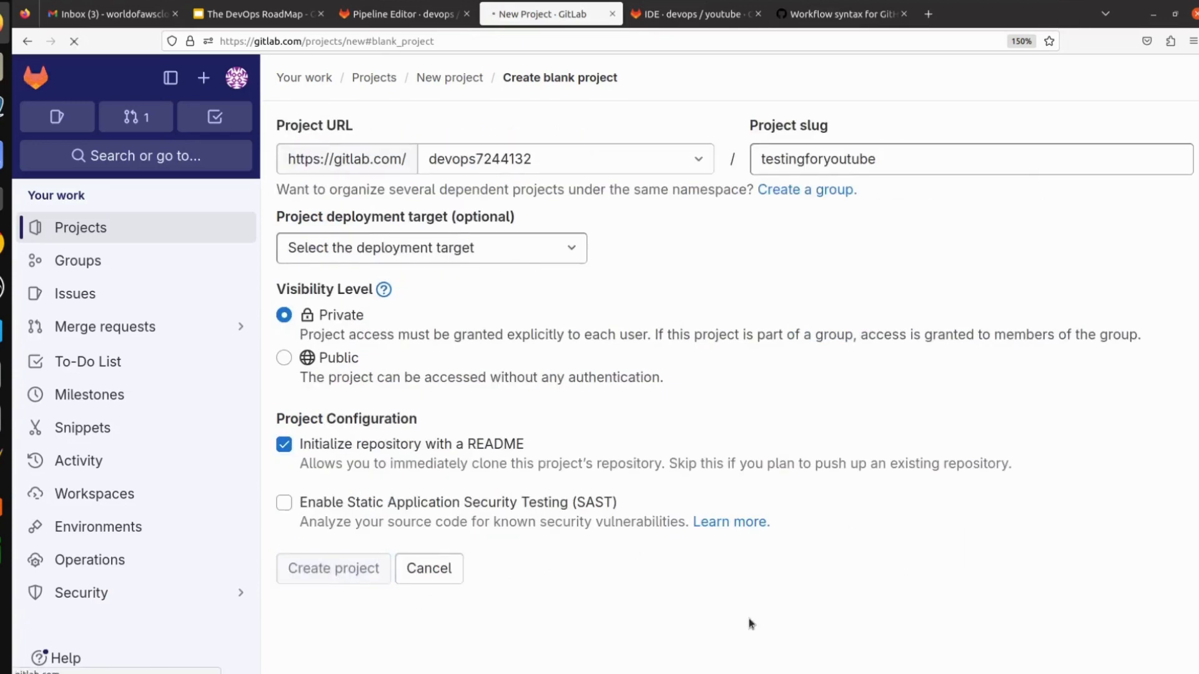
left_click(333, 568)
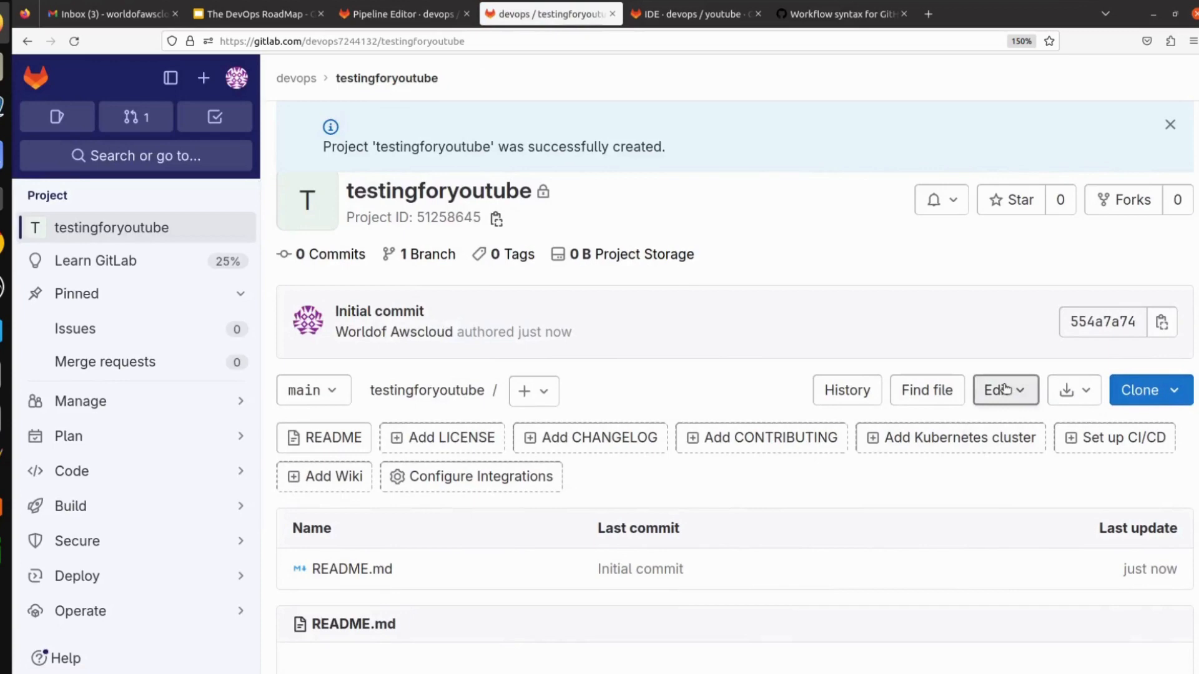
Step: Open testingforyoutube in the Web IDE via the Edit dropdown
left_click(1003, 390)
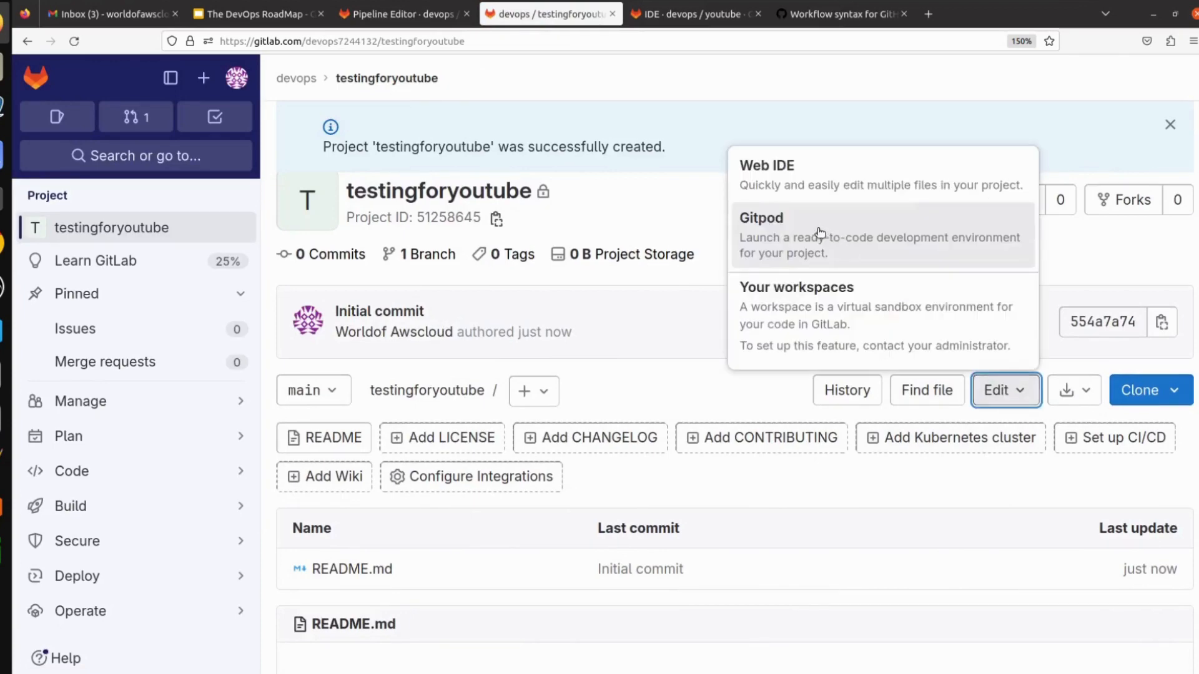
left_click(766, 164)
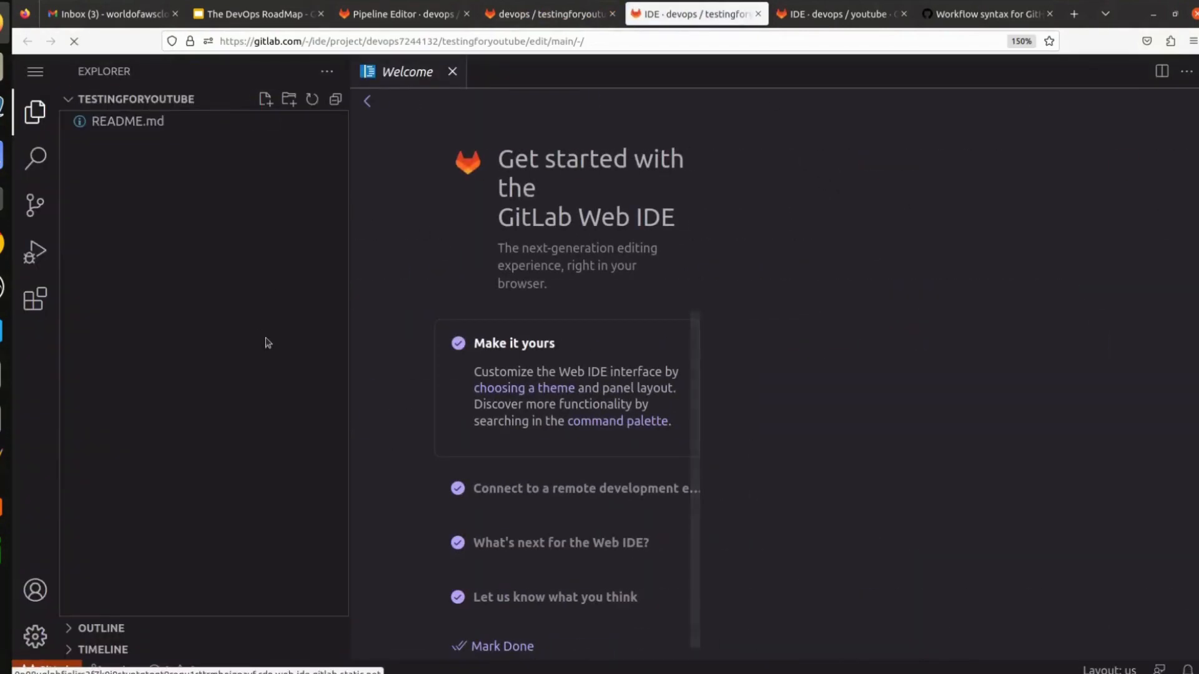
Step: Add a new file named .gitlab-ci.yml in the Web IDE explorer
left_click(264, 100)
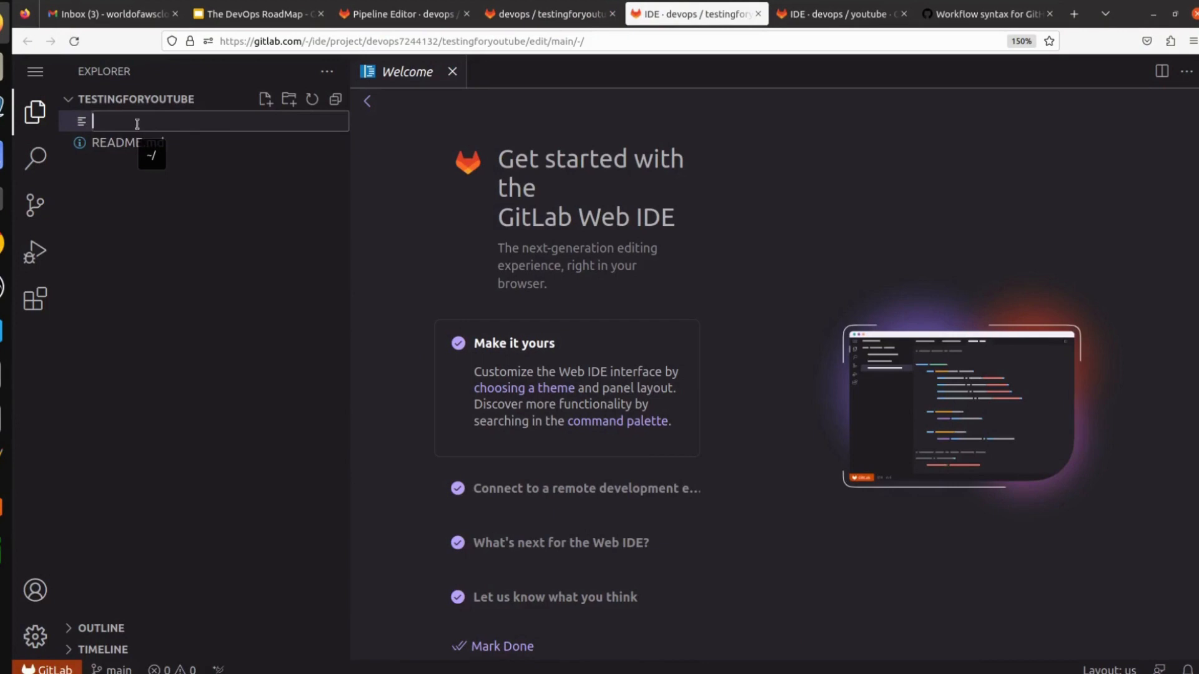
type(".gitlab-ci.ym")
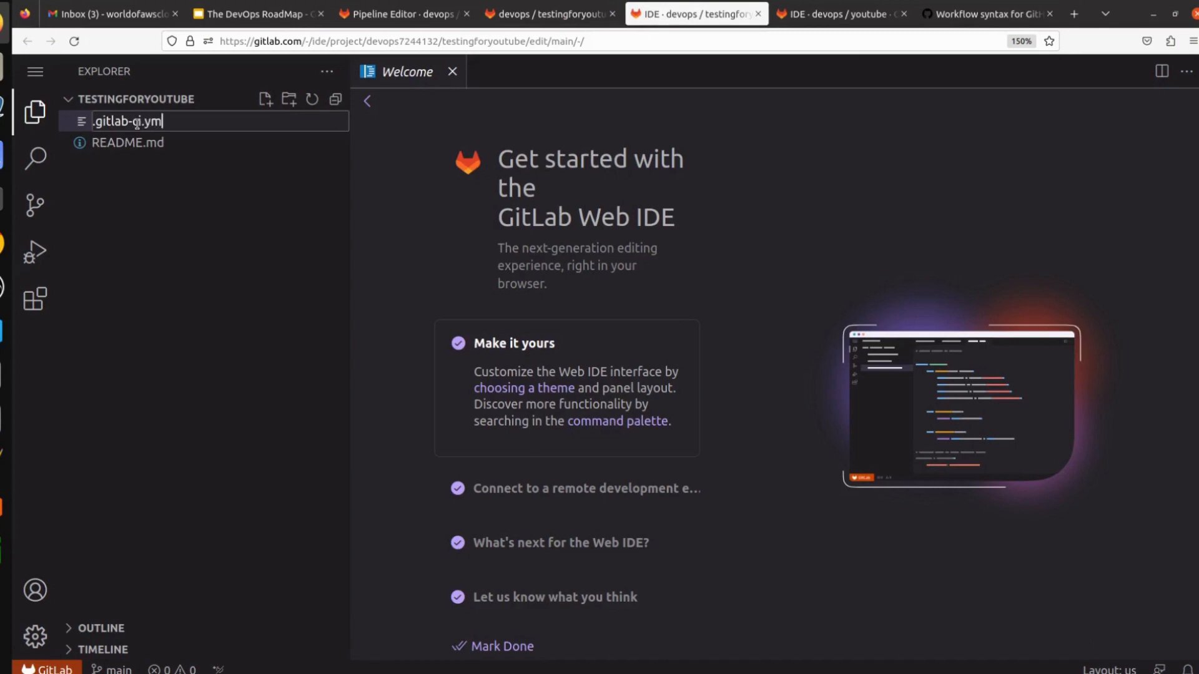
key("Enter")
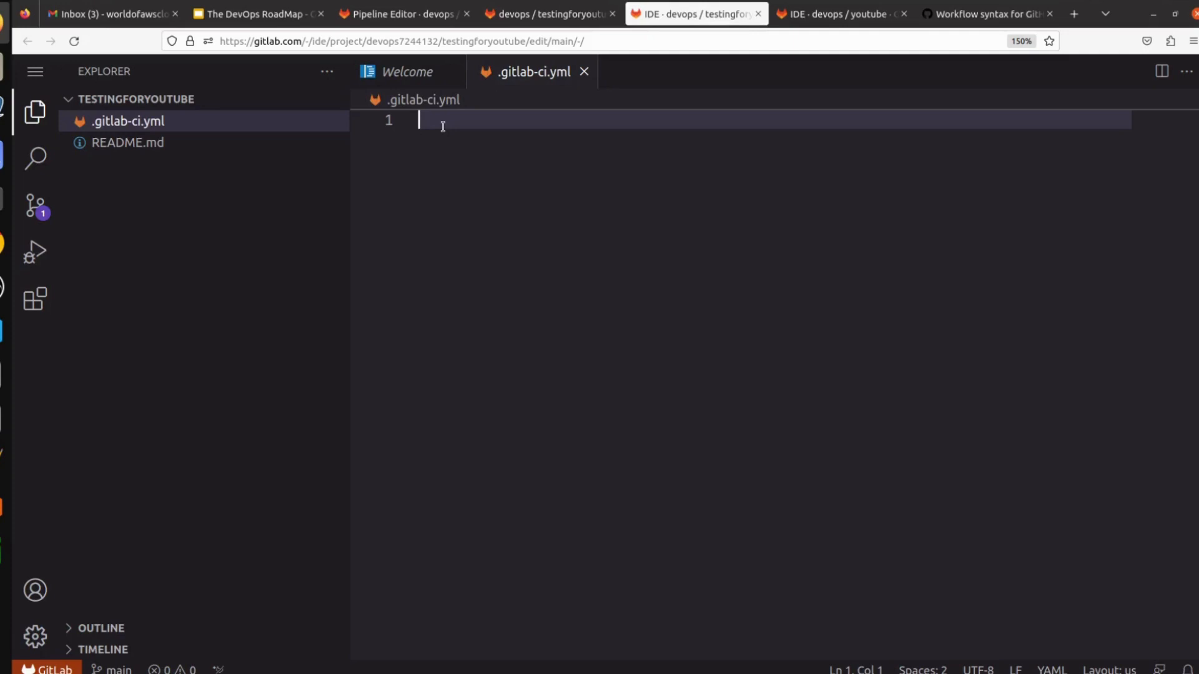
Step: Write a 'stages:' list with '- Build' and '- Test' in .gitlab-ci.yml
type("s")
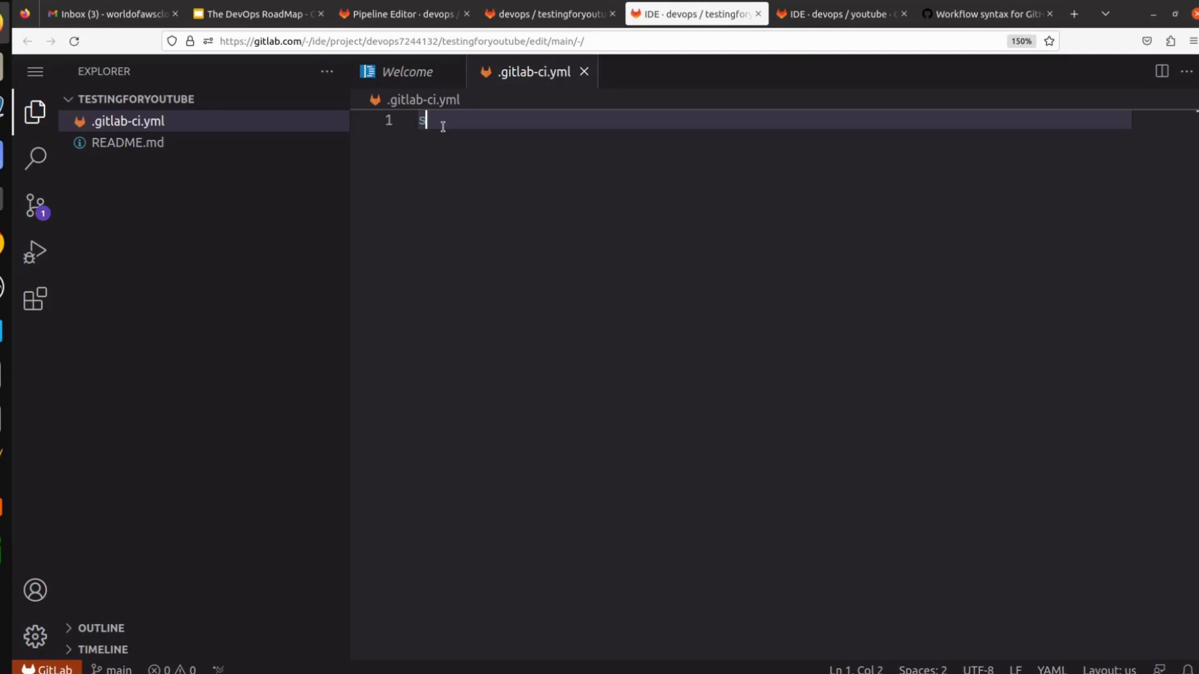
type("ta")
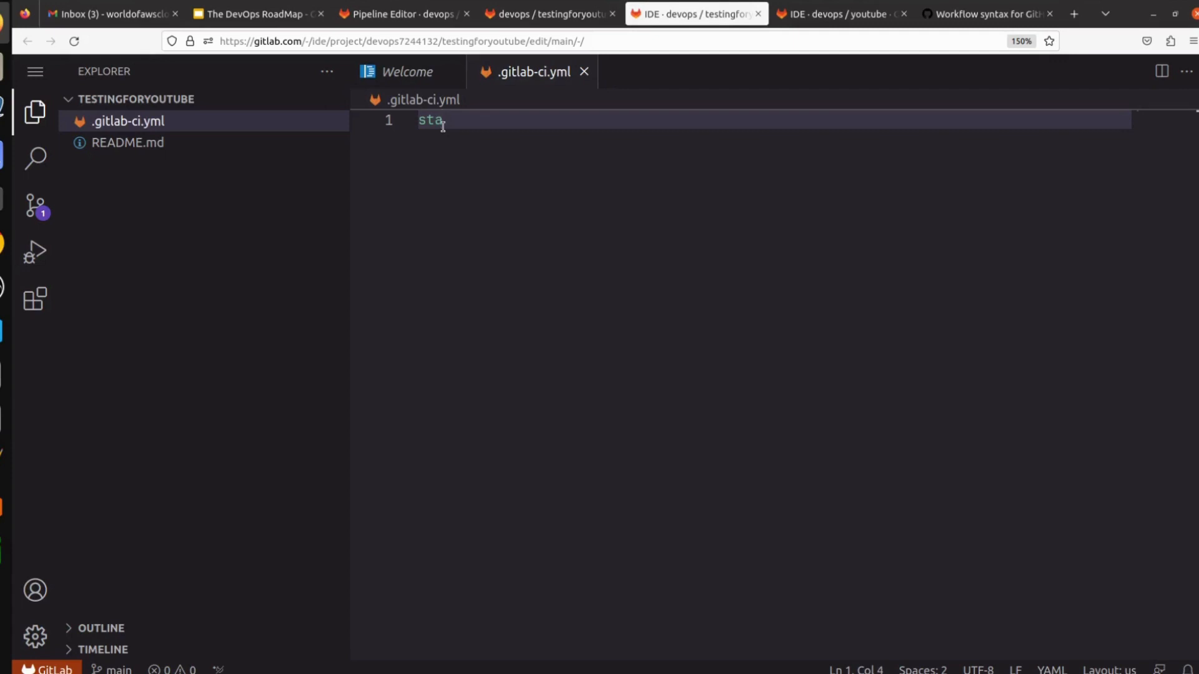
type("ges:")
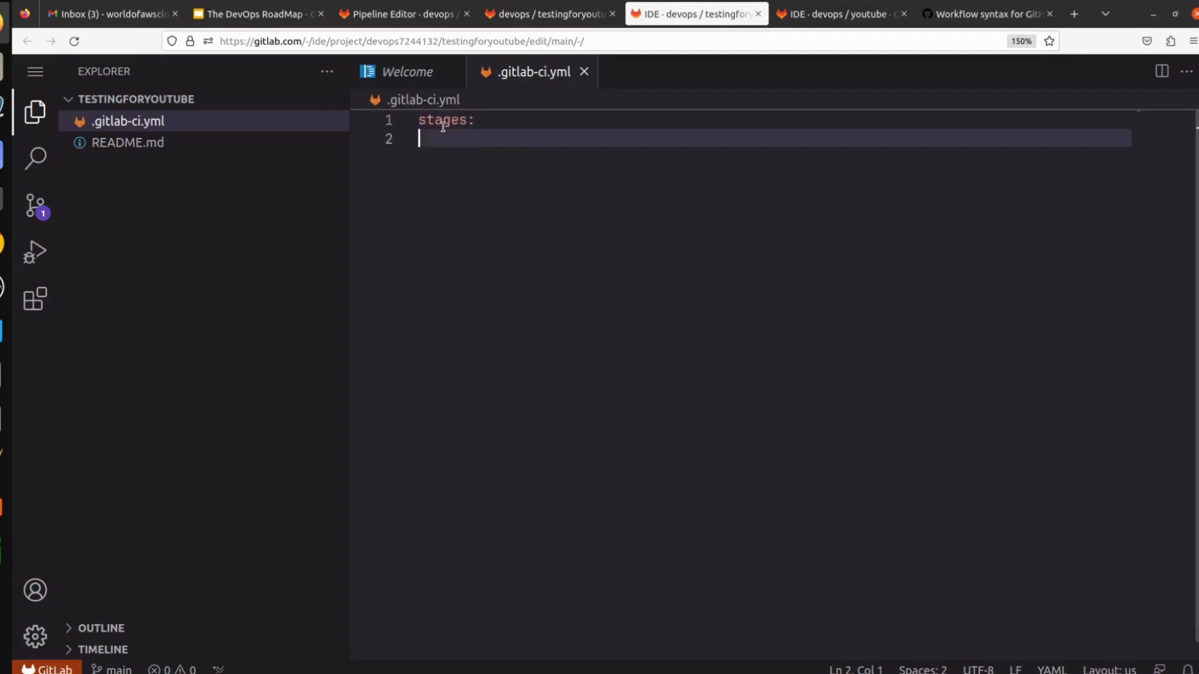
mouse_move(462, 147)
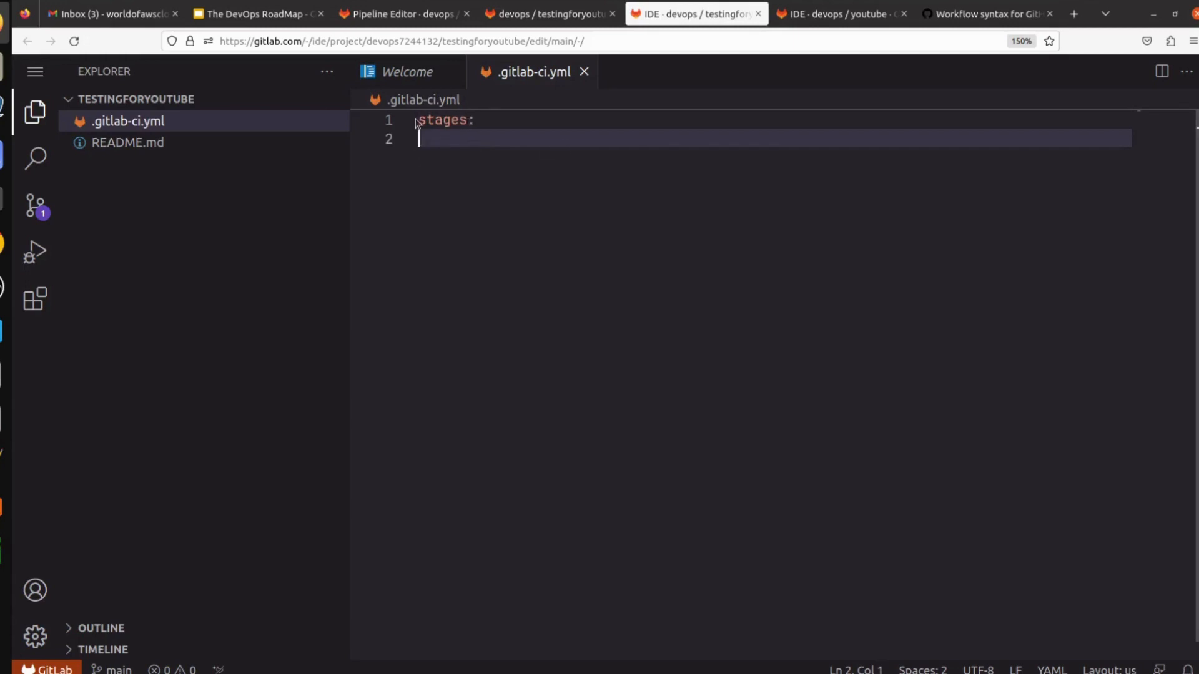
mouse_move(416, 125)
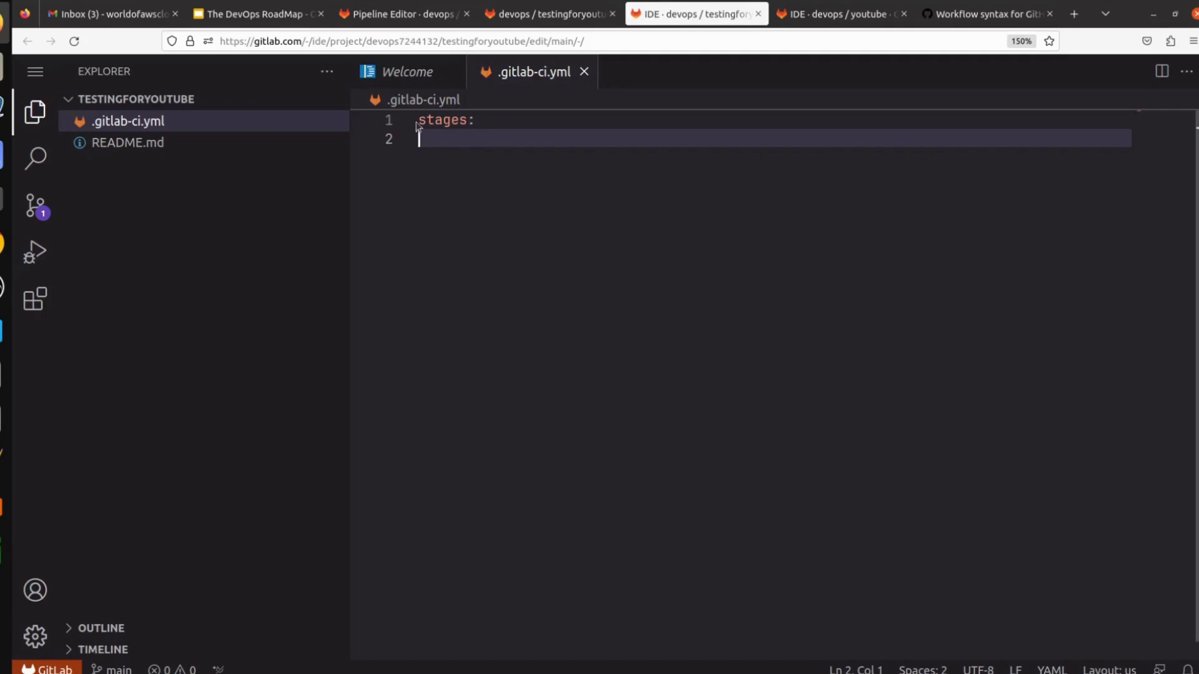
mouse_move(481, 154)
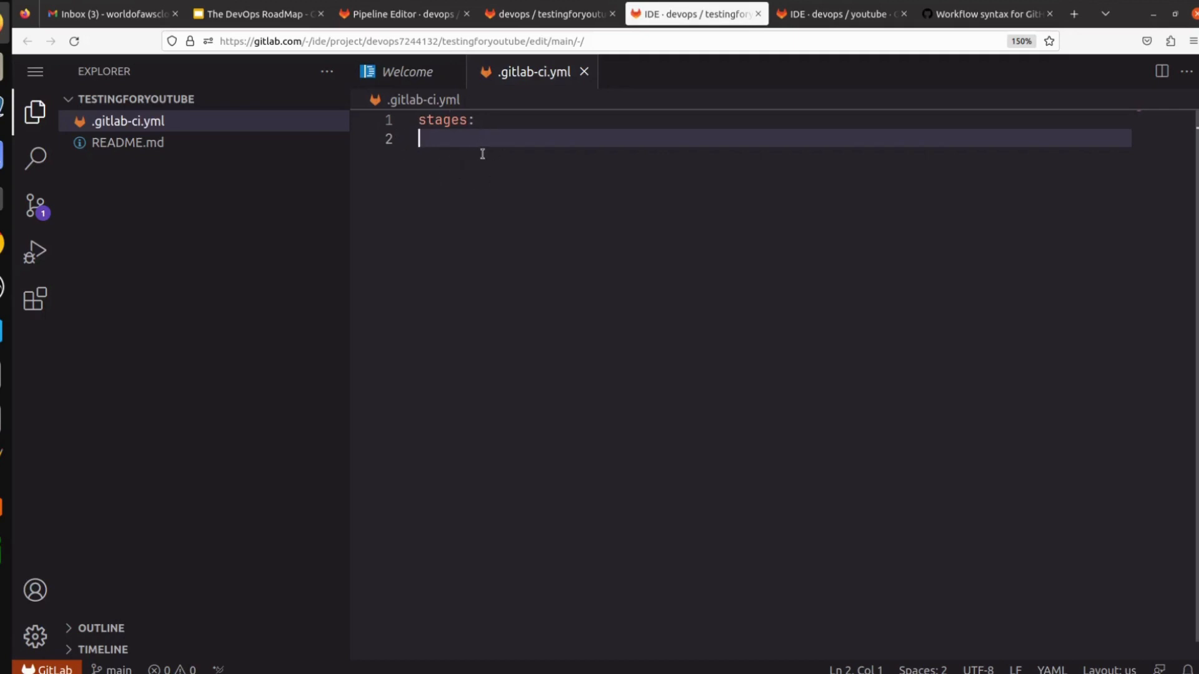
type("\"  \"")
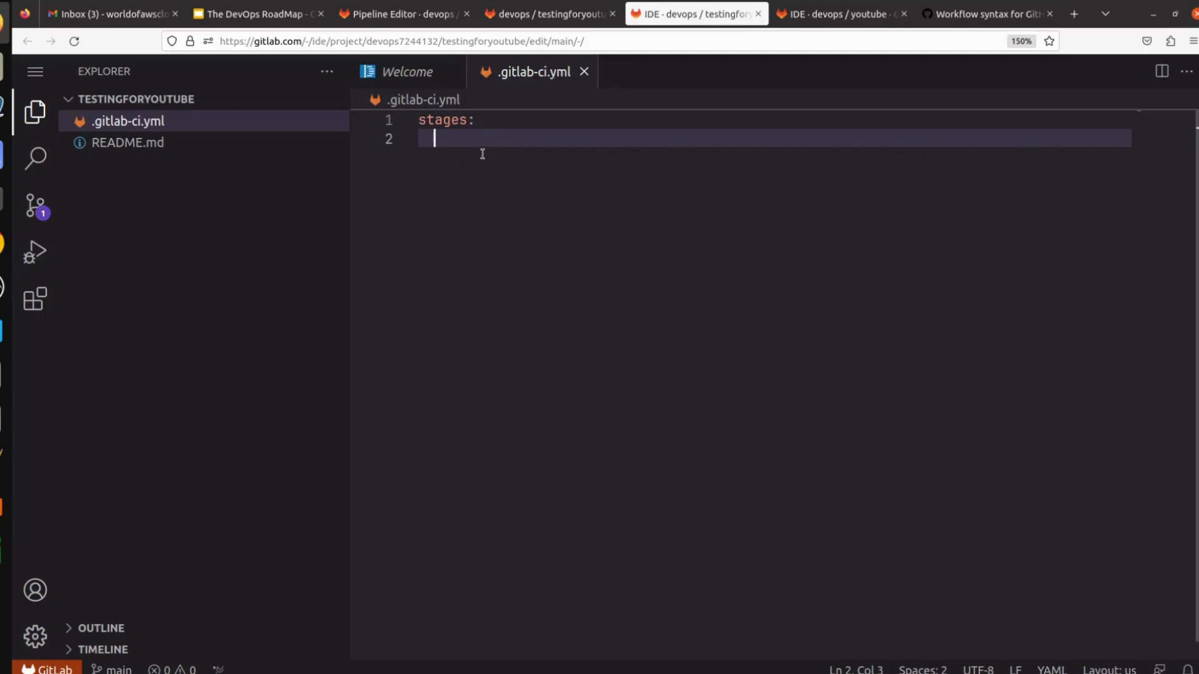
type("\"  -\"")
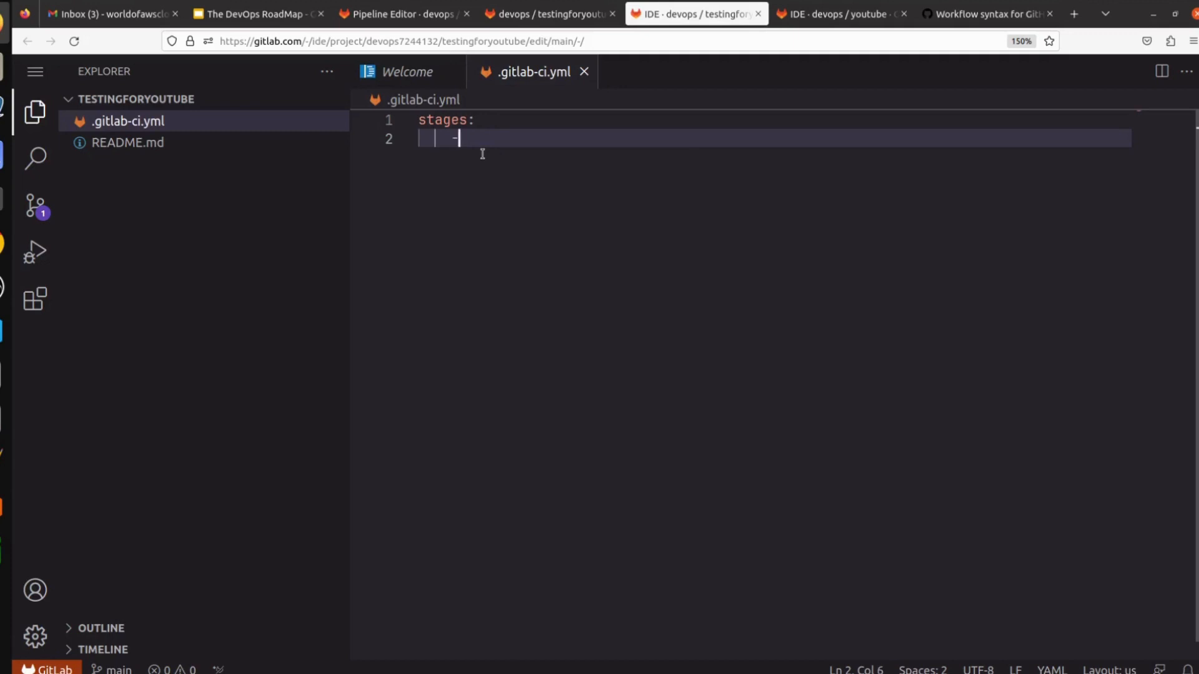
type("\" \"")
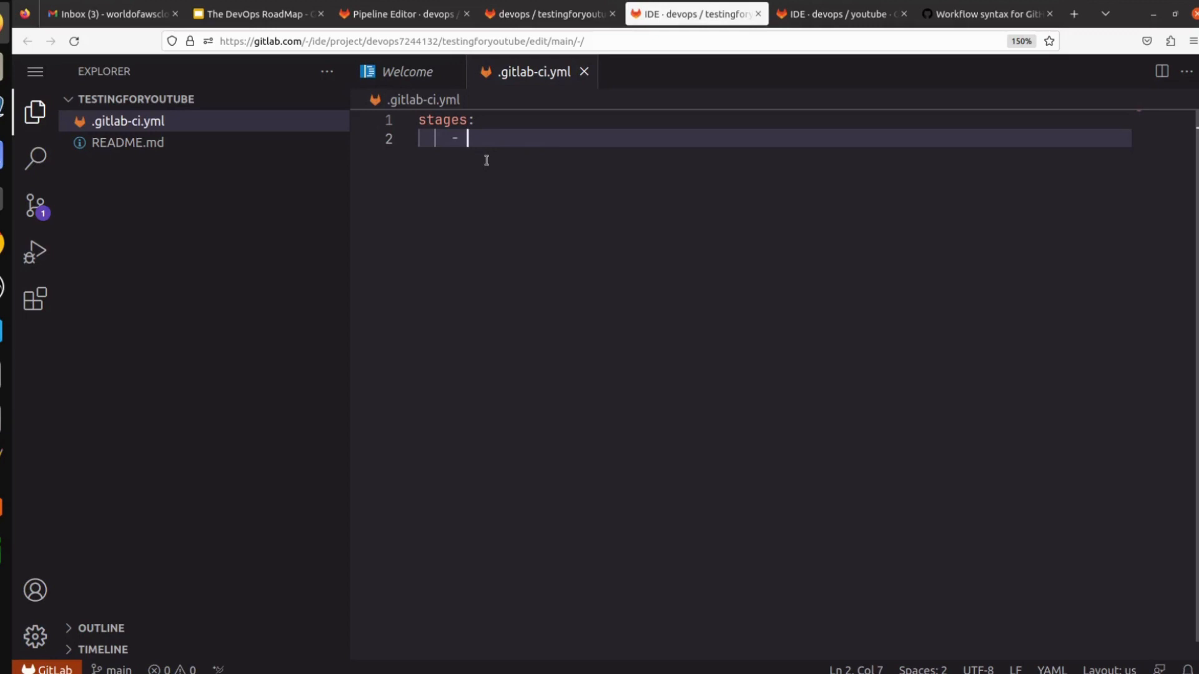
type("Build")
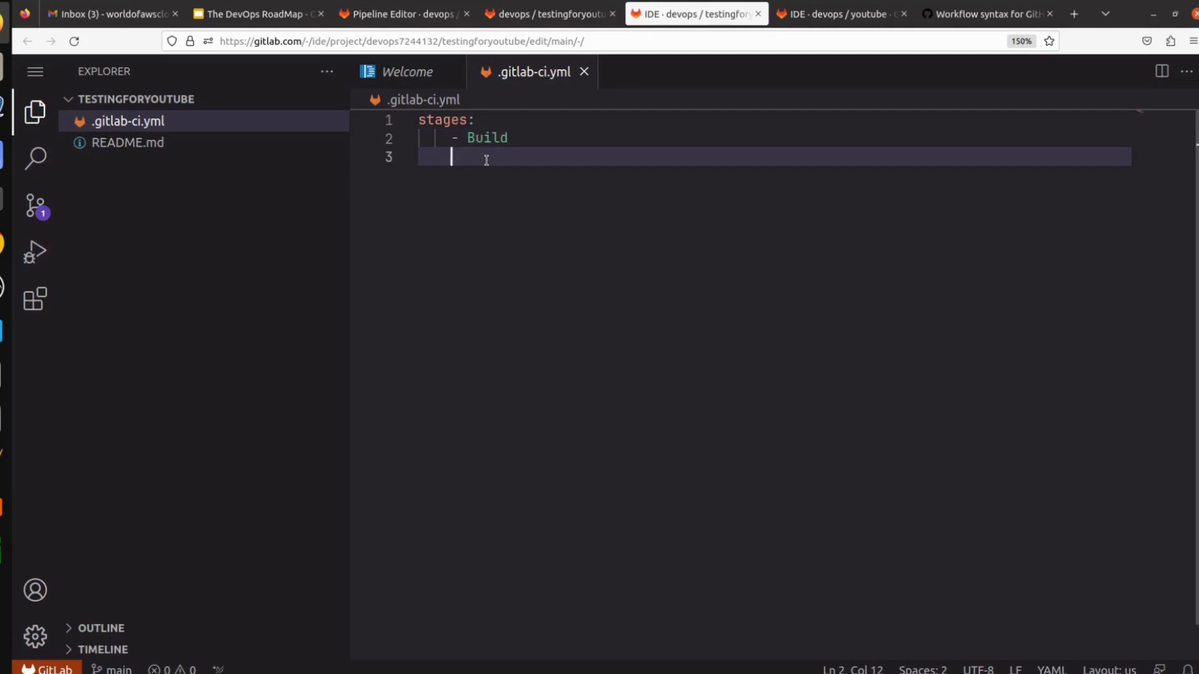
type("- Test")
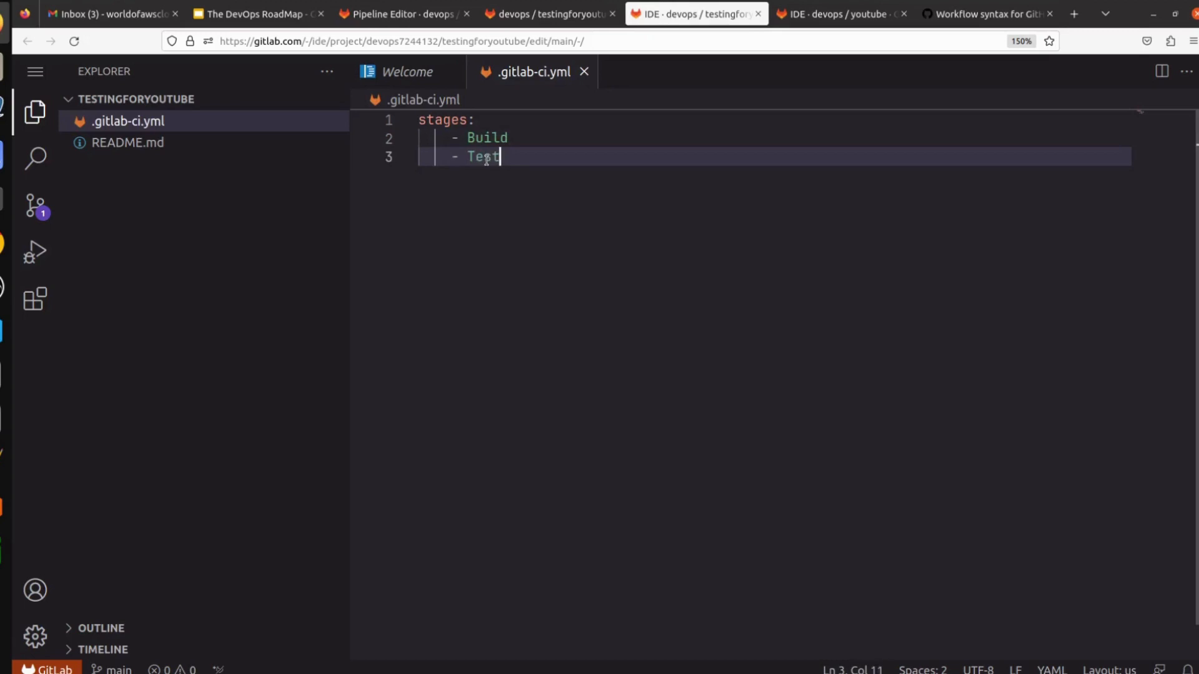
key("Enter")
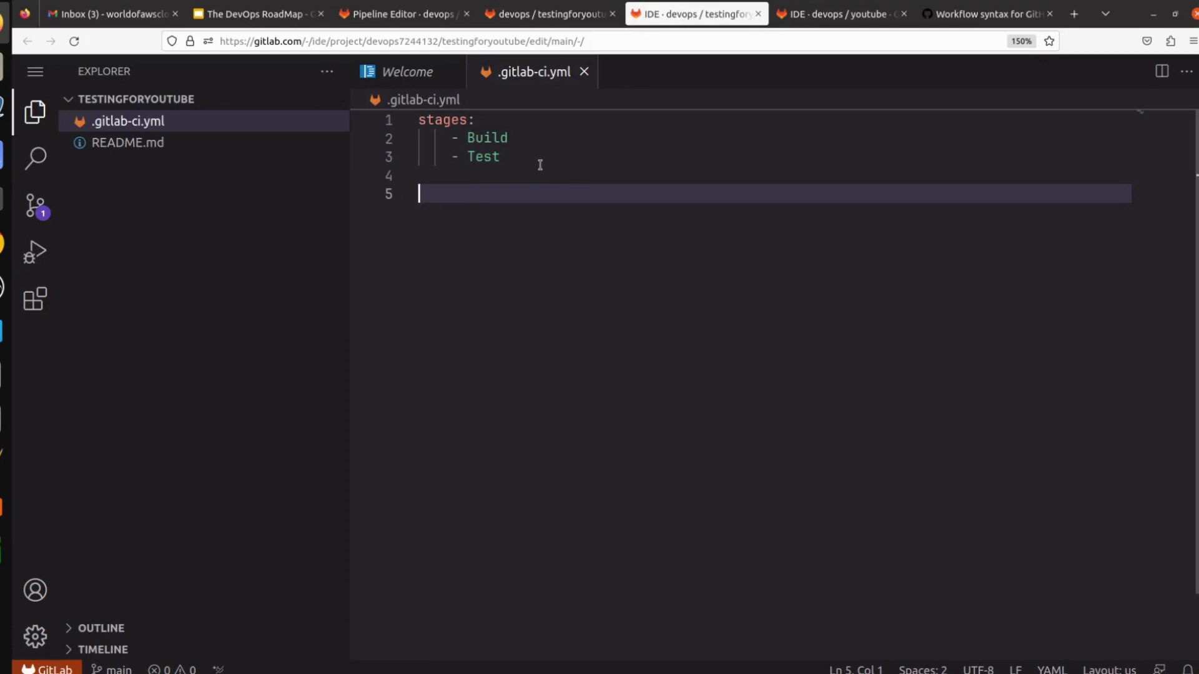
Step: Add a Build job using image alpine and stage Build
type("Build:")
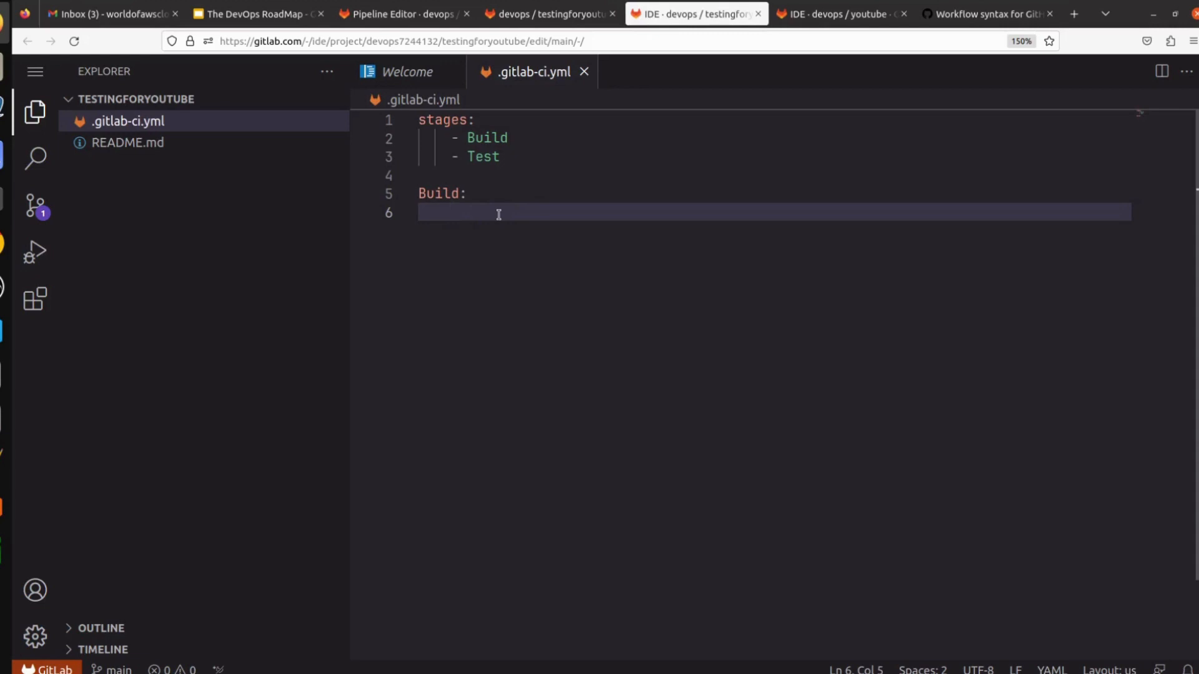
mouse_move(483, 212)
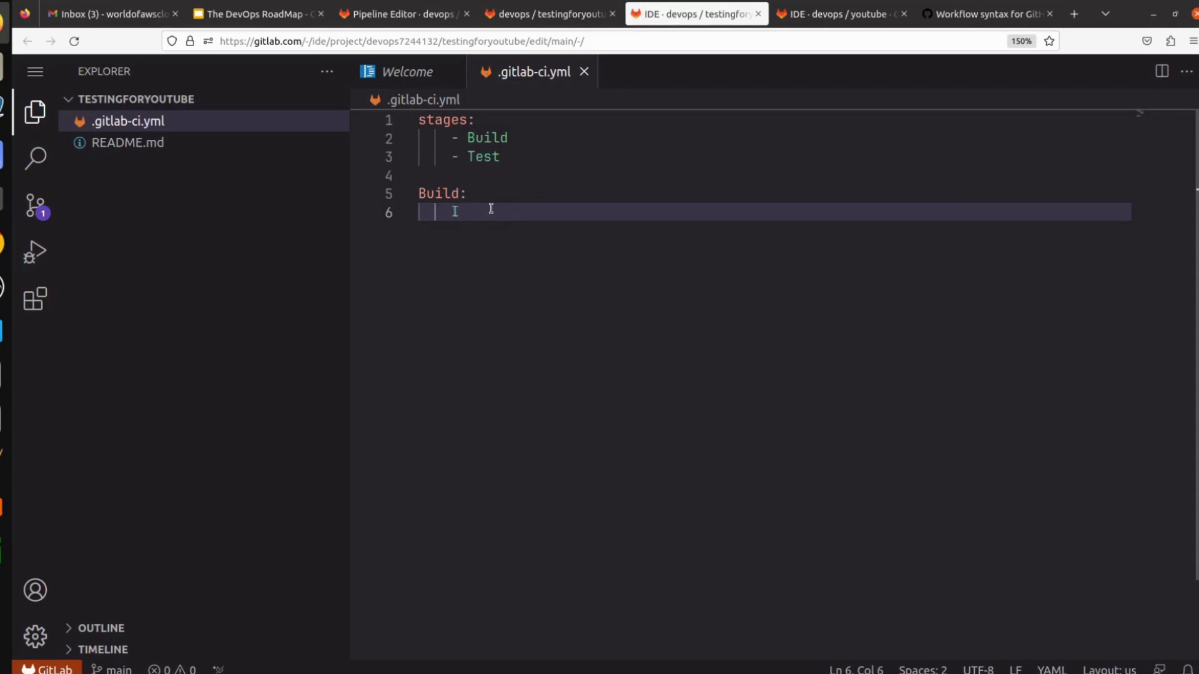
type("image")
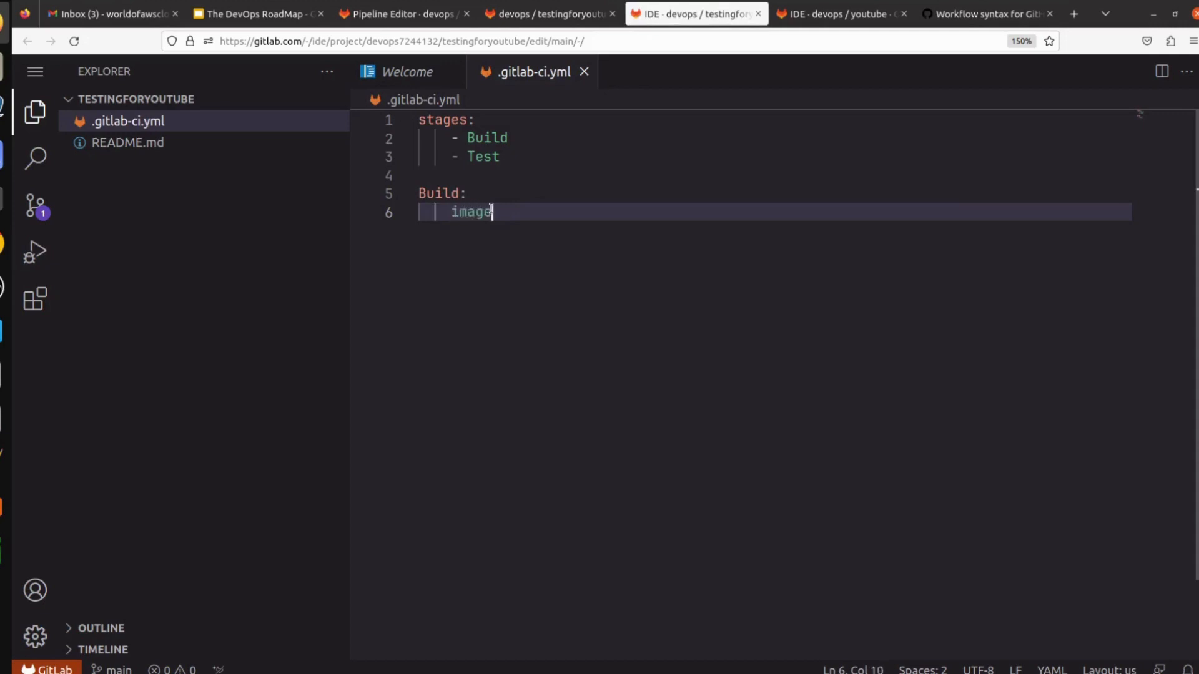
type(":")
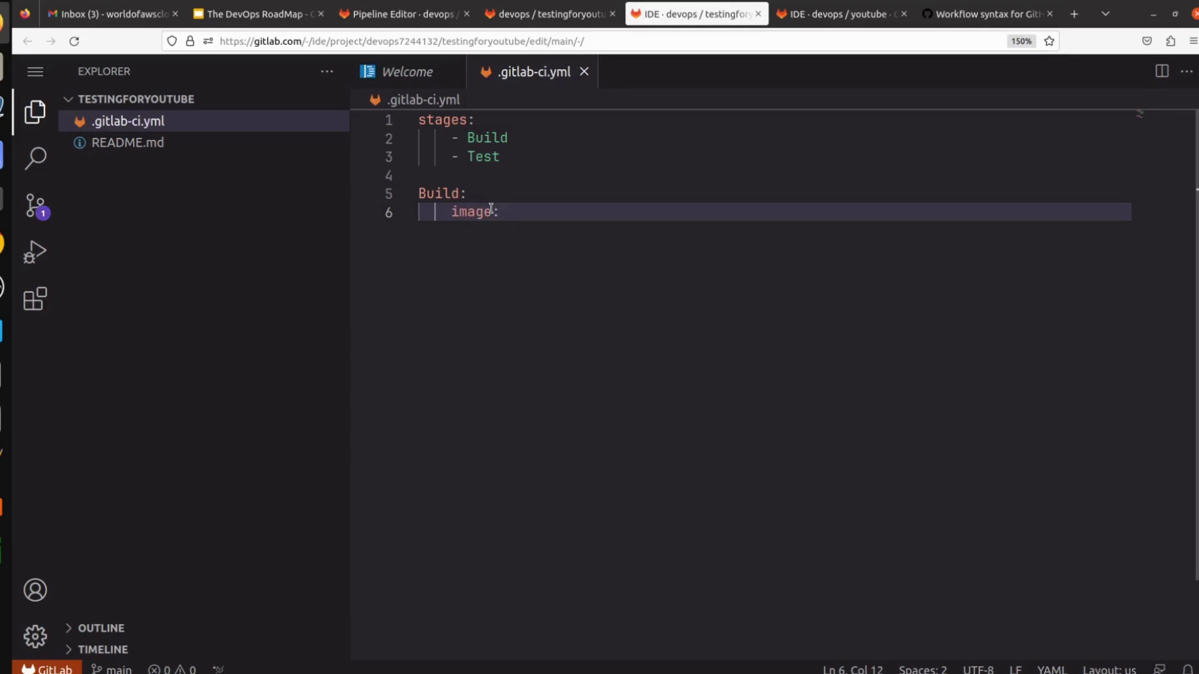
type("ubuntu")
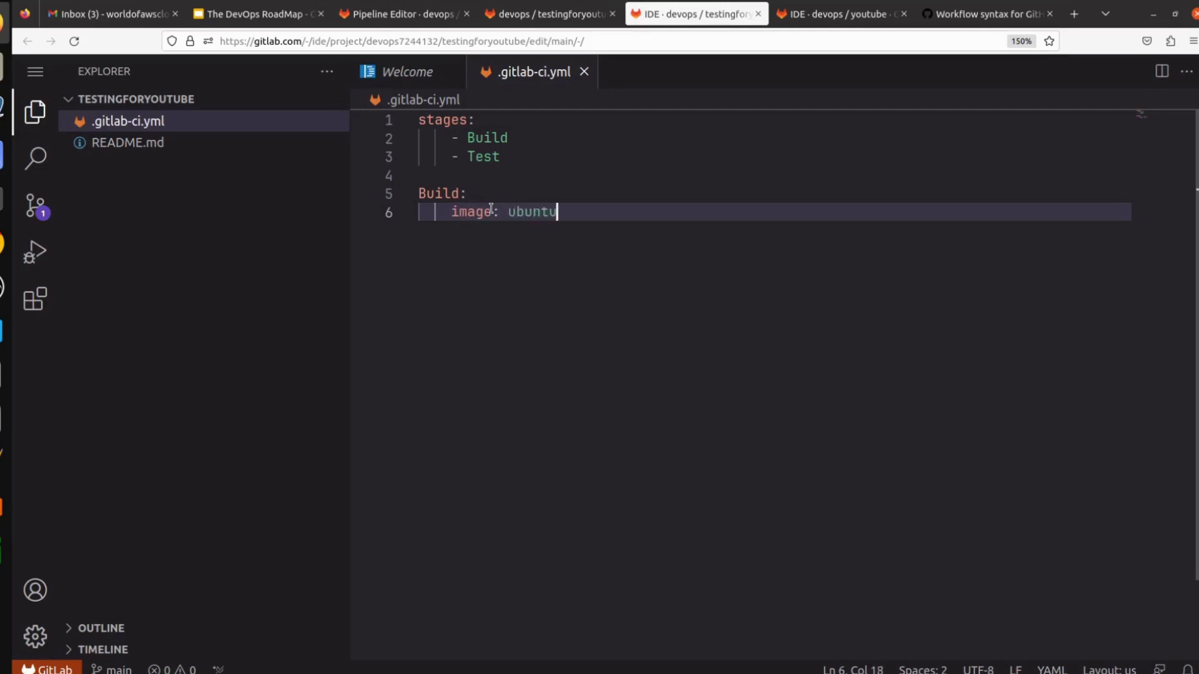
key("BackSpace")
type("alpine")
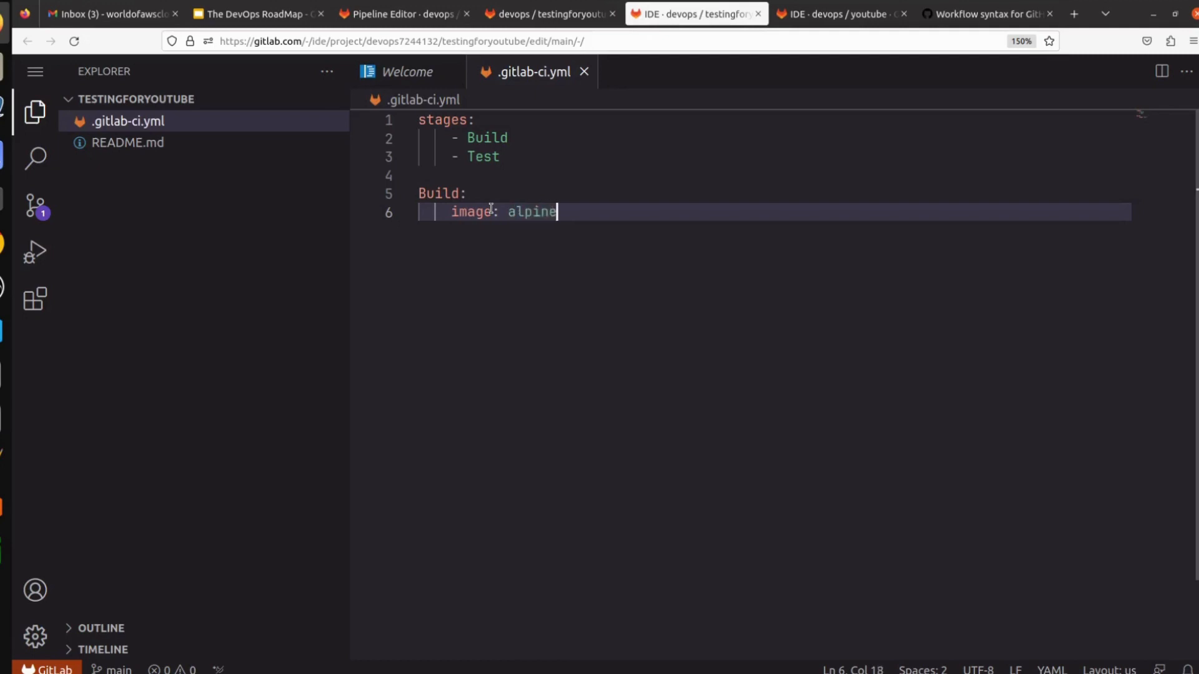
type("s")
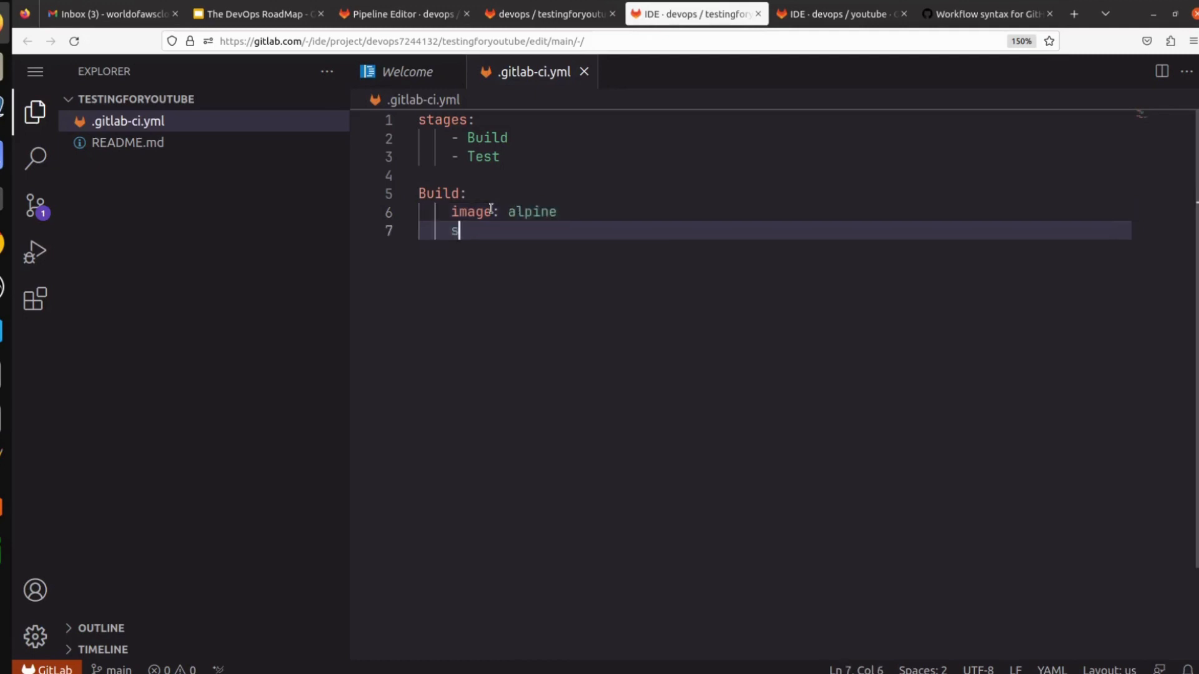
type("tage:")
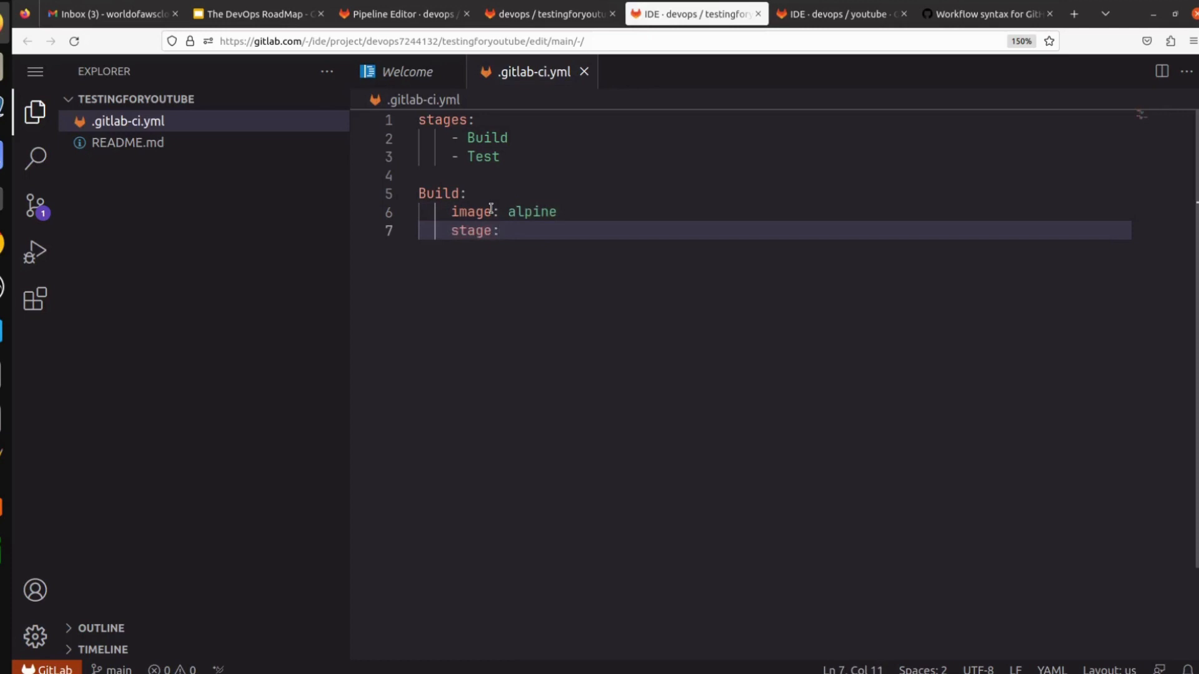
type("Build")
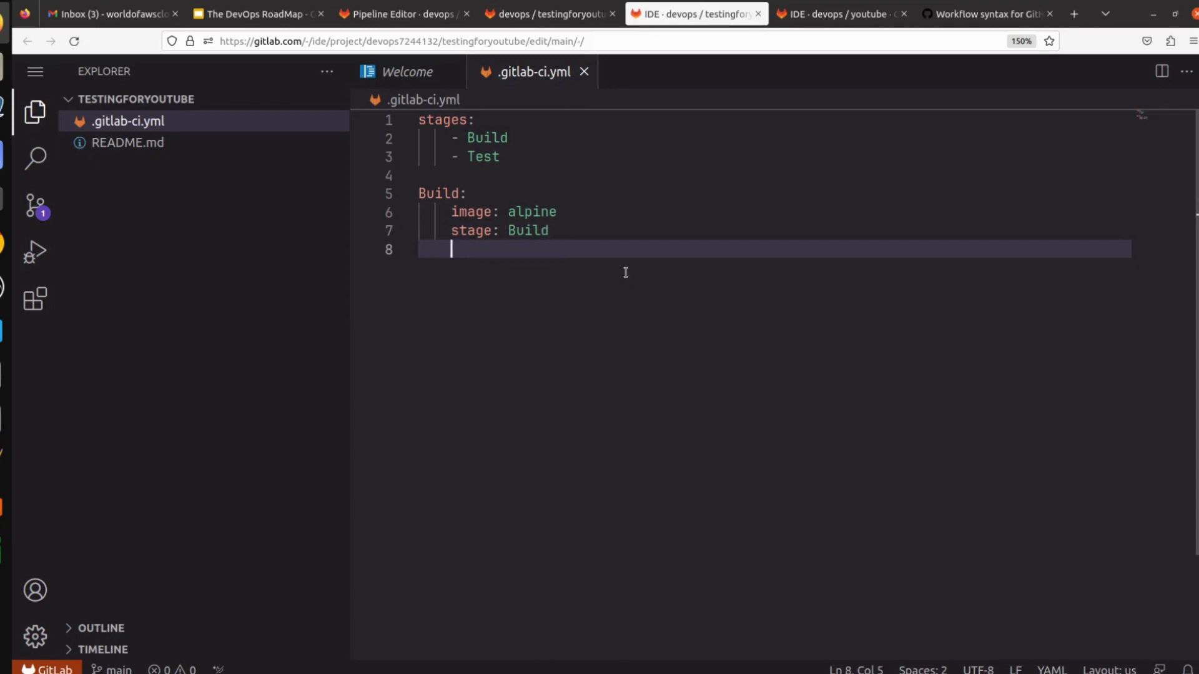
Step: Give the Build job a script: mkdir Build, ls, touch Build.txt, ls
type("s")
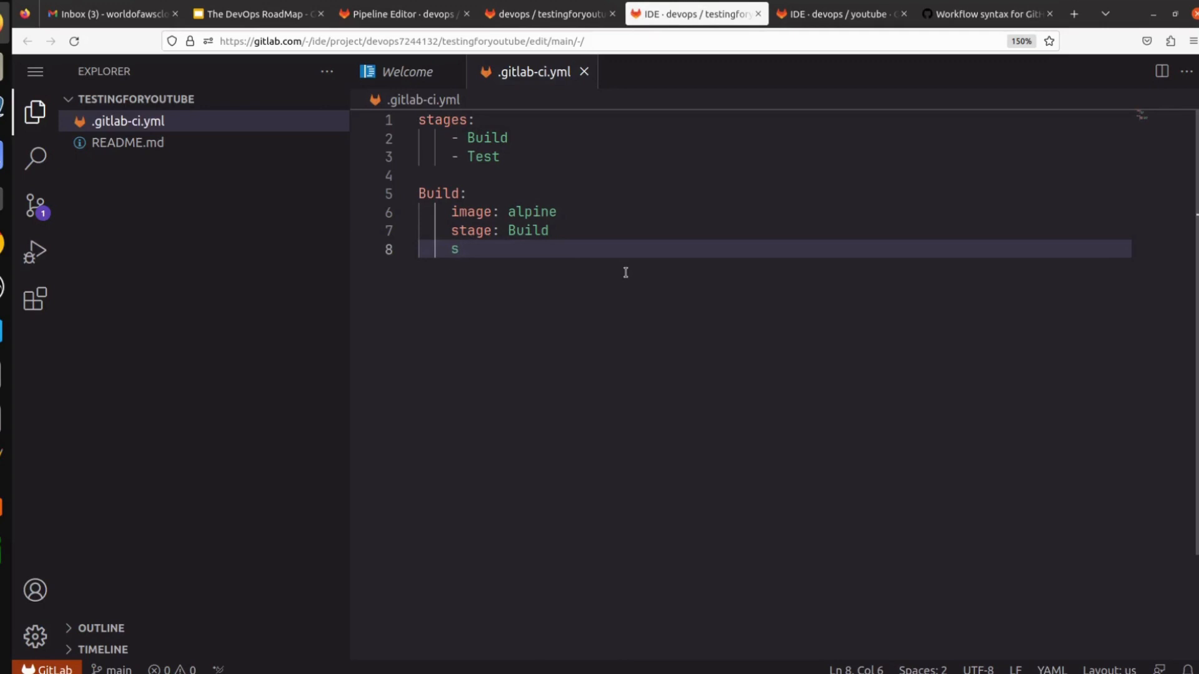
type("cr")
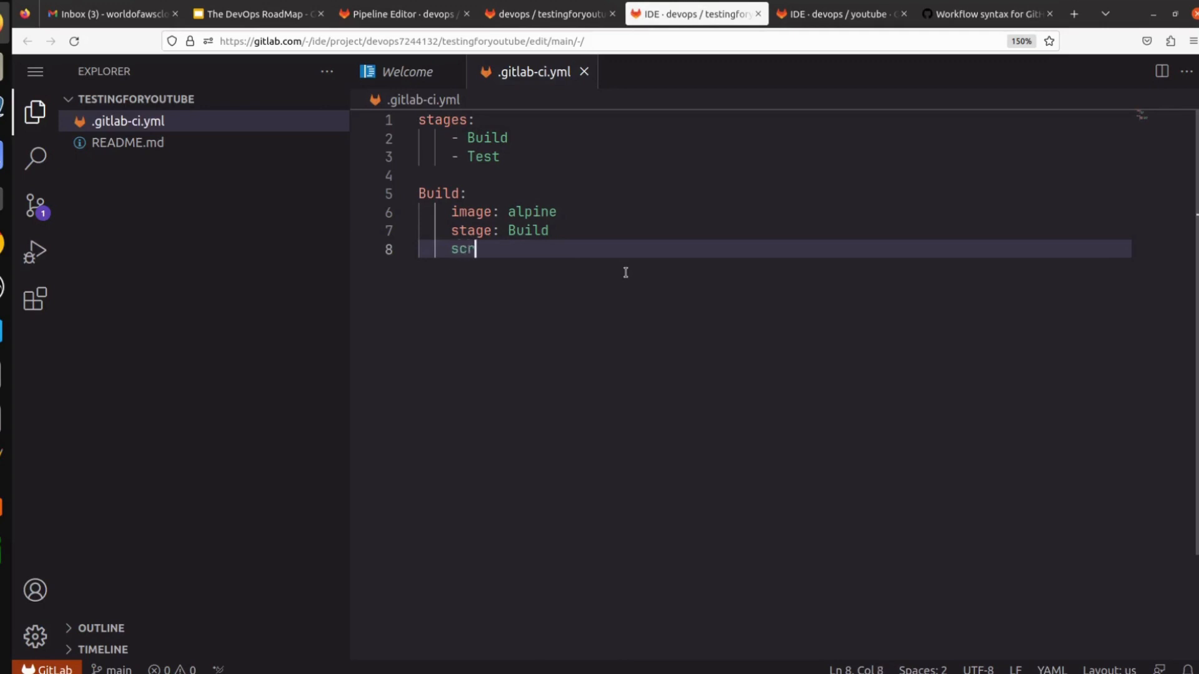
type("ipt:")
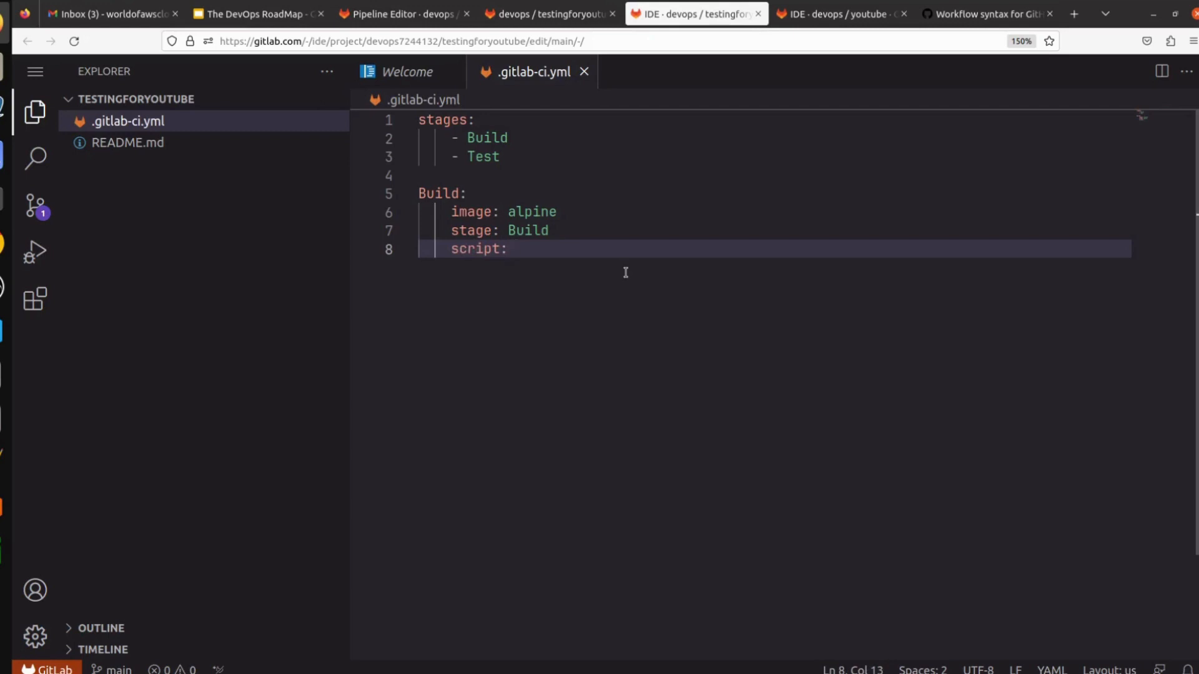
mouse_move(569, 248)
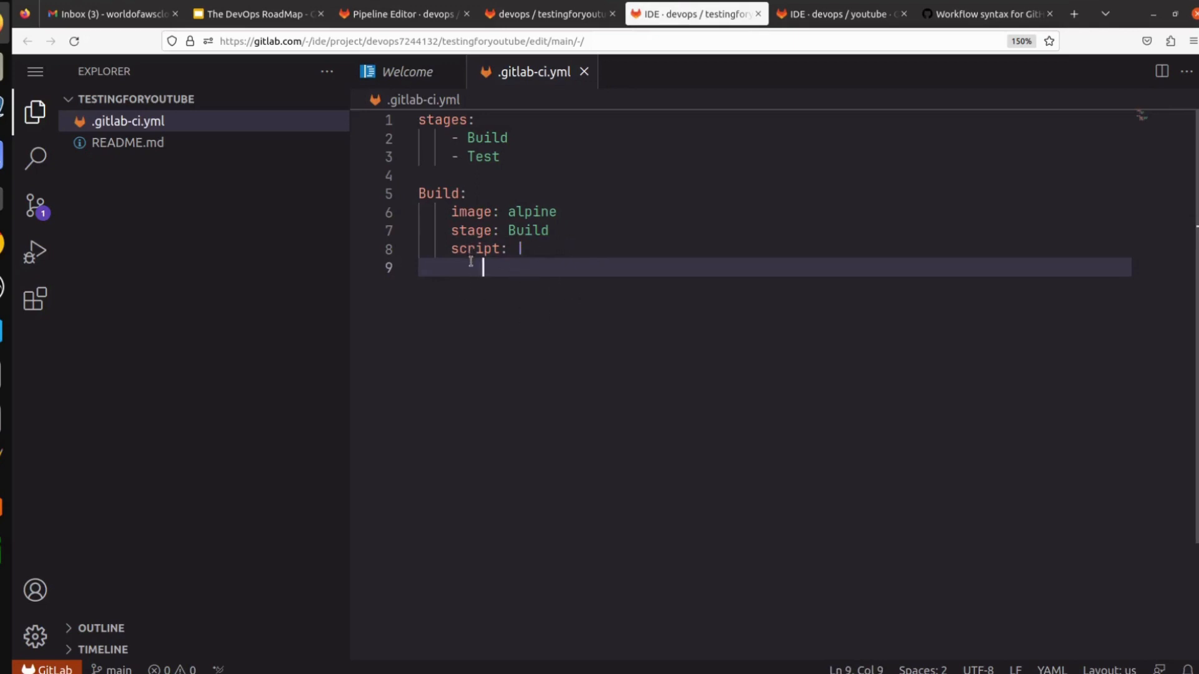
type("mk")
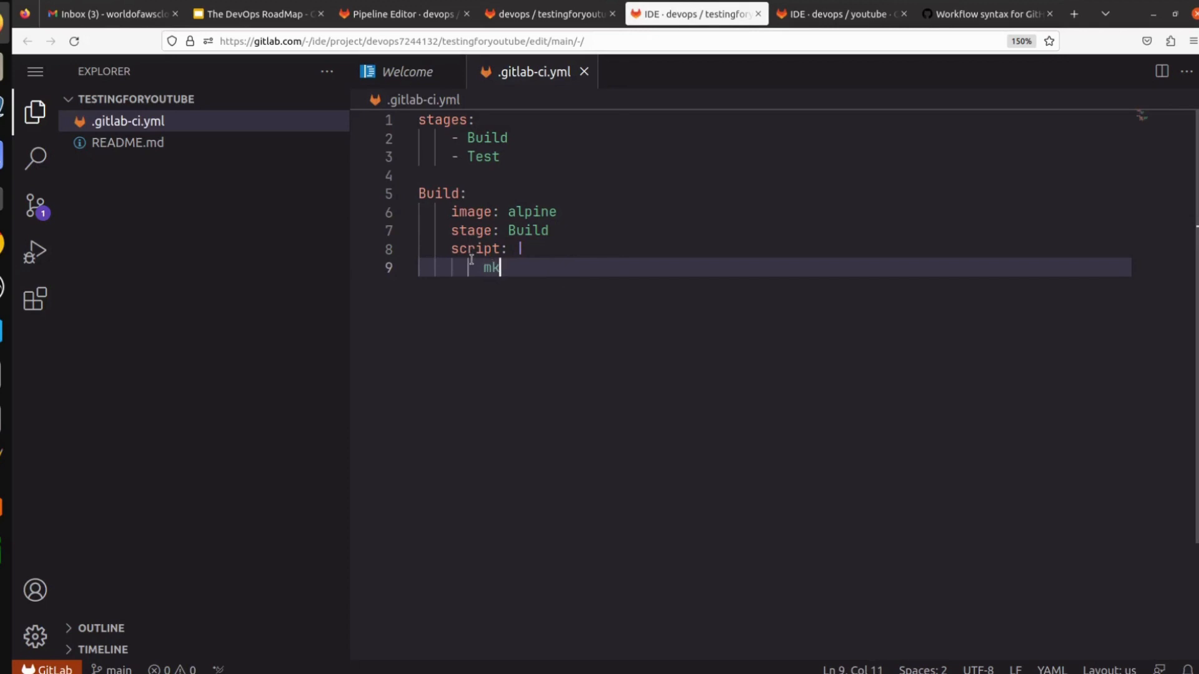
type("dir")
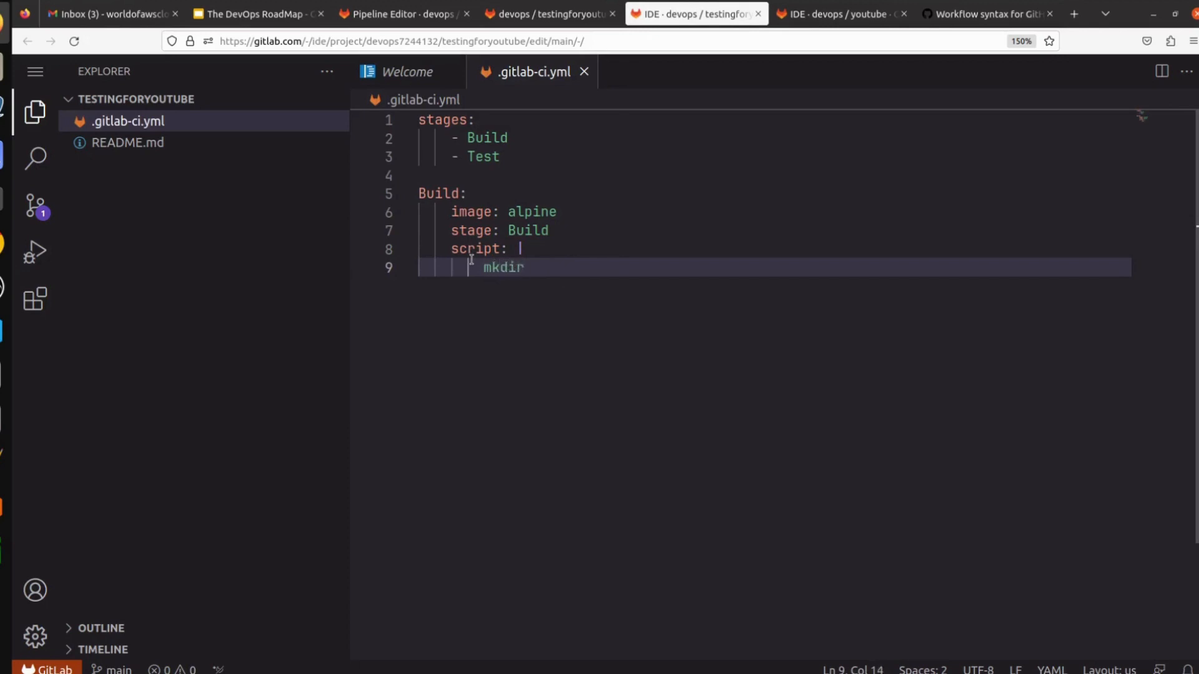
type("B")
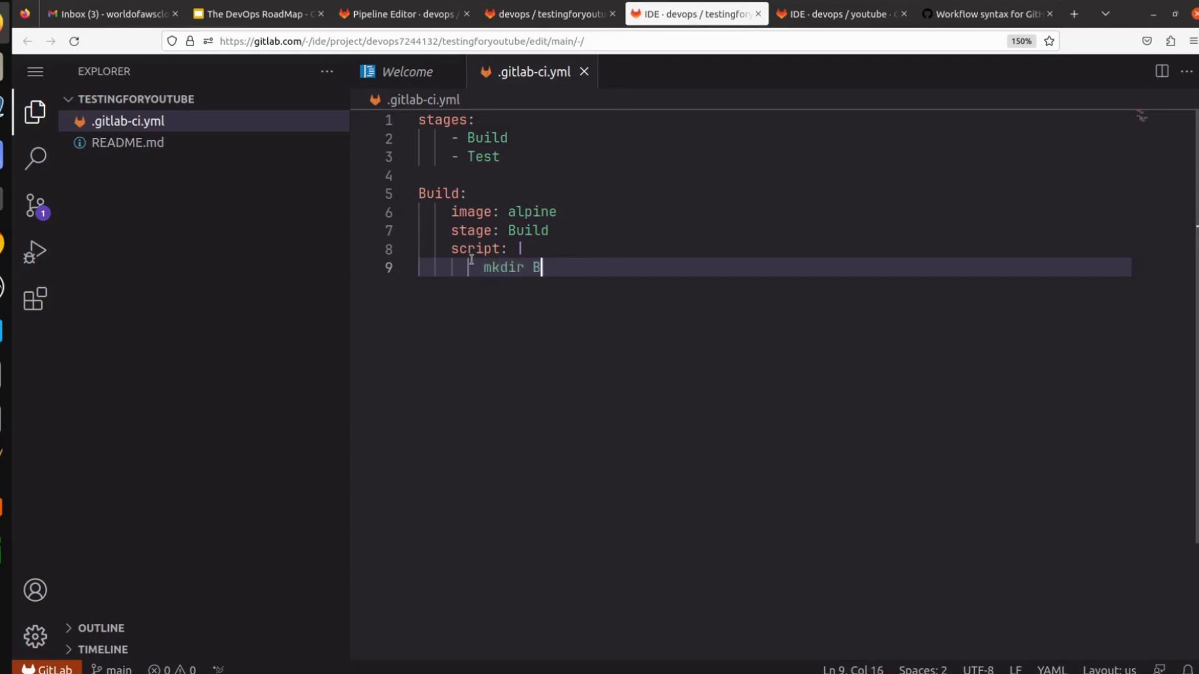
type("uild")
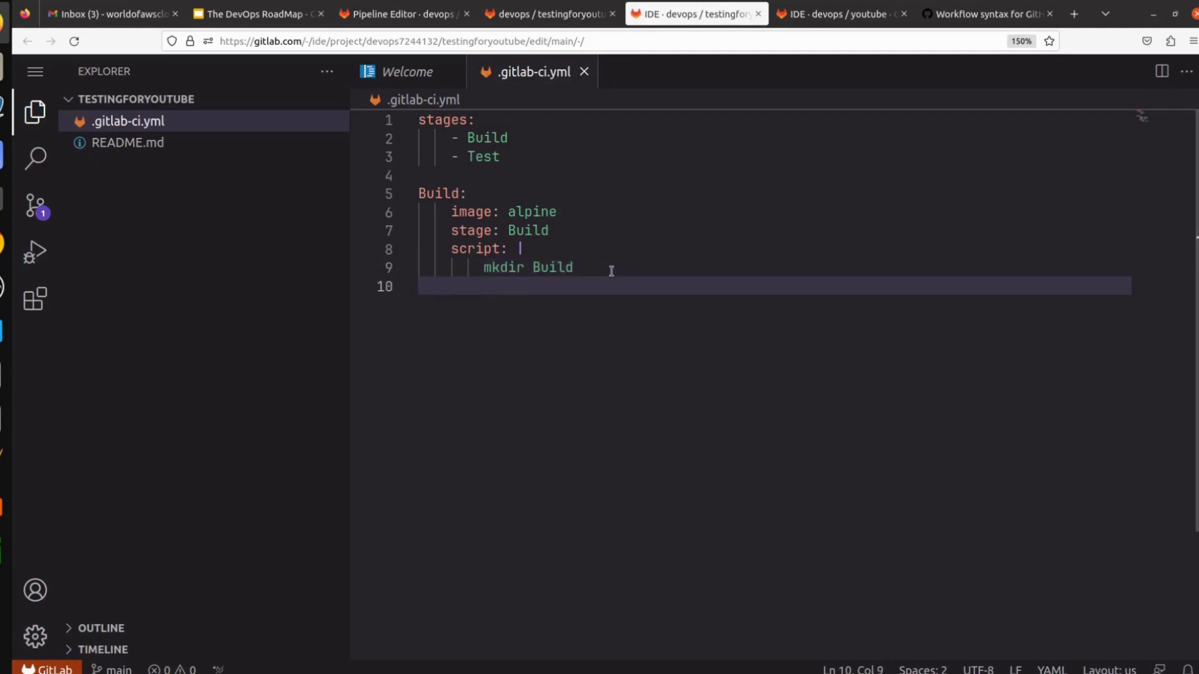
type("ls")
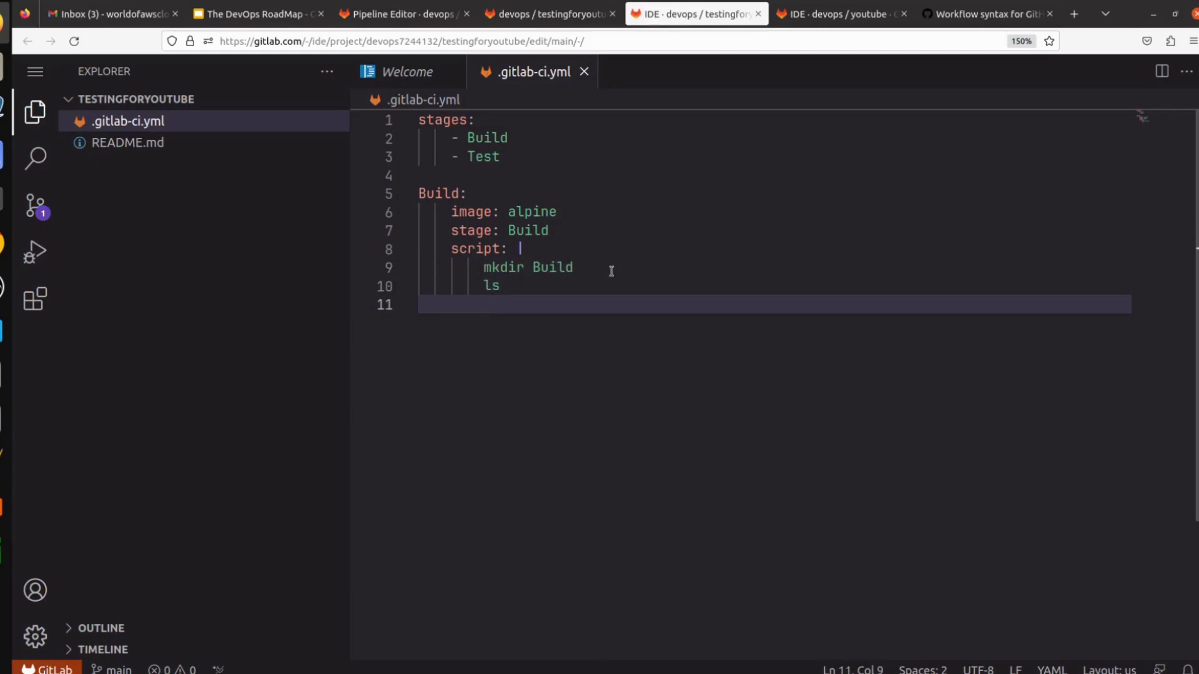
type("touch Buil;d")
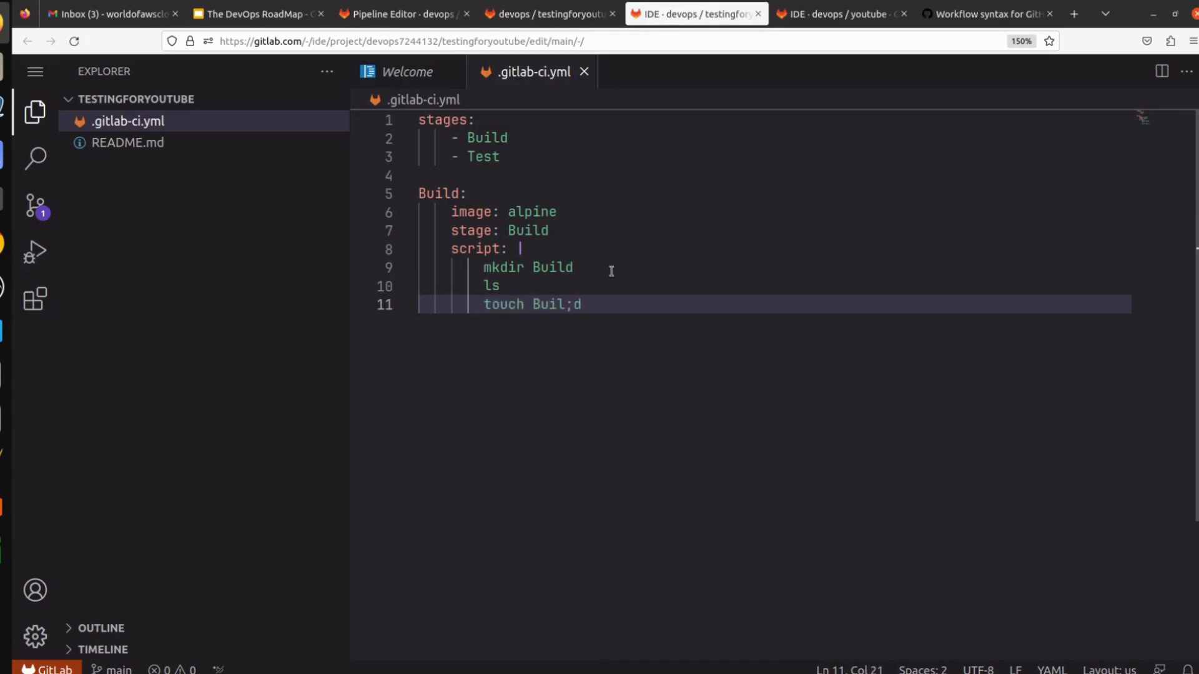
key("Backspace")
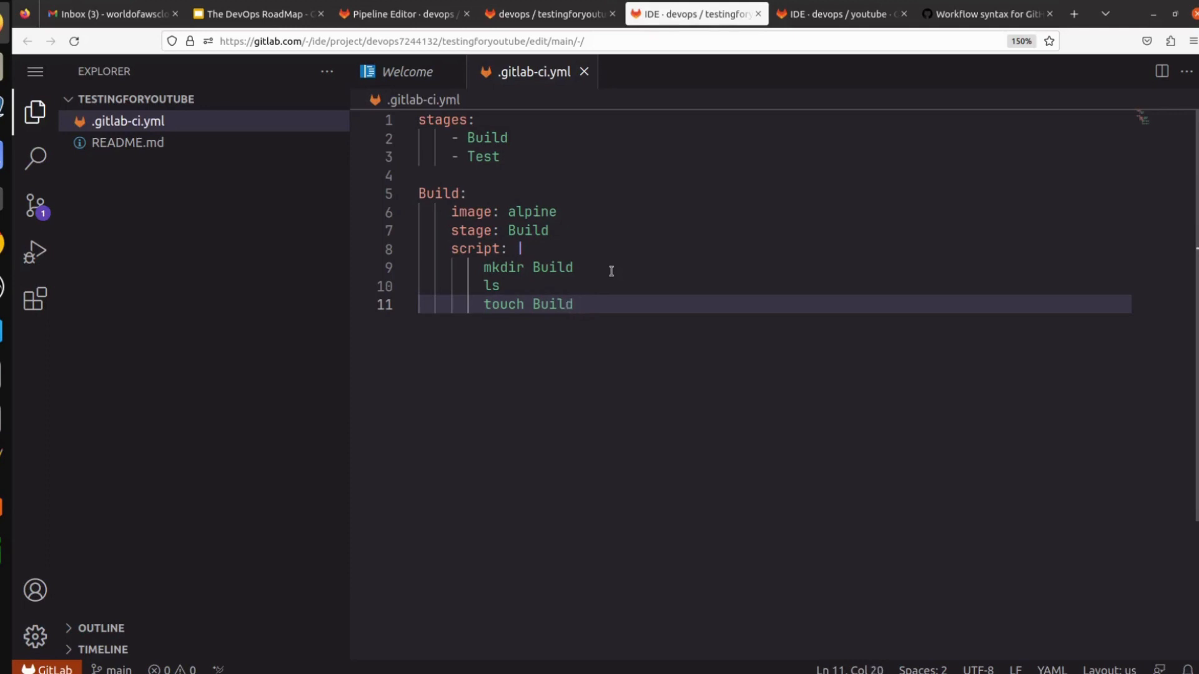
type(".txt")
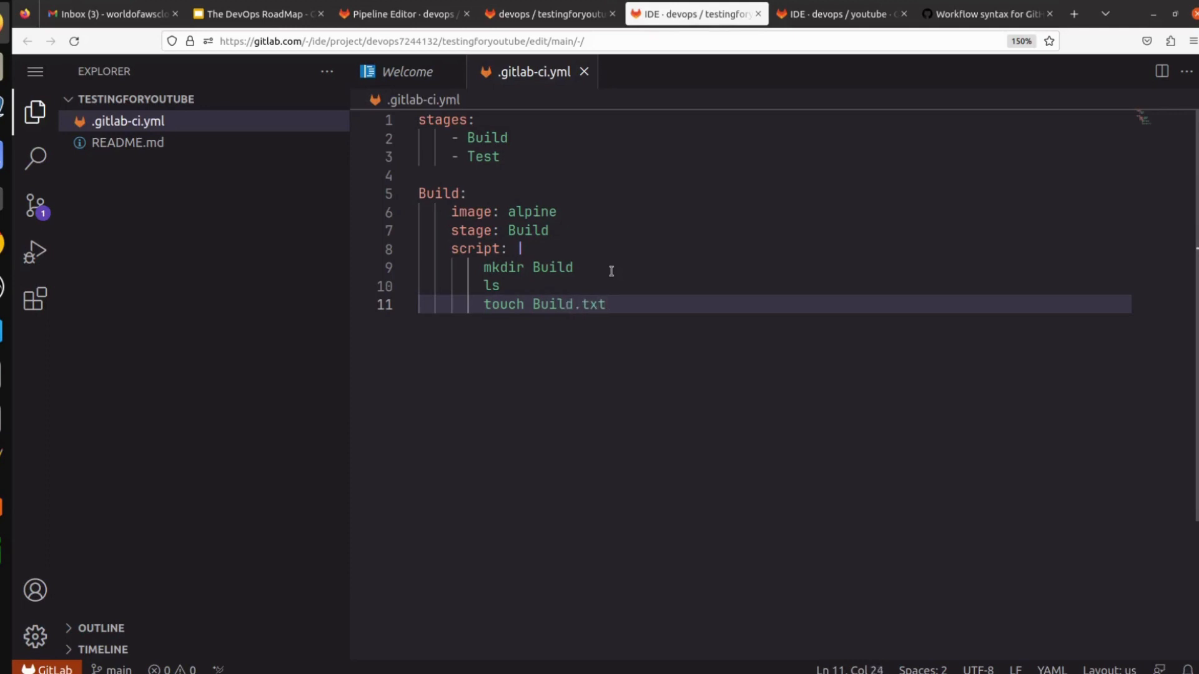
type("ls")
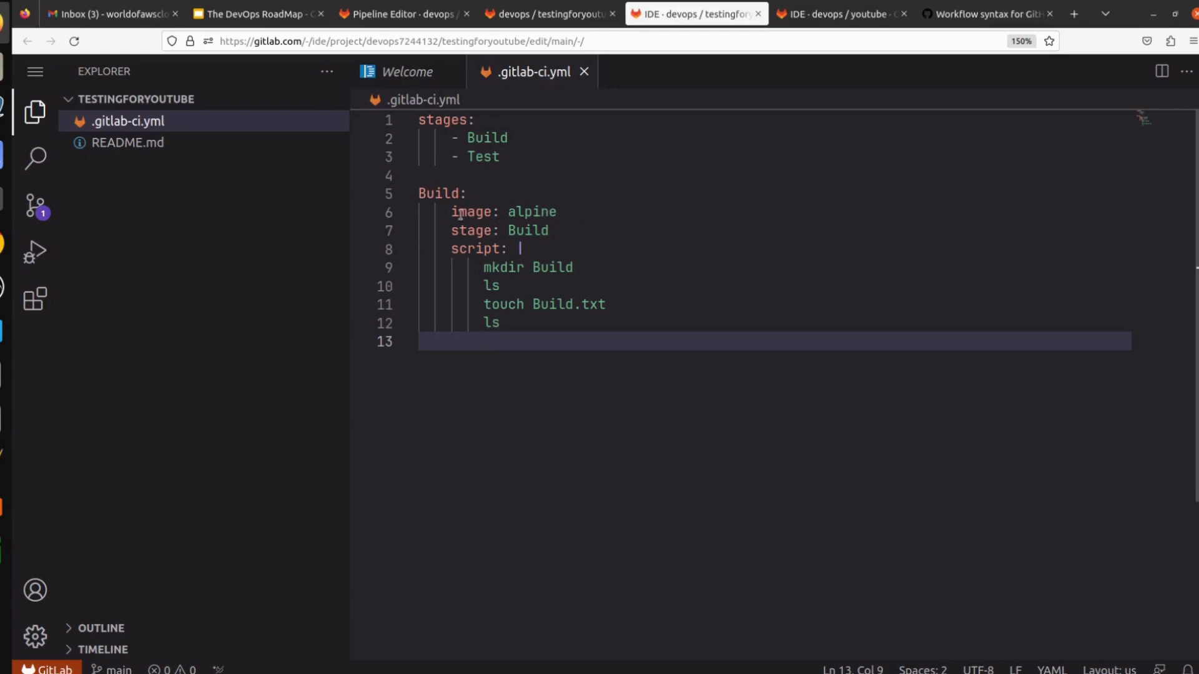
mouse_move(535, 212)
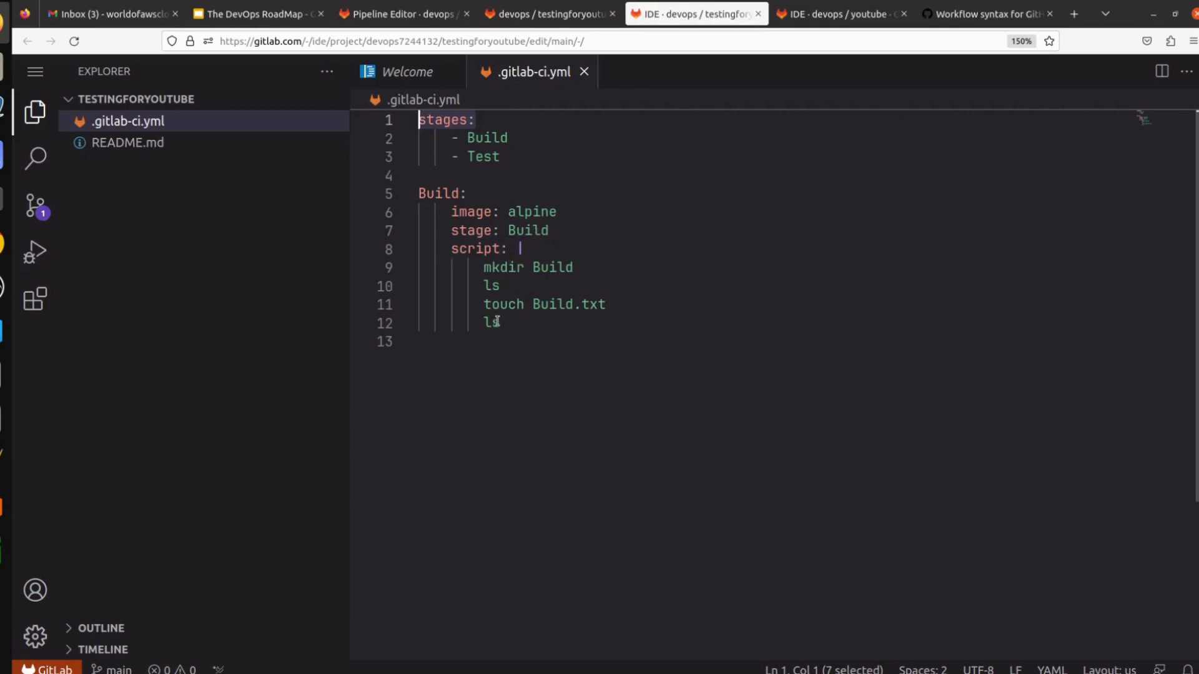
Step: Duplicate the Build job, renaming the copy Test with stage Test
left_click_drag(418, 193, 500, 323)
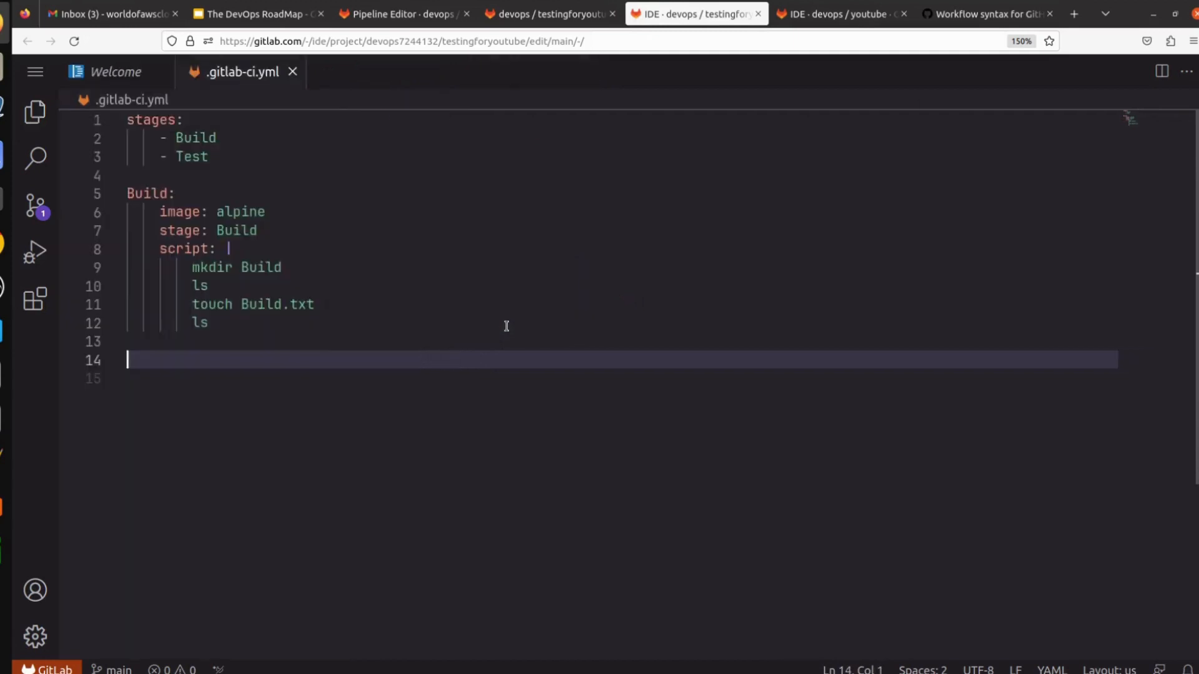
key("Backspace")
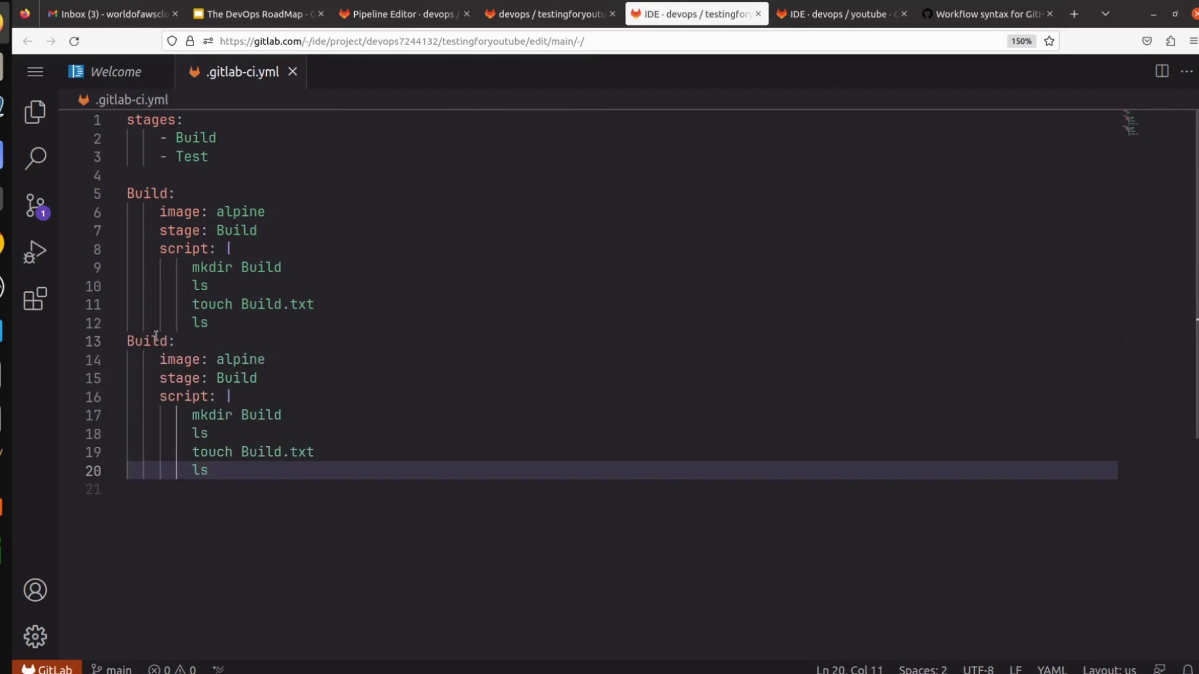
double_click(146, 341)
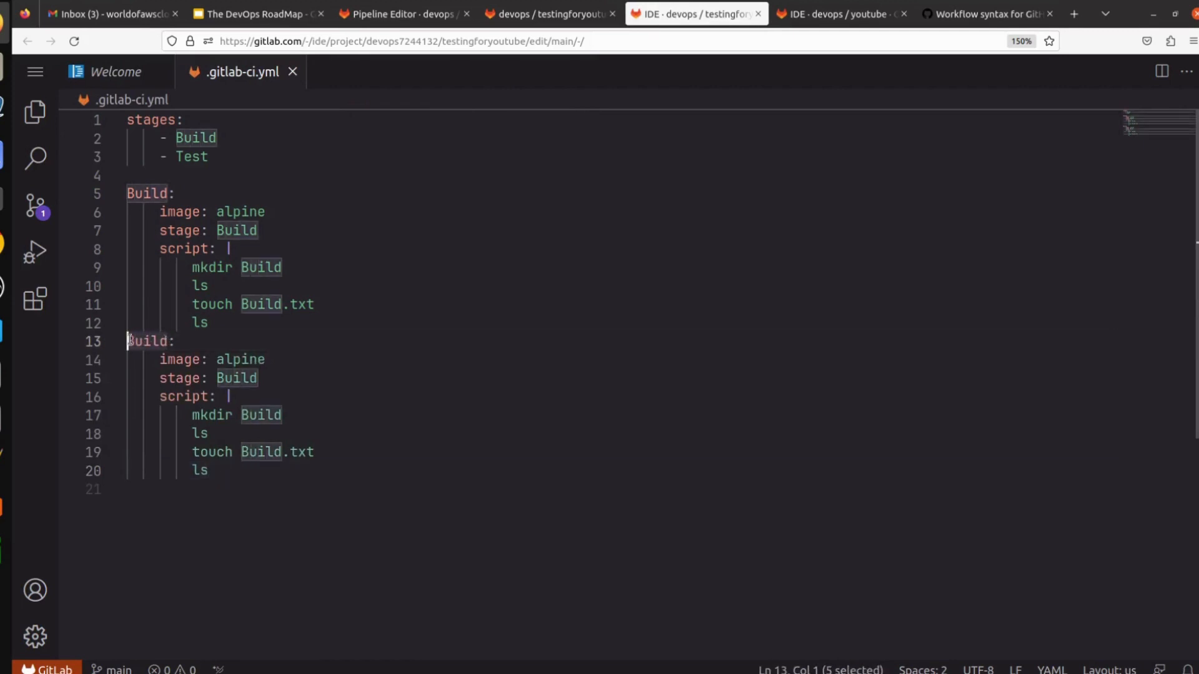
type("Test:")
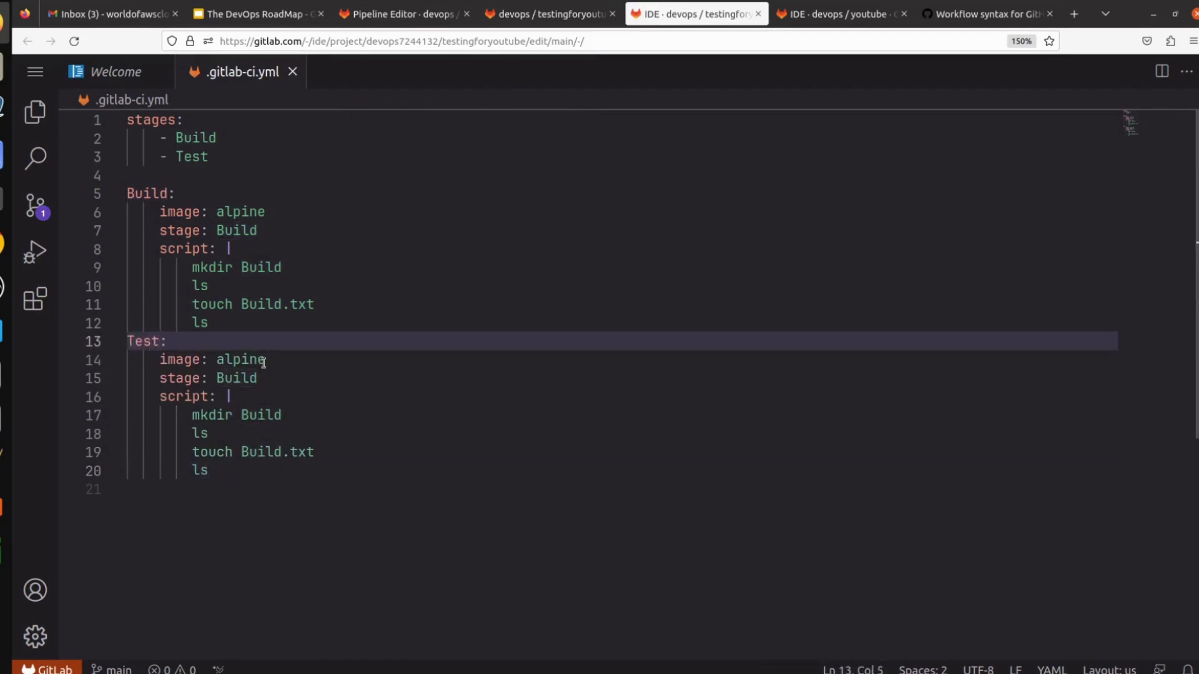
double_click(239, 378)
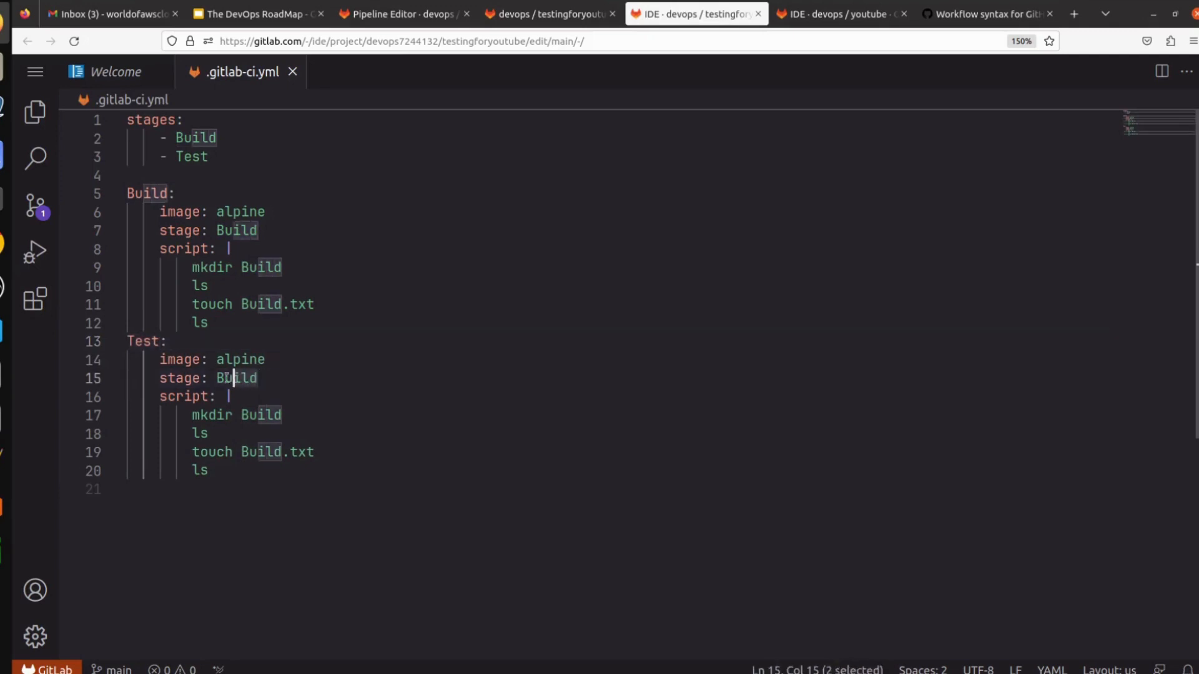
type("Test")
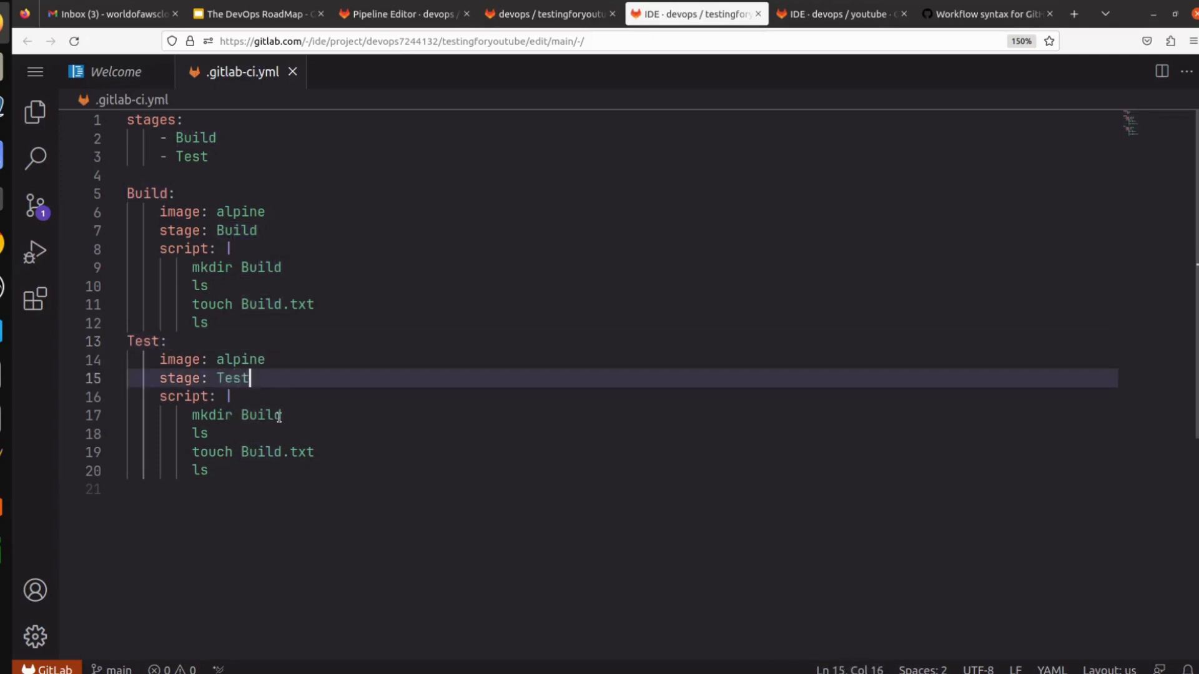
Step: Change the Test job's script to create a Test directory and Test.txt
double_click(261, 415)
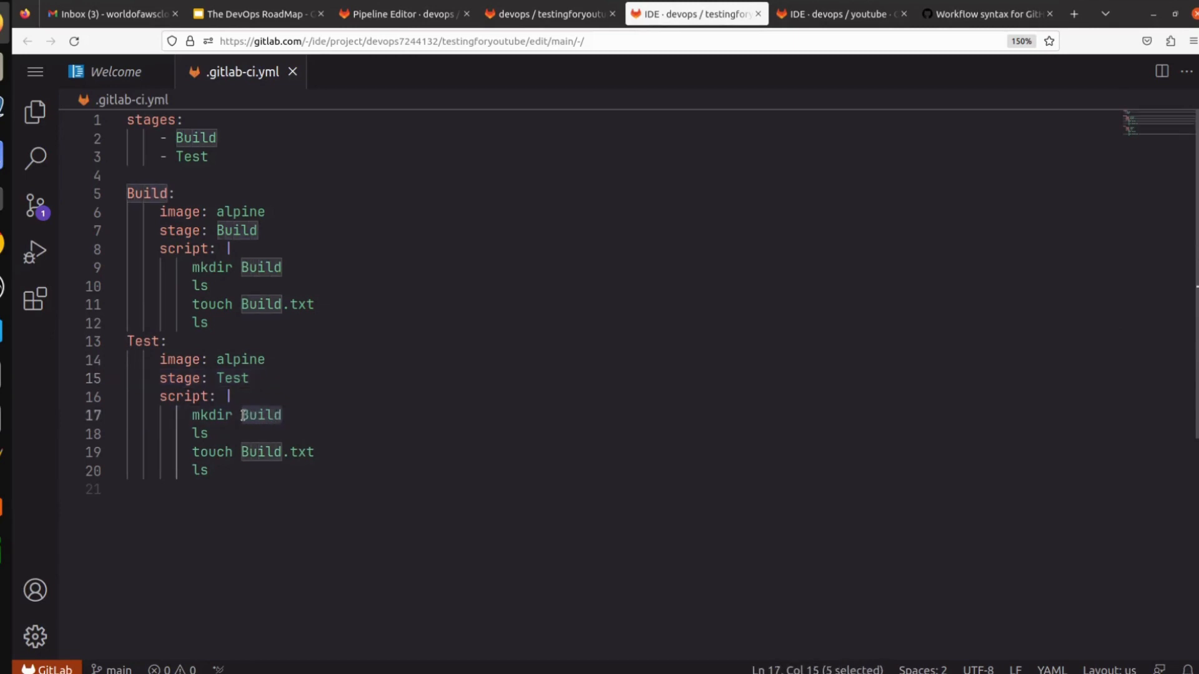
type("Test")
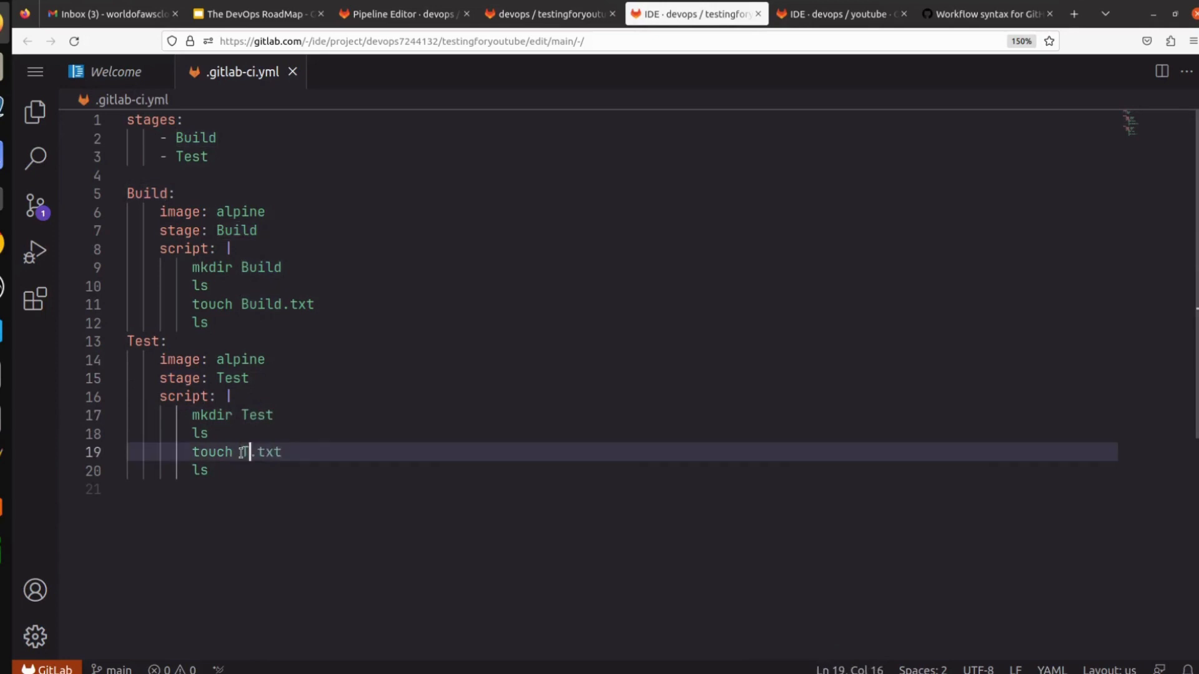
type("est")
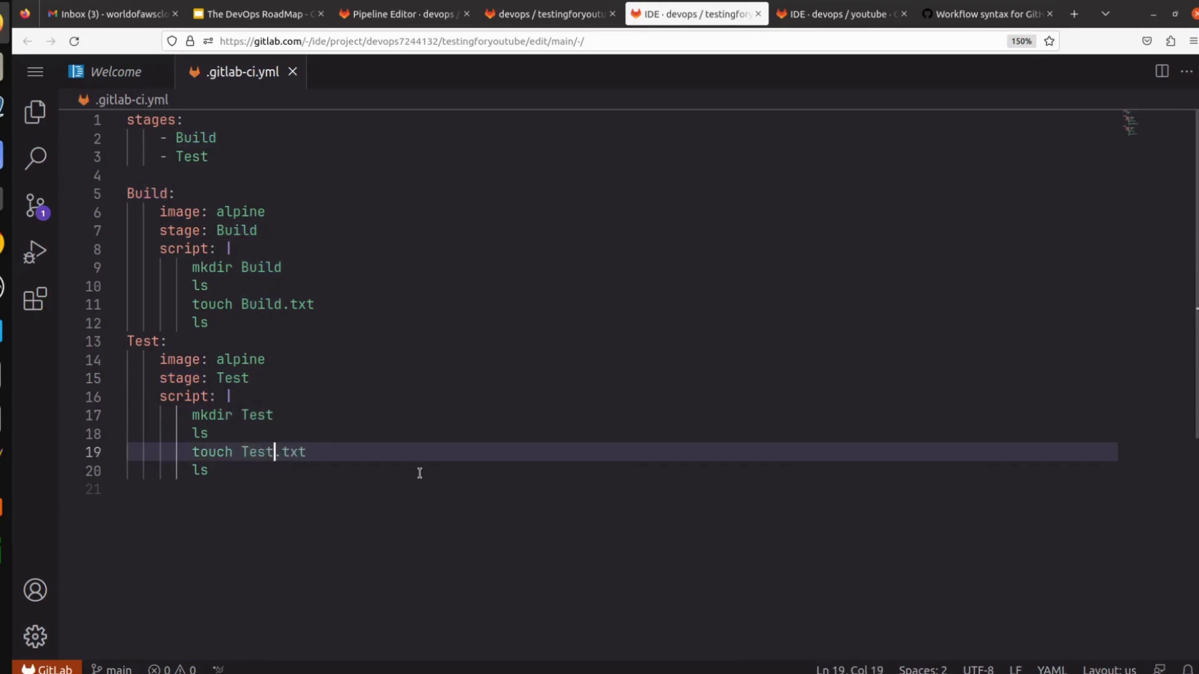
mouse_move(394, 210)
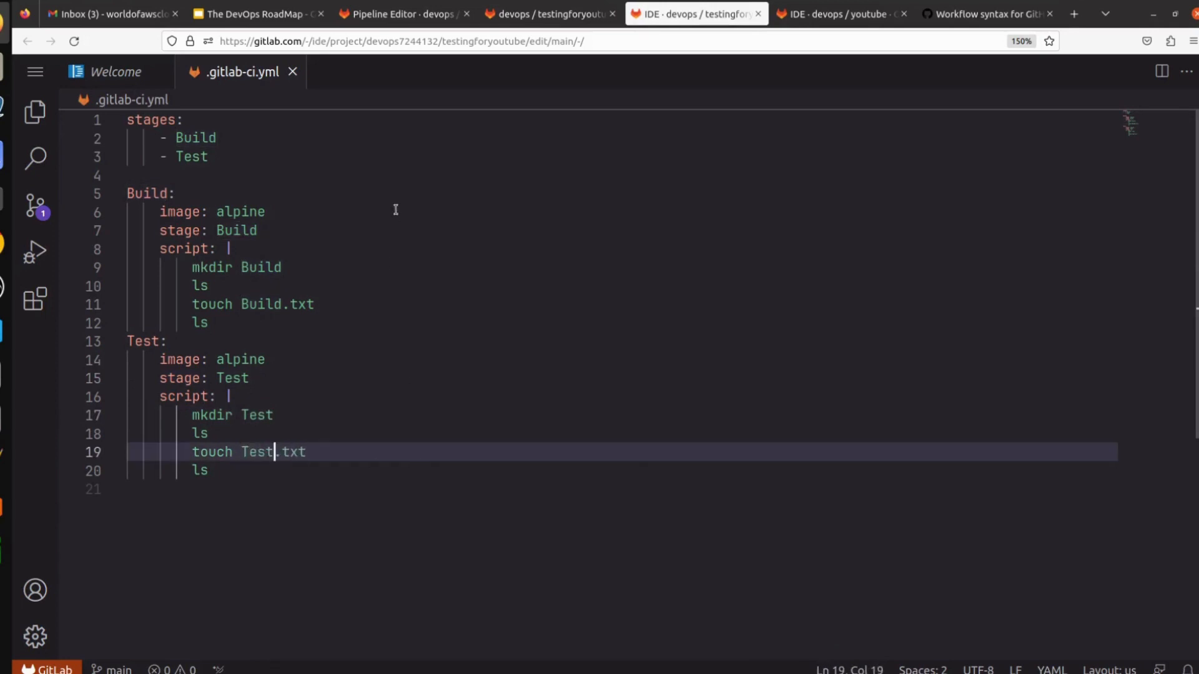
mouse_move(312, 179)
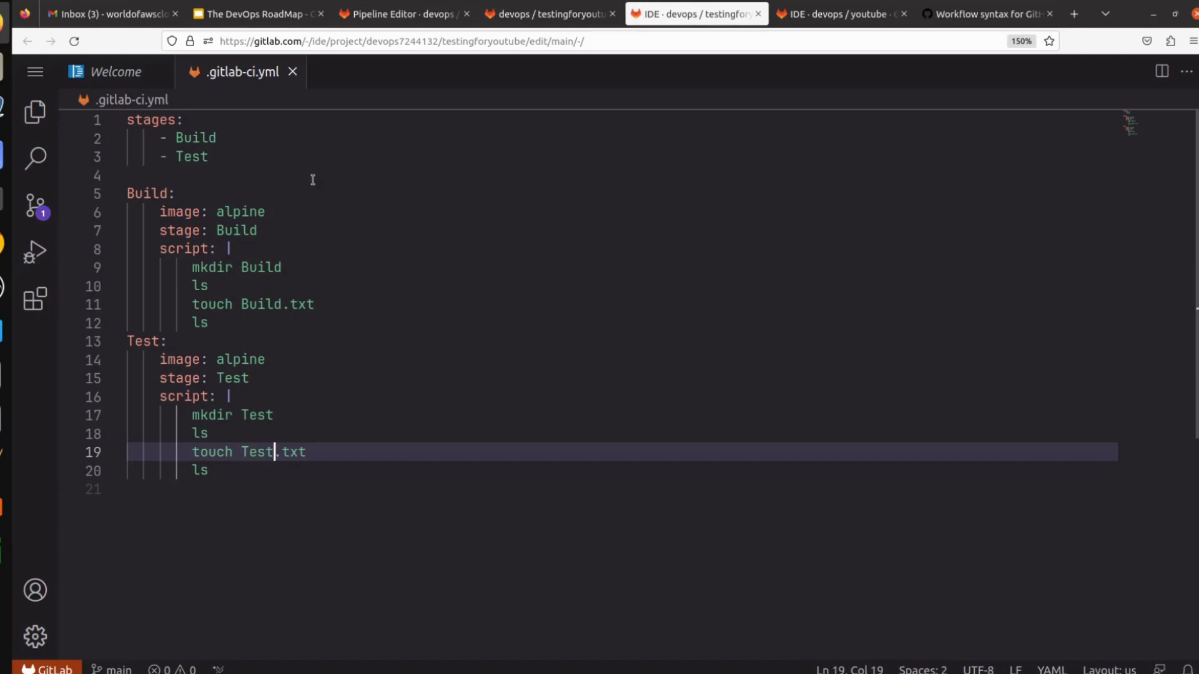
mouse_move(35, 208)
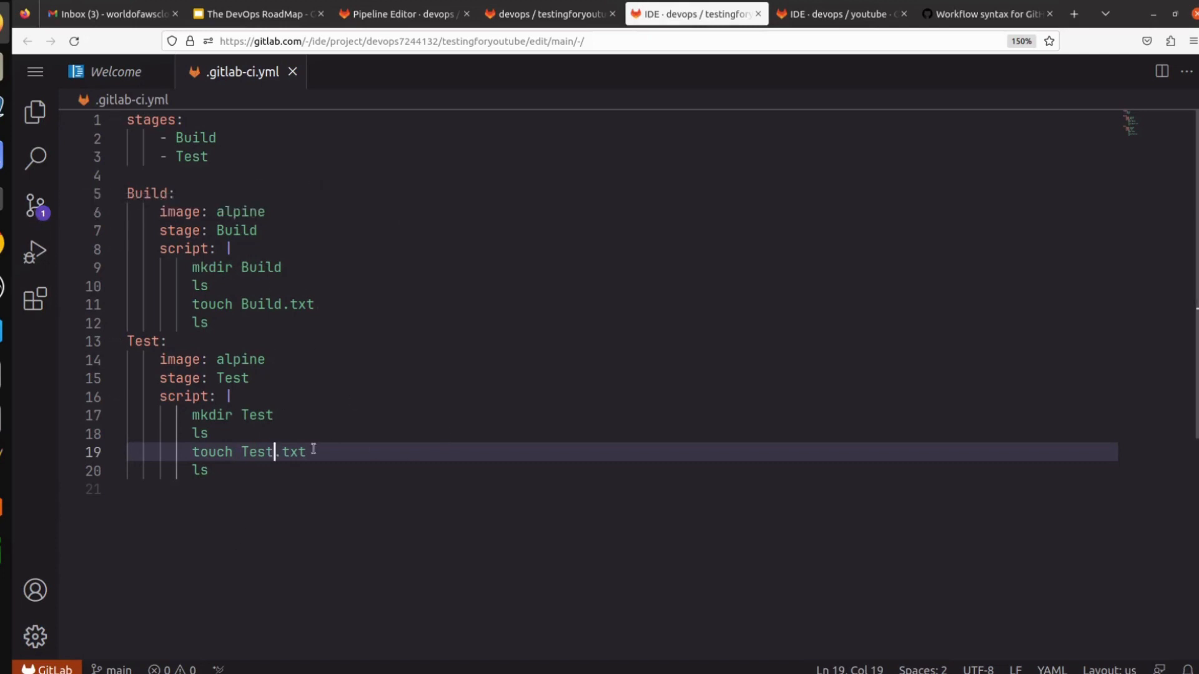
Step: Commit .gitlab-ci.yml to main, accepting the default-branch warning
left_click(34, 207)
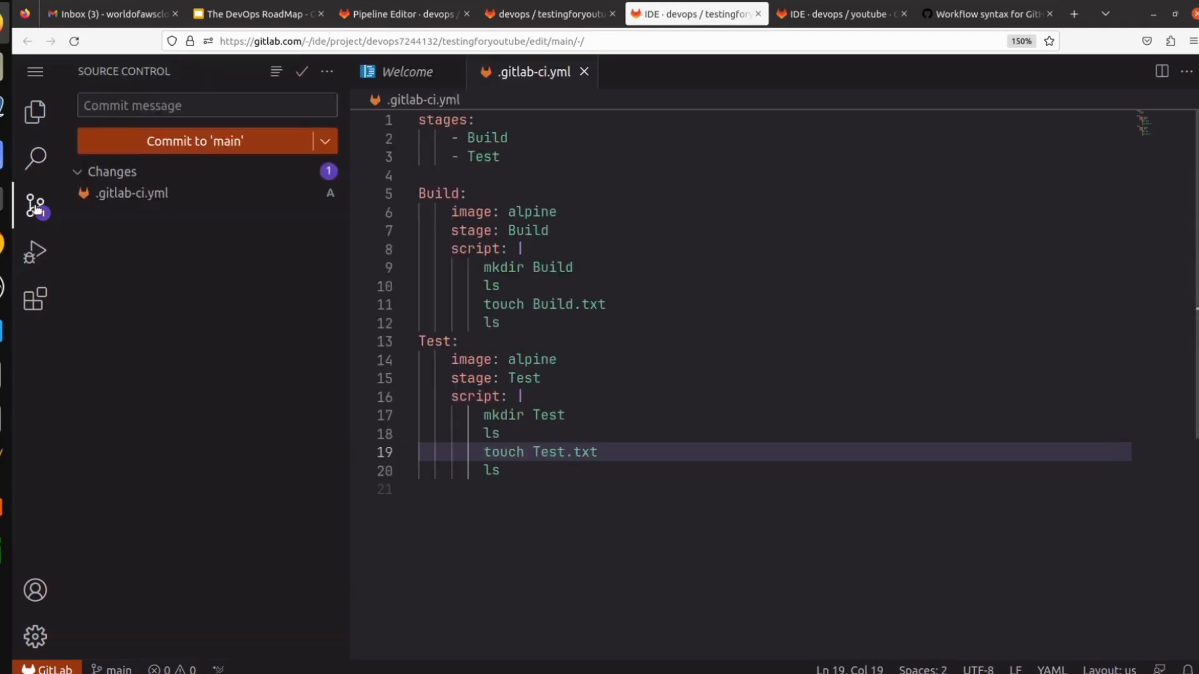
left_click(195, 140)
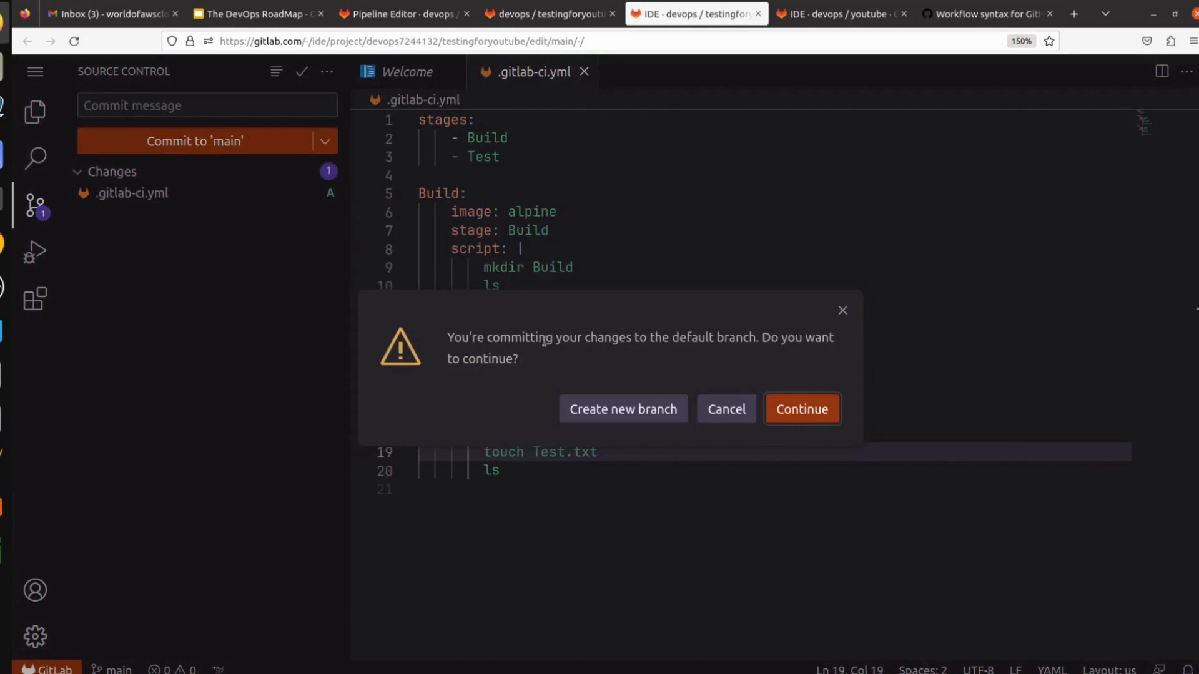
mouse_move(826, 357)
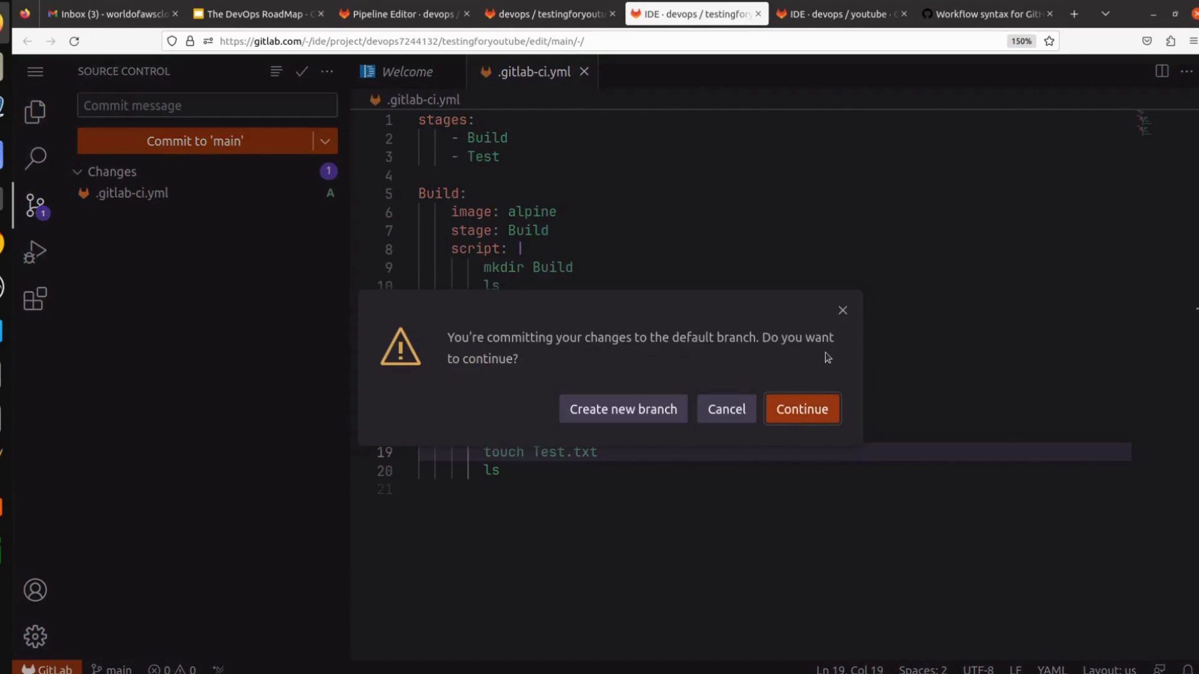
mouse_move(757, 367)
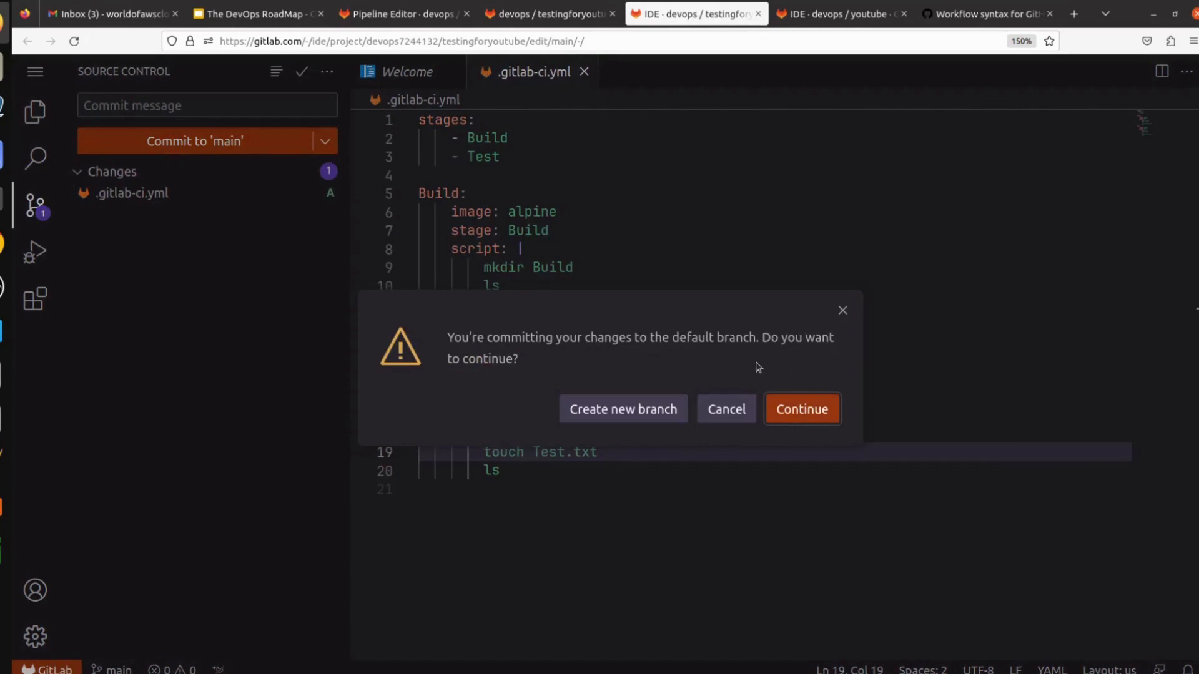
mouse_move(963, 505)
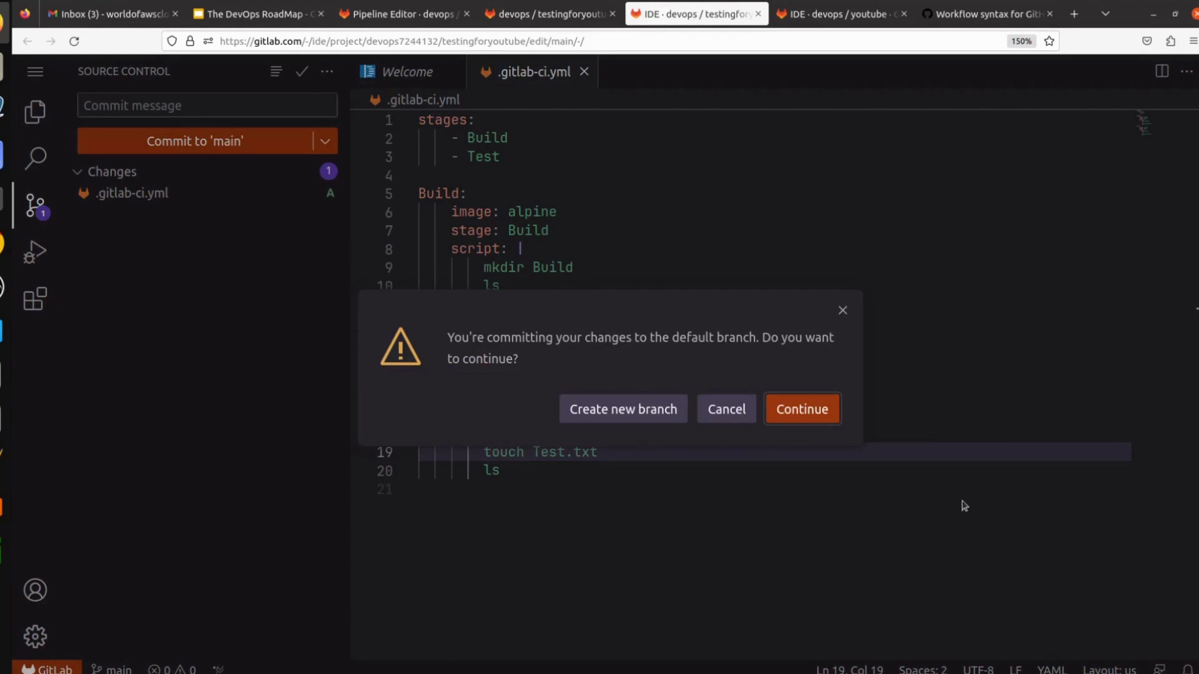
mouse_move(867, 434)
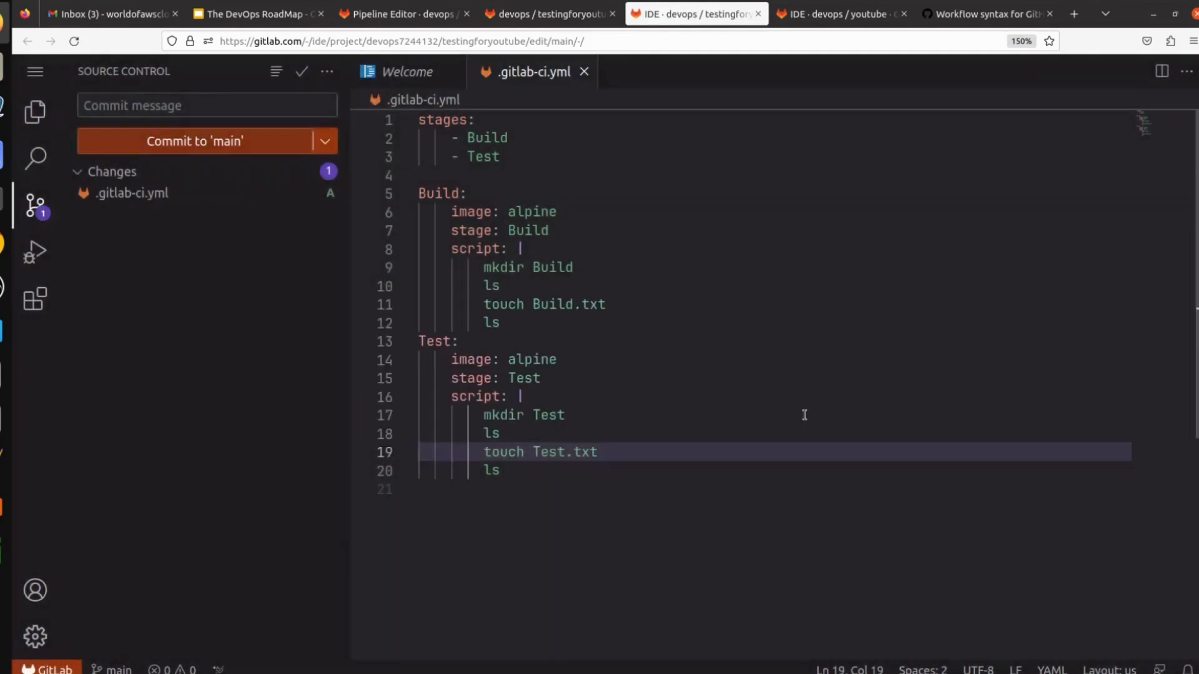
left_click(194, 141)
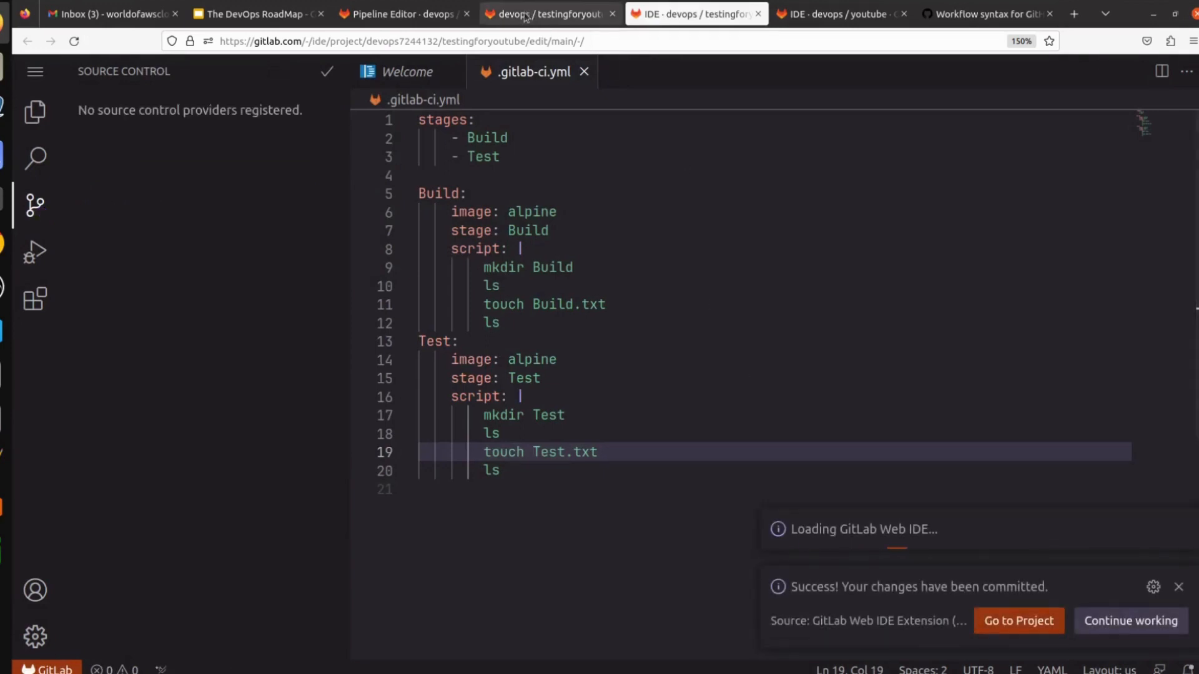
left_click(1017, 620)
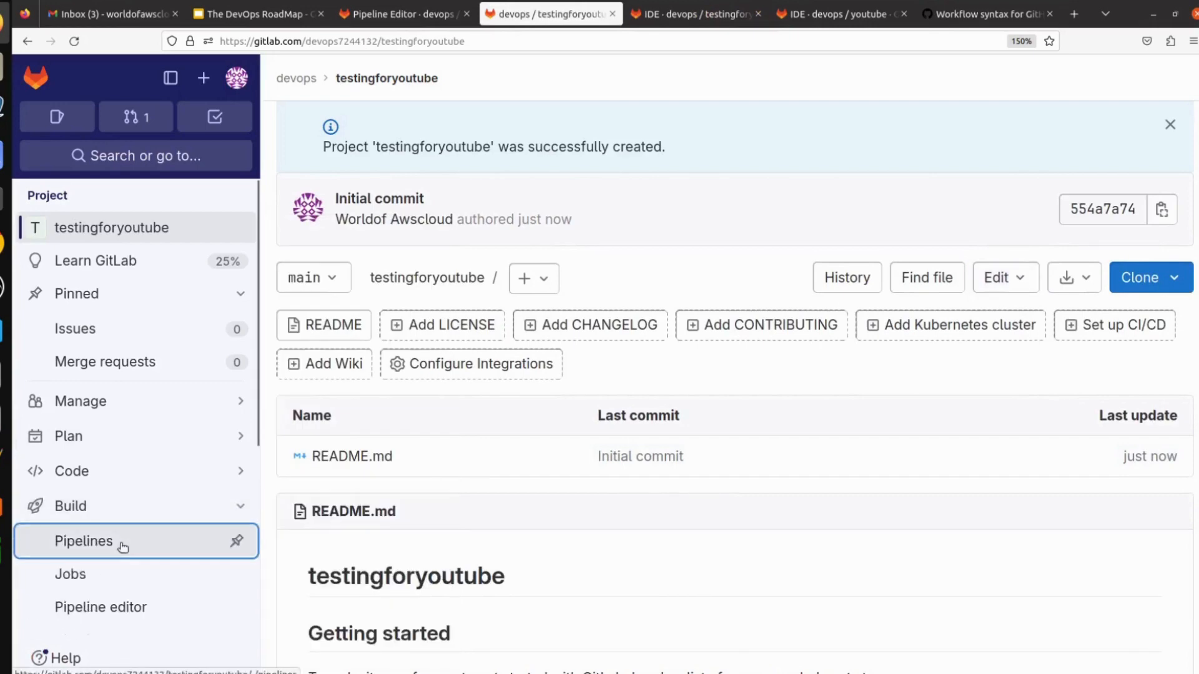
Step: Check and reload the empty Pipelines page, then return to the GitLab homepage
left_click(84, 541)
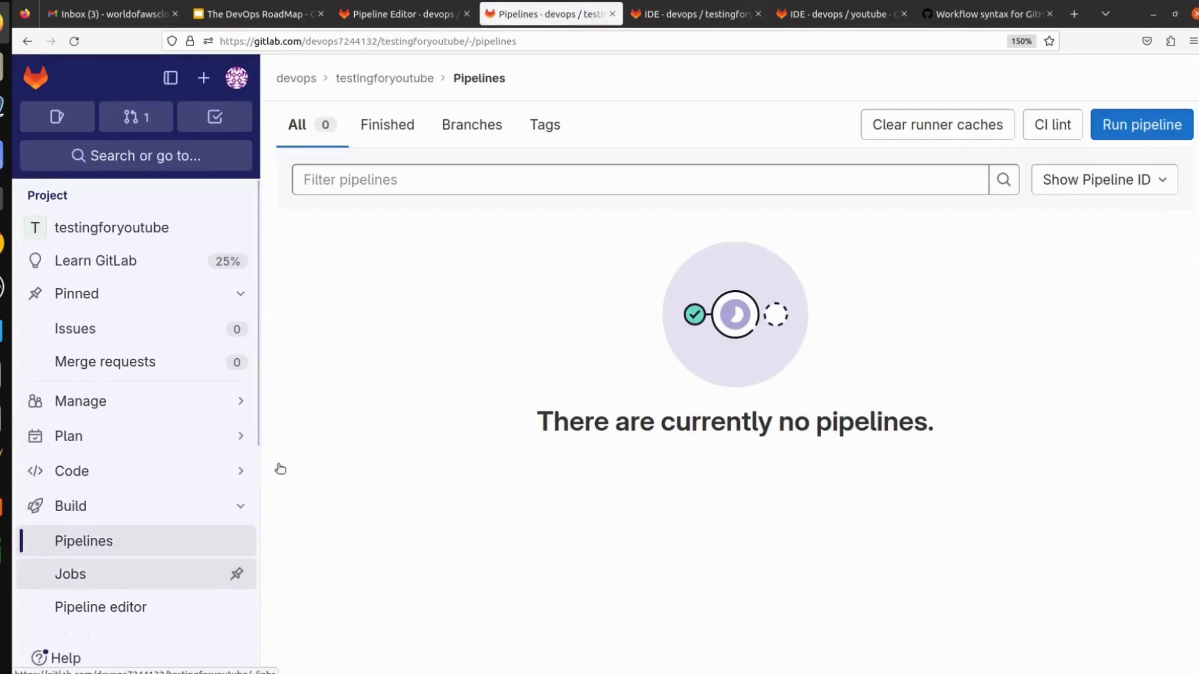
left_click(74, 41)
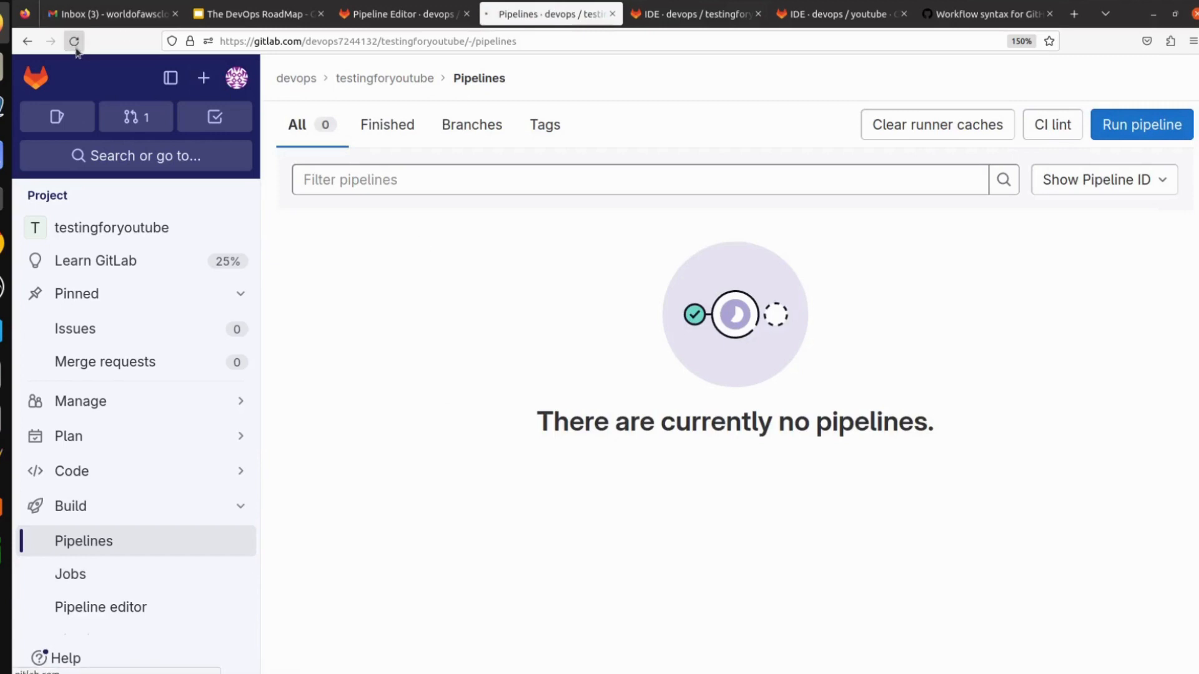
left_click(73, 41)
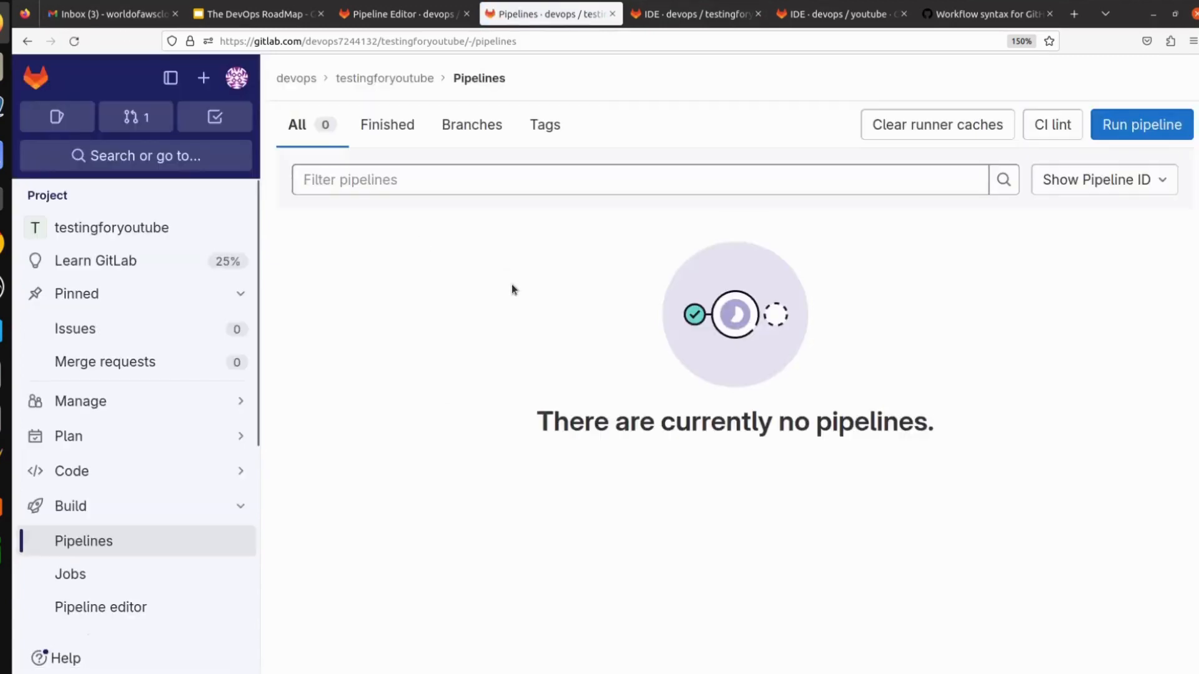
left_click(837, 14)
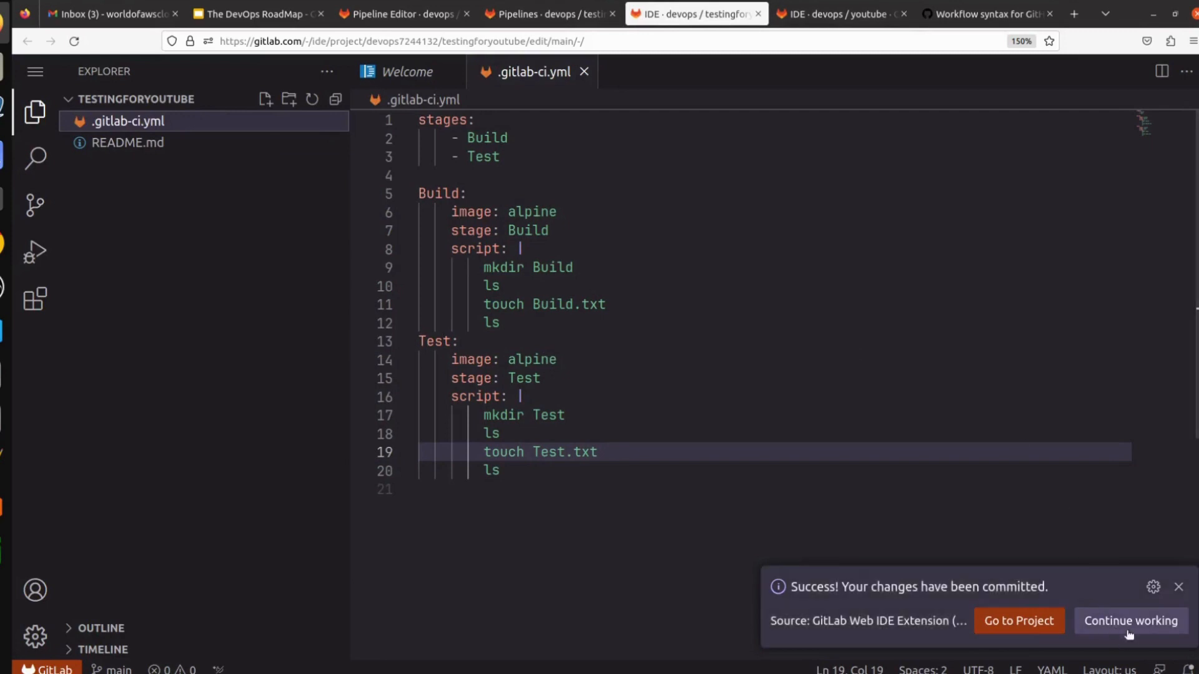
left_click(548, 13)
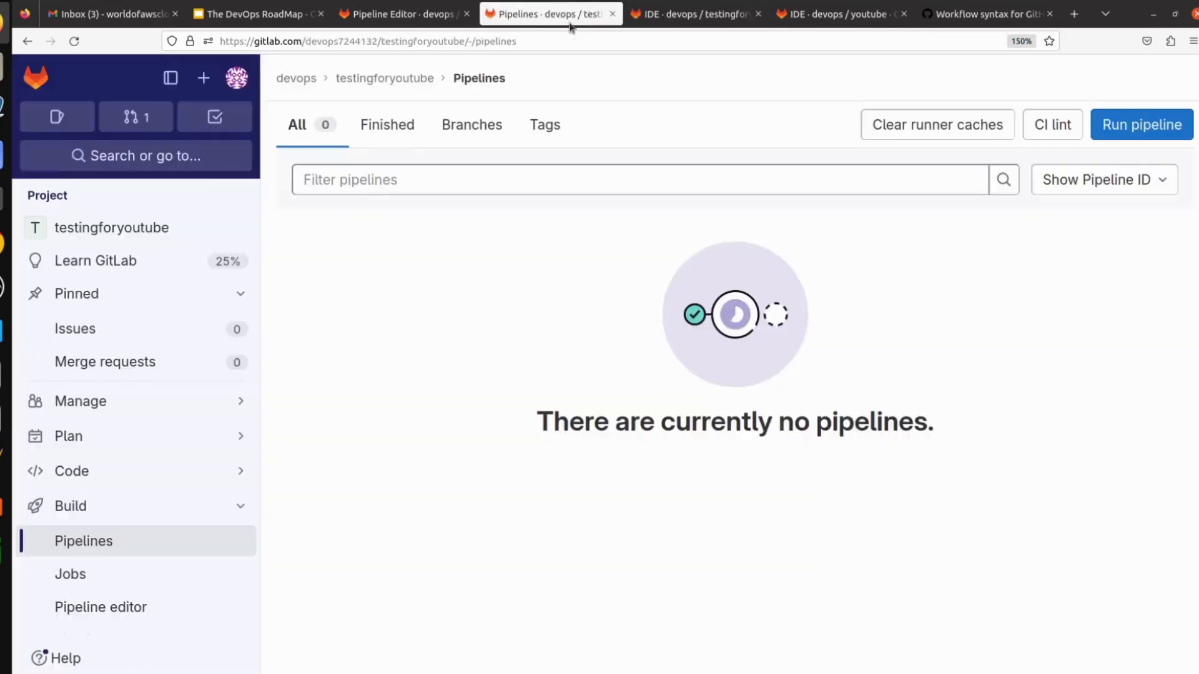
left_click(35, 78)
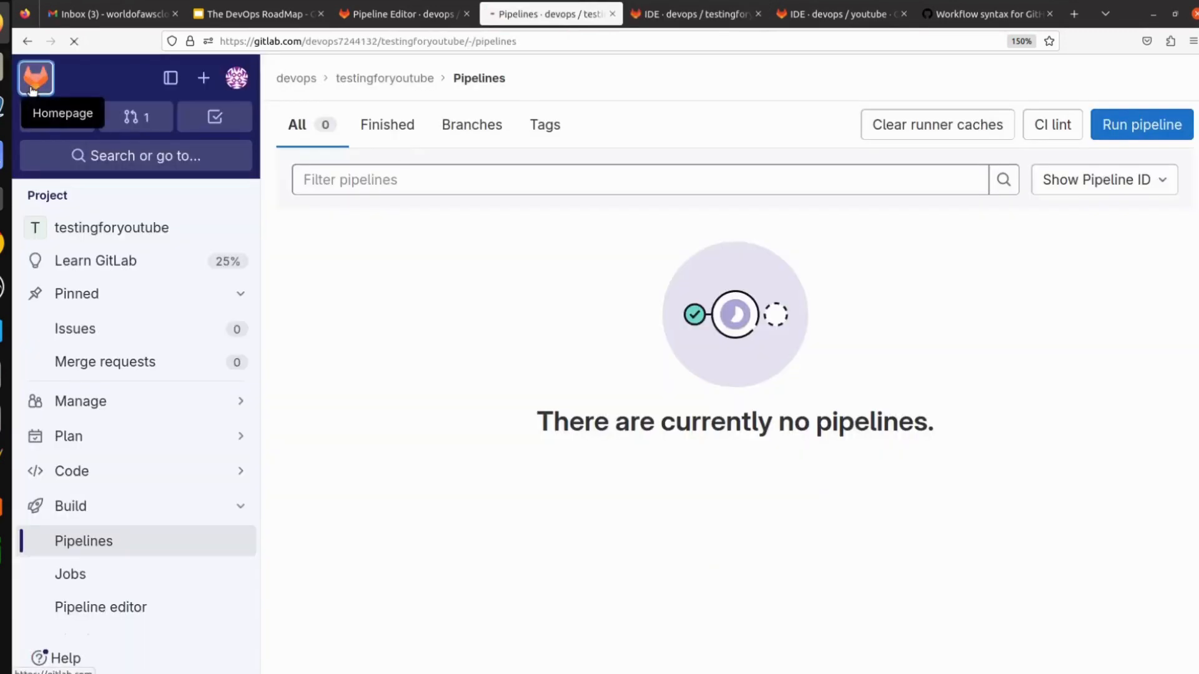
left_click(35, 77)
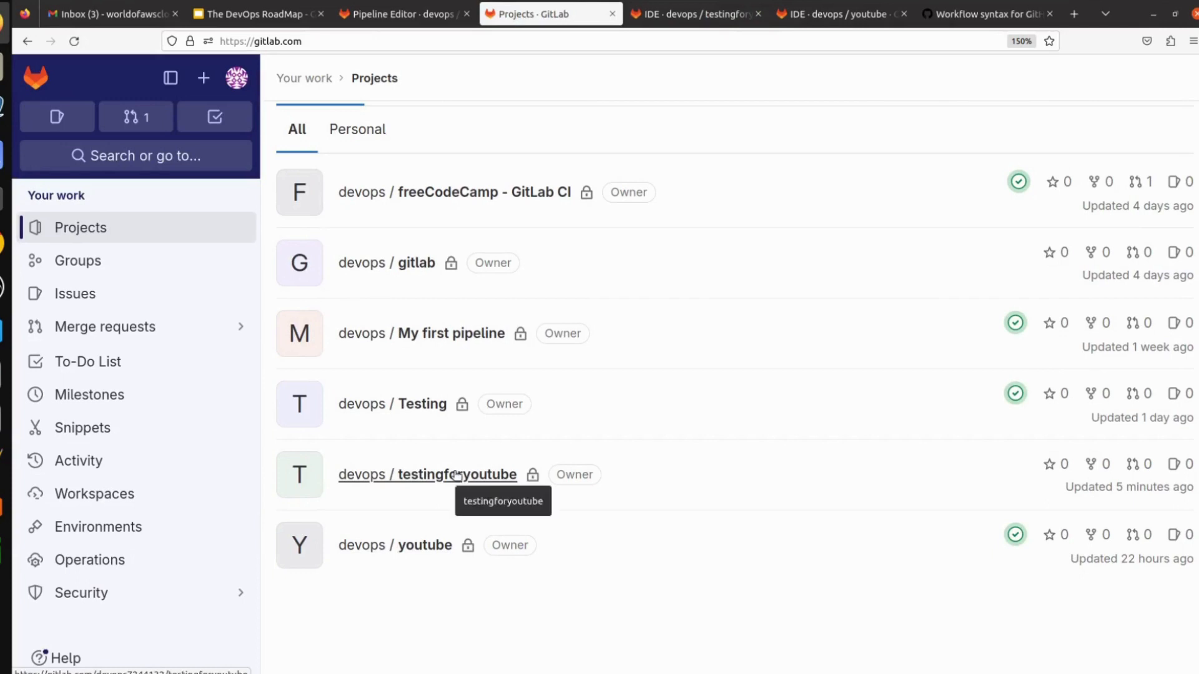
Step: Open testingforyoutube and go to its Pipelines list, still showing no runs
left_click(428, 474)
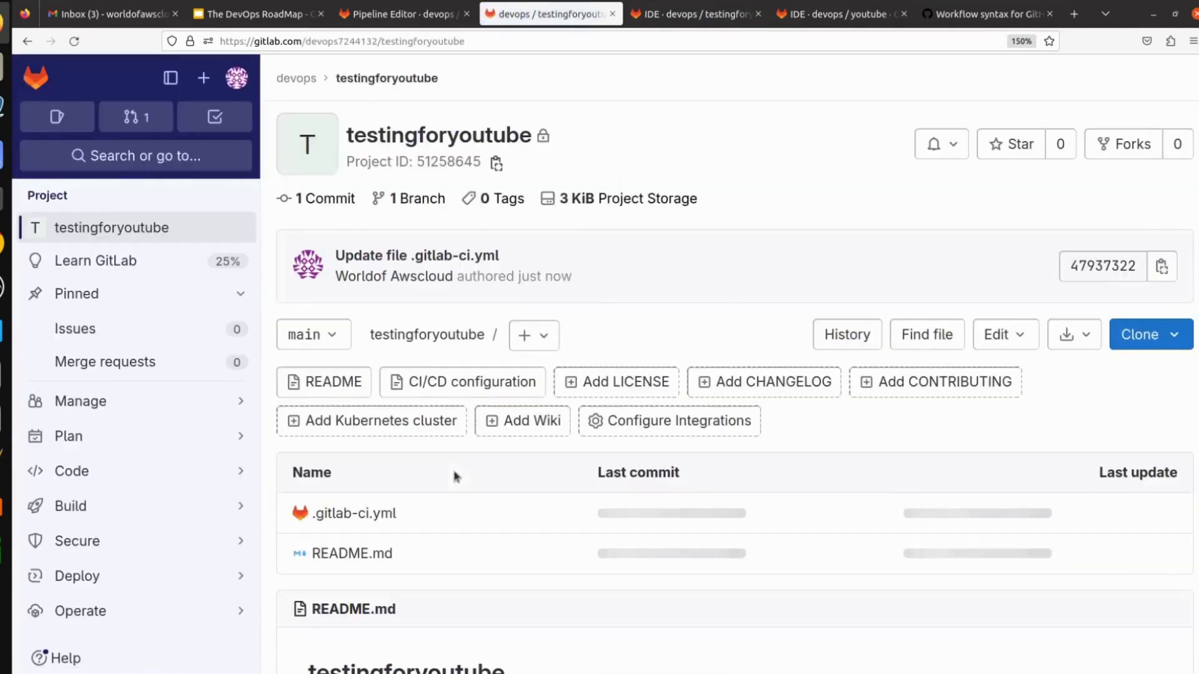
scroll("down", 3)
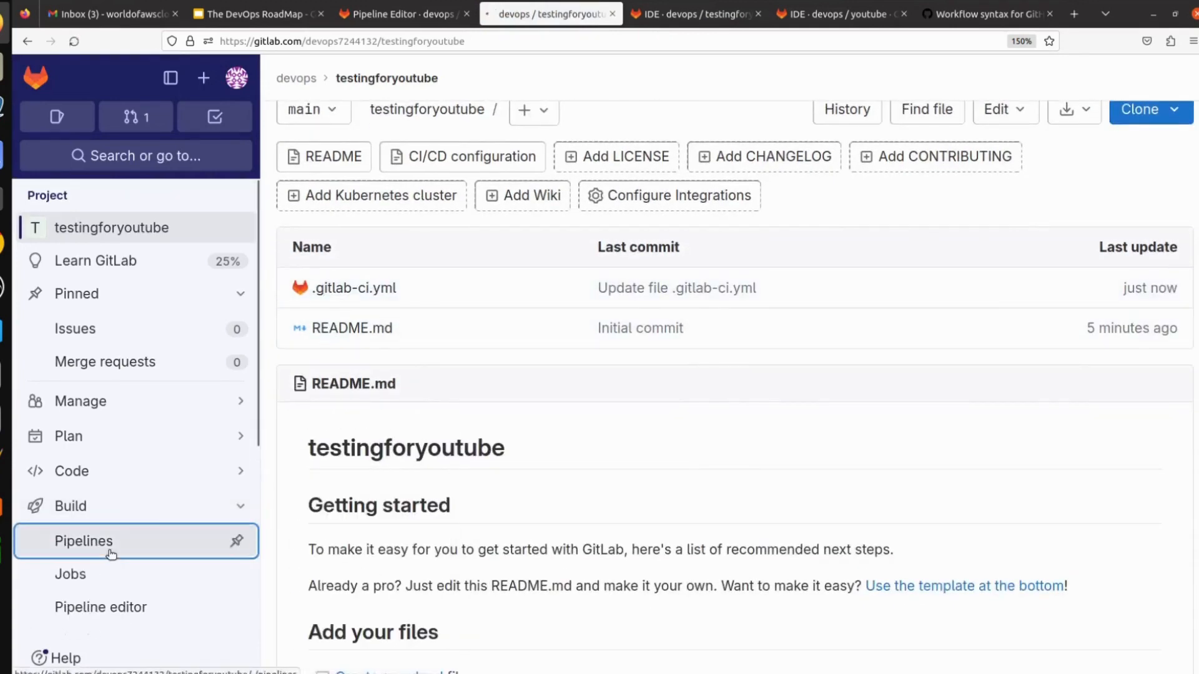
left_click(83, 541)
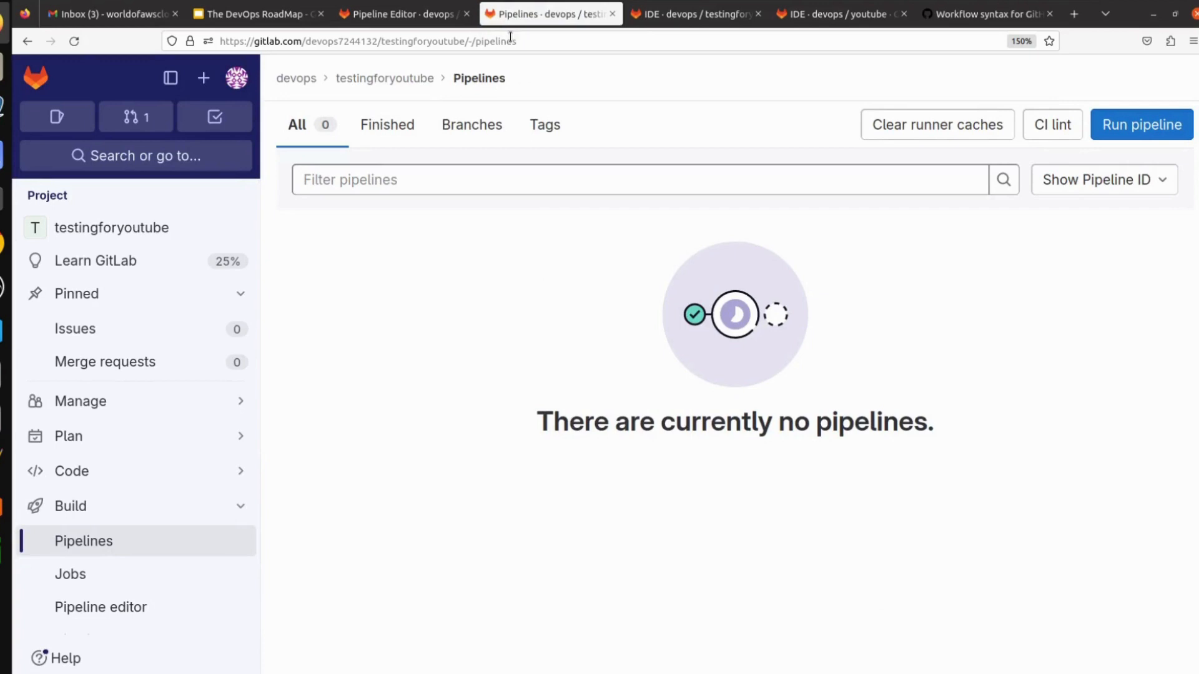
left_click(691, 14)
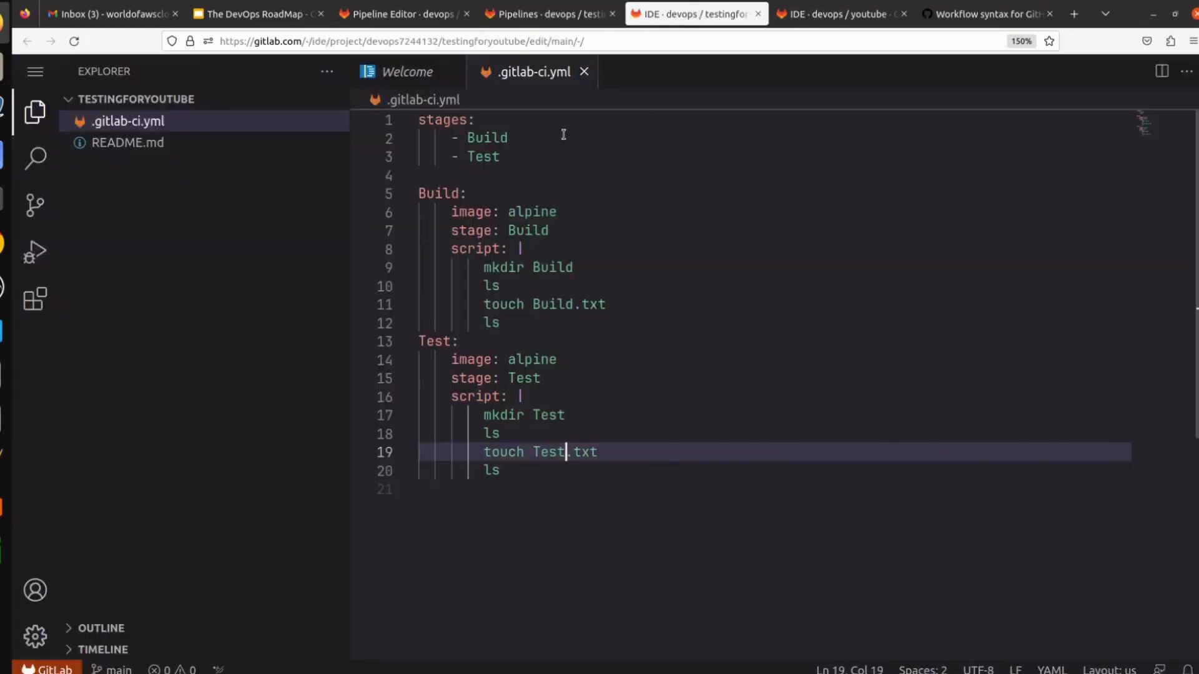
mouse_move(35, 158)
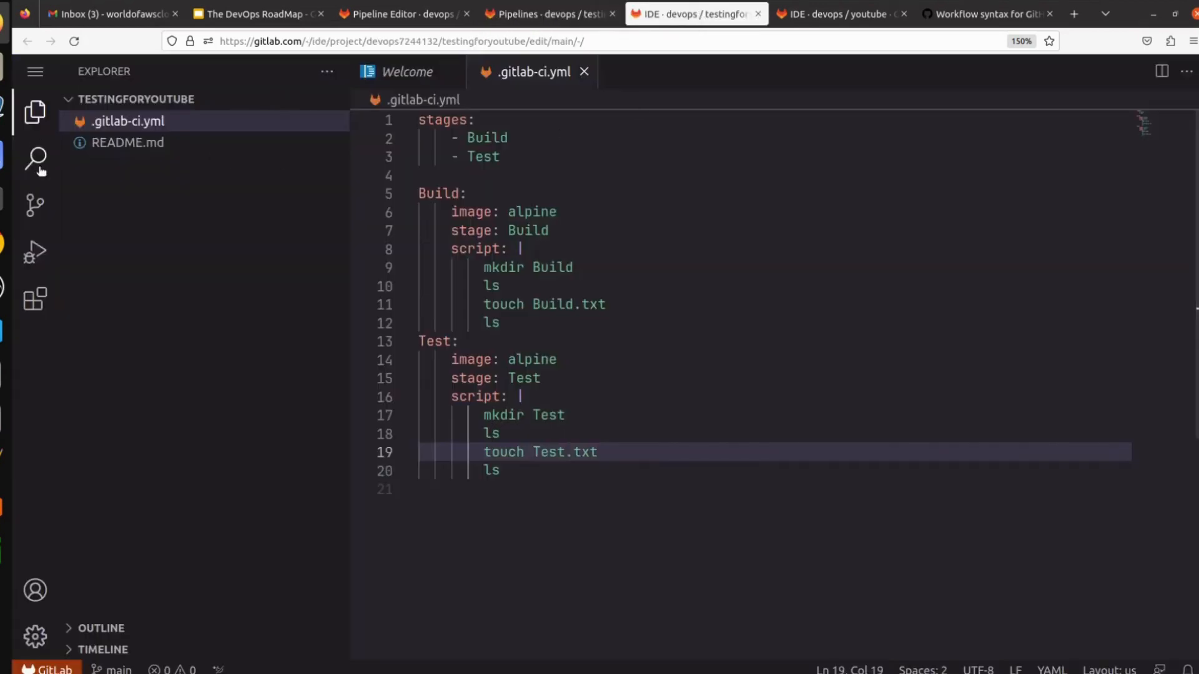
left_click(35, 204)
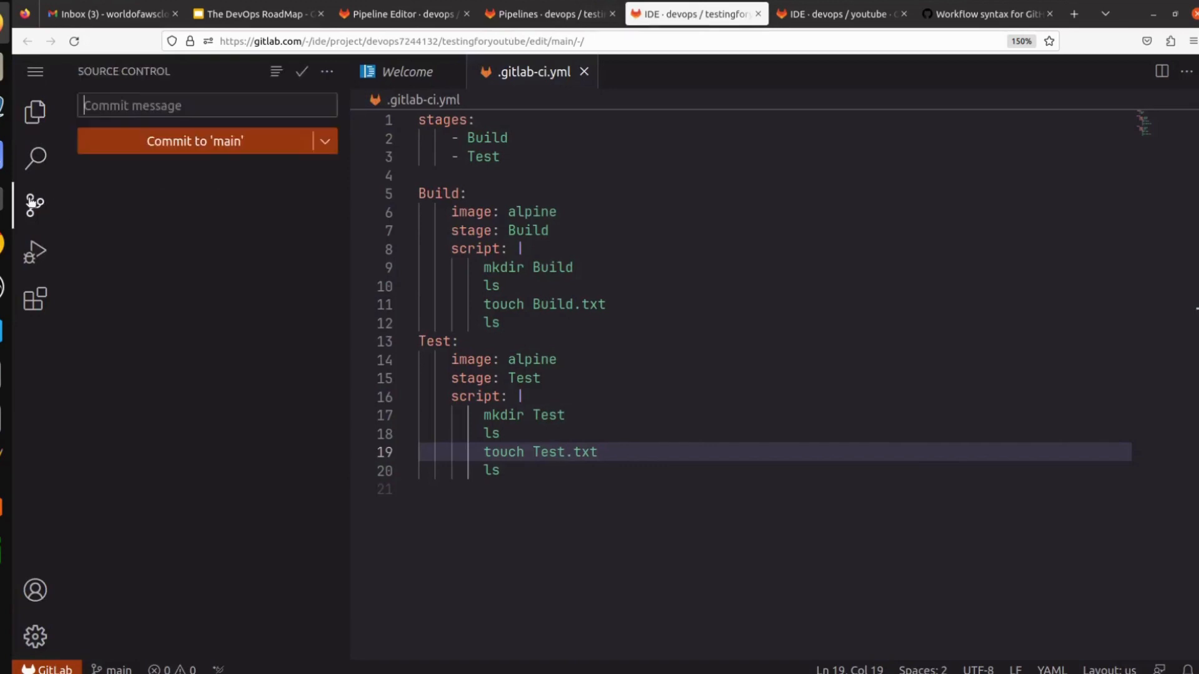
left_click(194, 141)
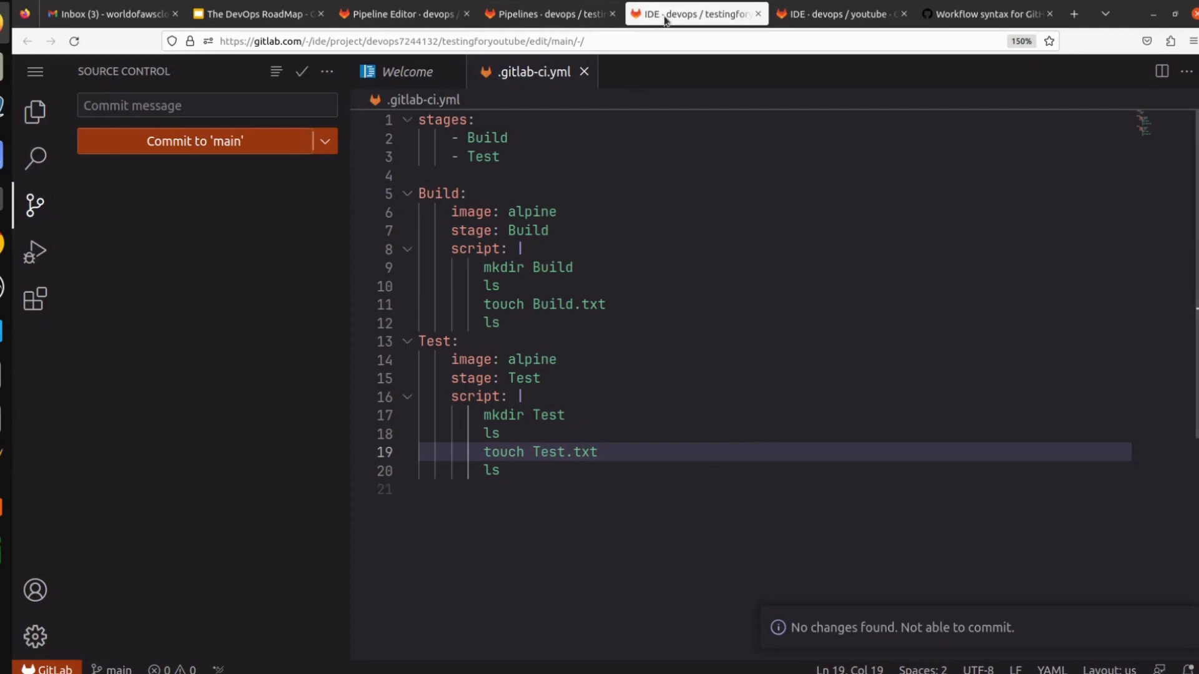
mouse_move(756, 14)
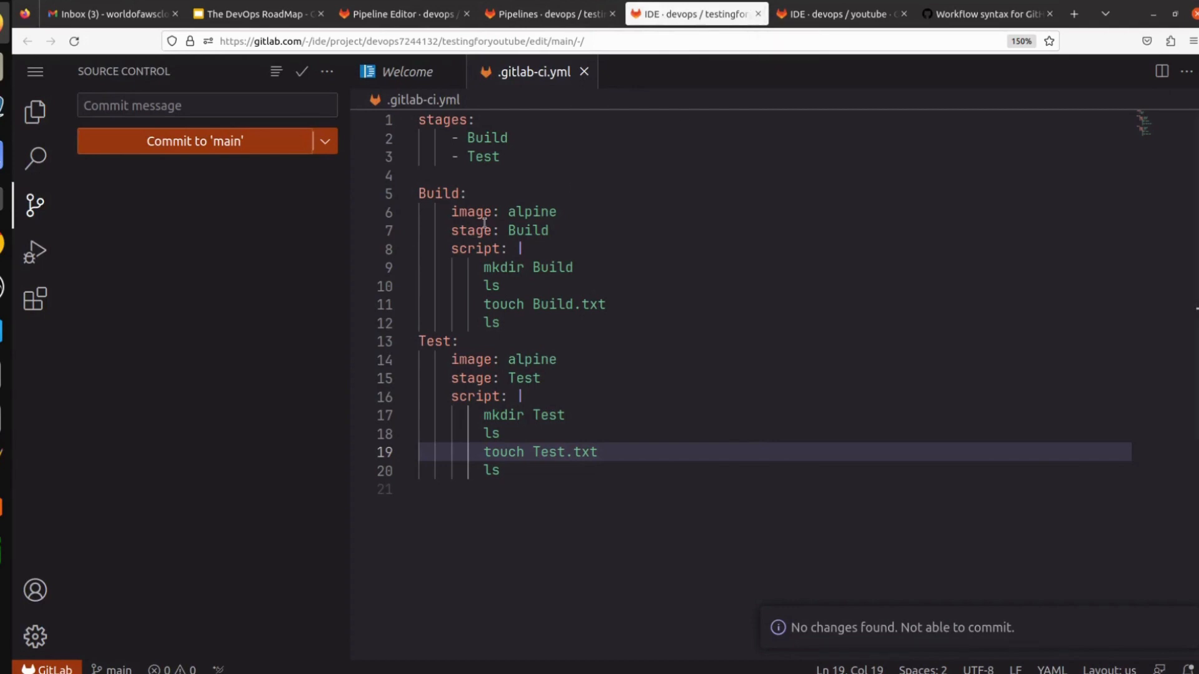
left_click(549, 14)
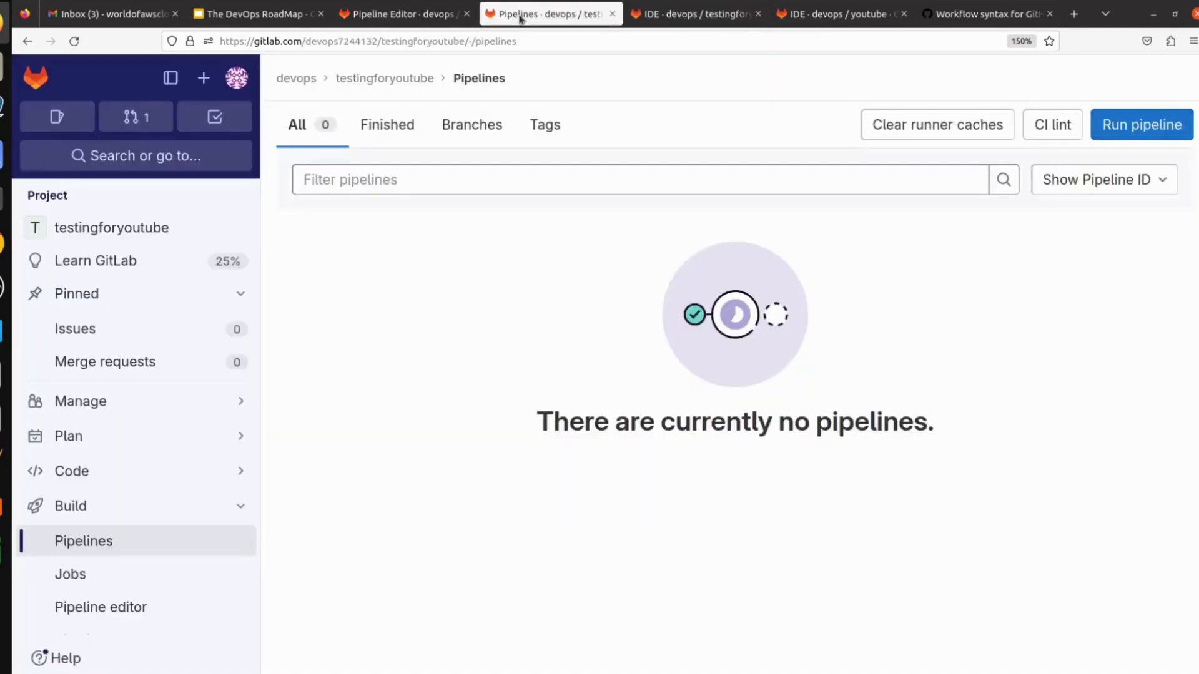
left_click(694, 13)
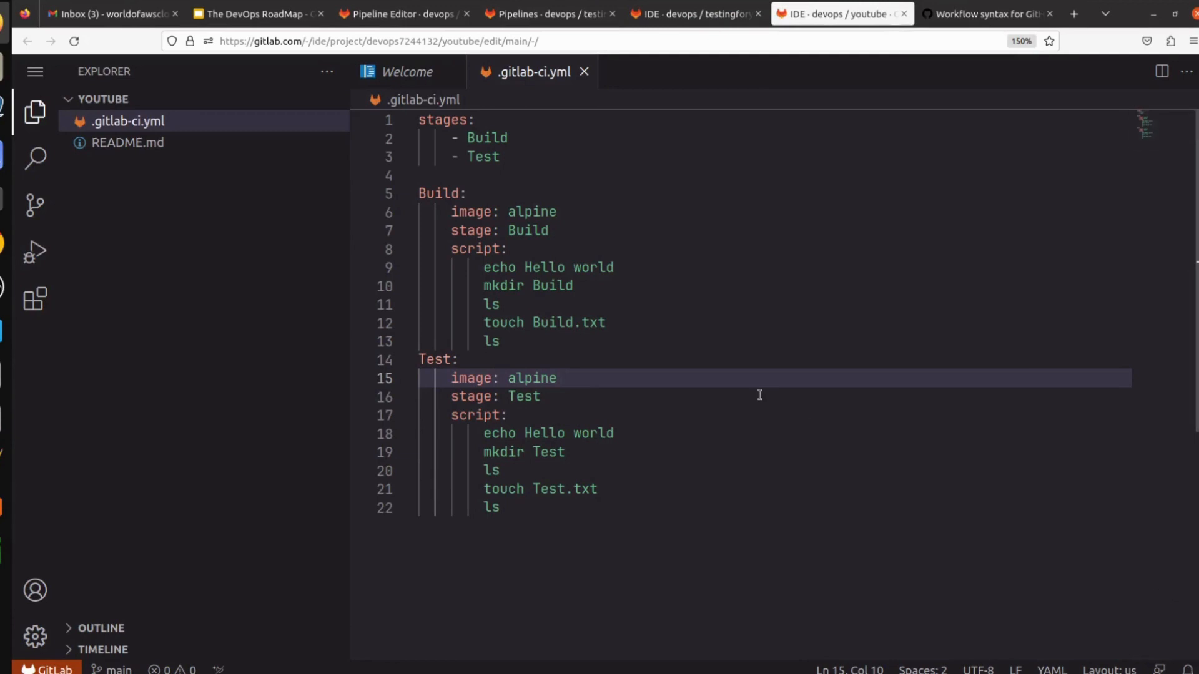
left_click(34, 205)
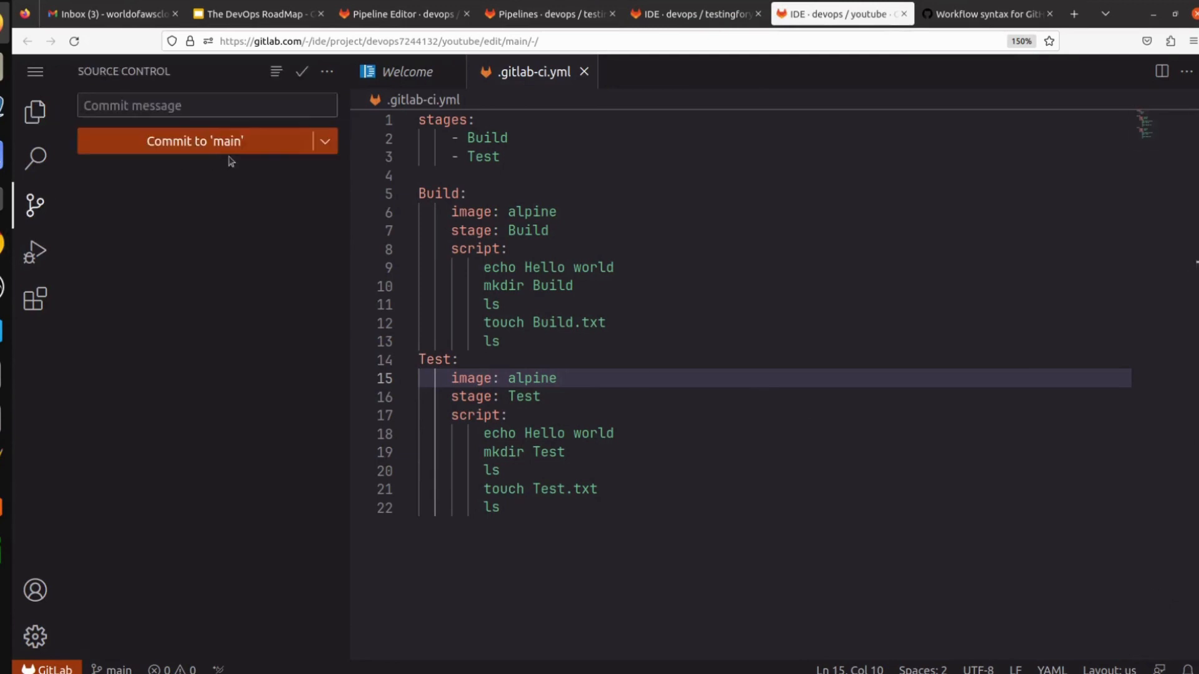
left_click(195, 141)
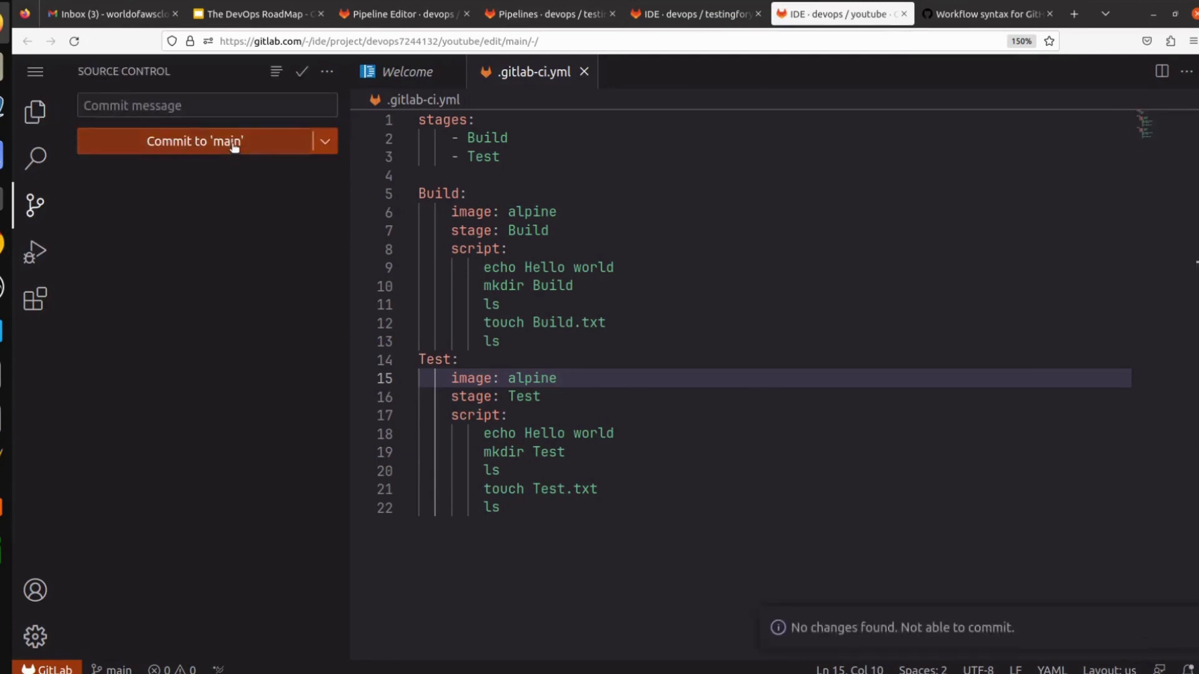
mouse_move(694, 13)
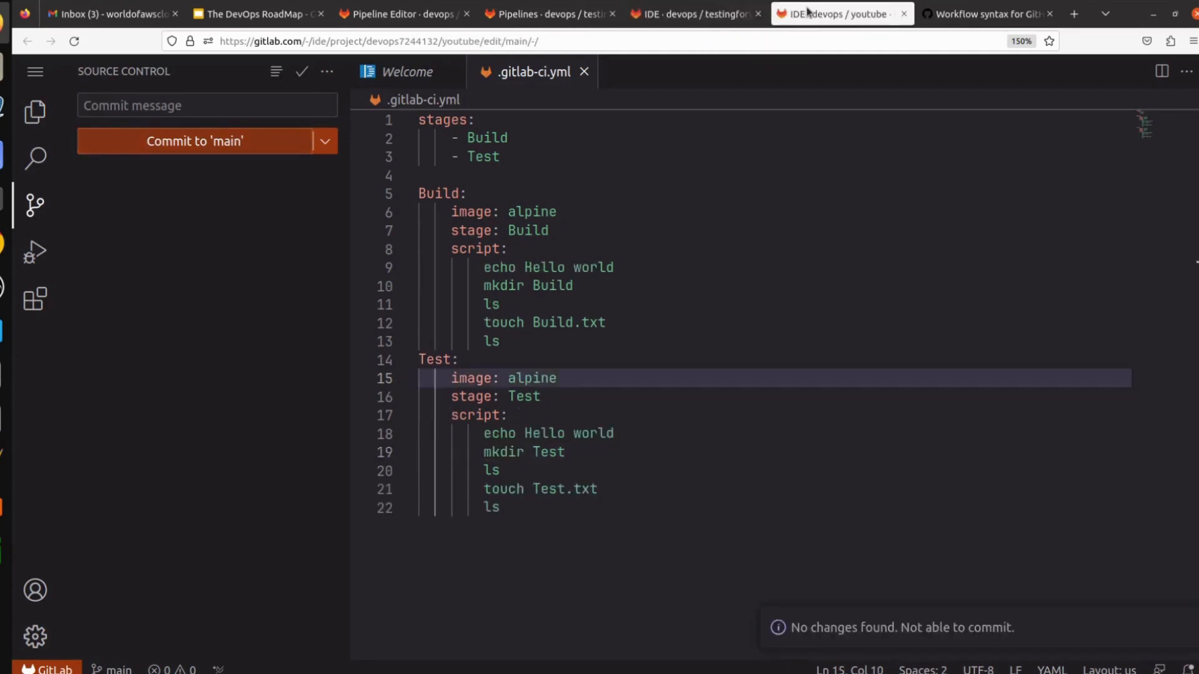
left_click(694, 14)
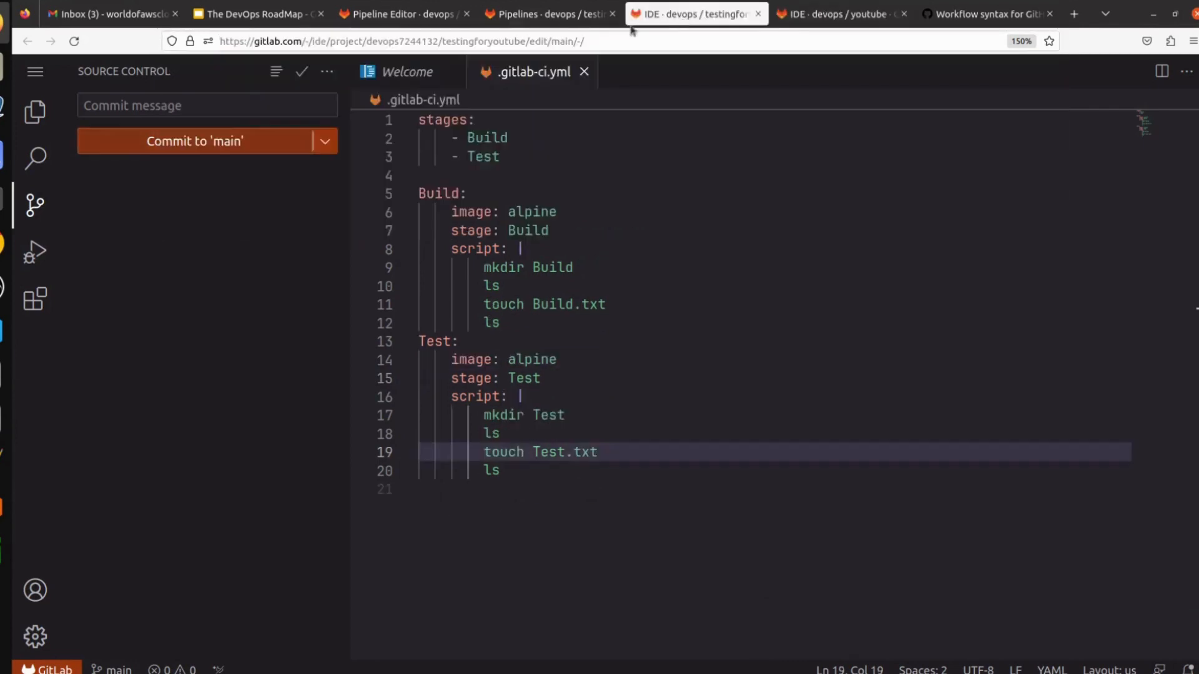
left_click(549, 13)
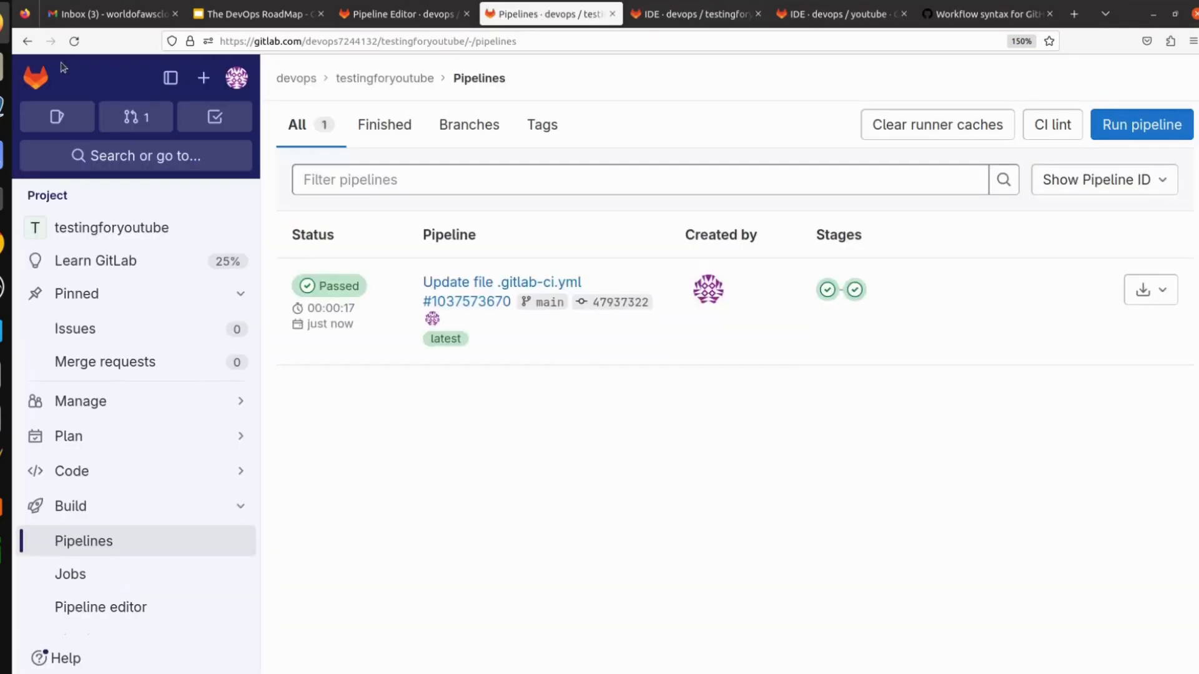
mouse_move(454, 443)
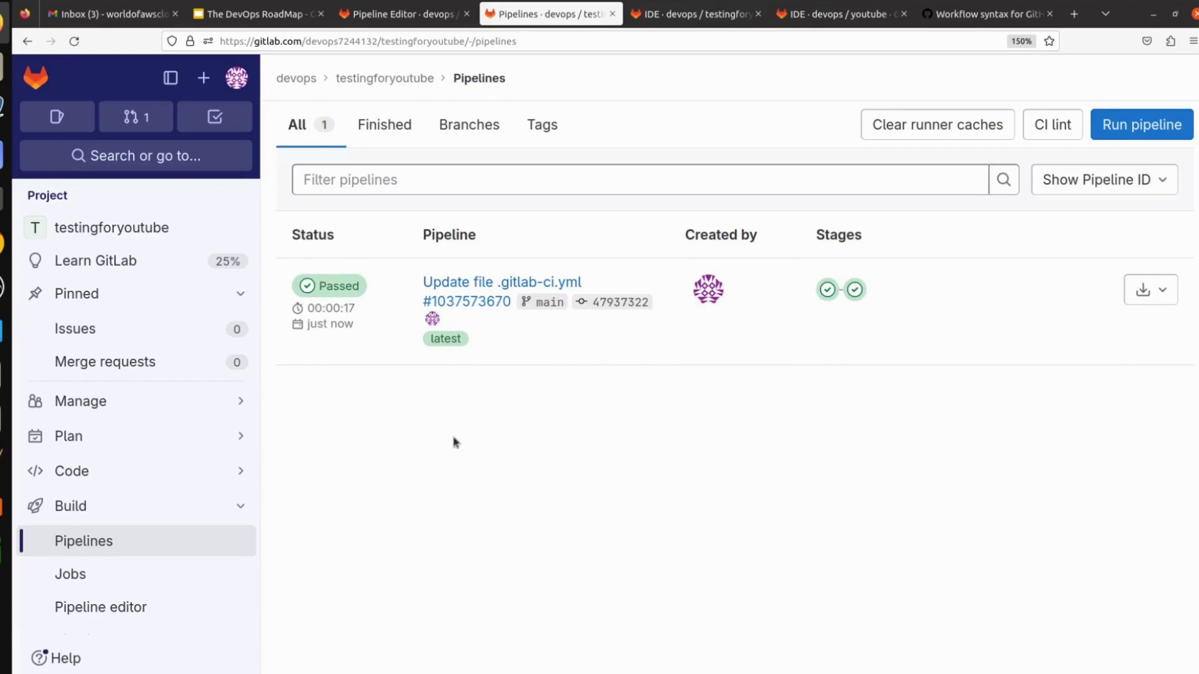
mouse_move(405, 427)
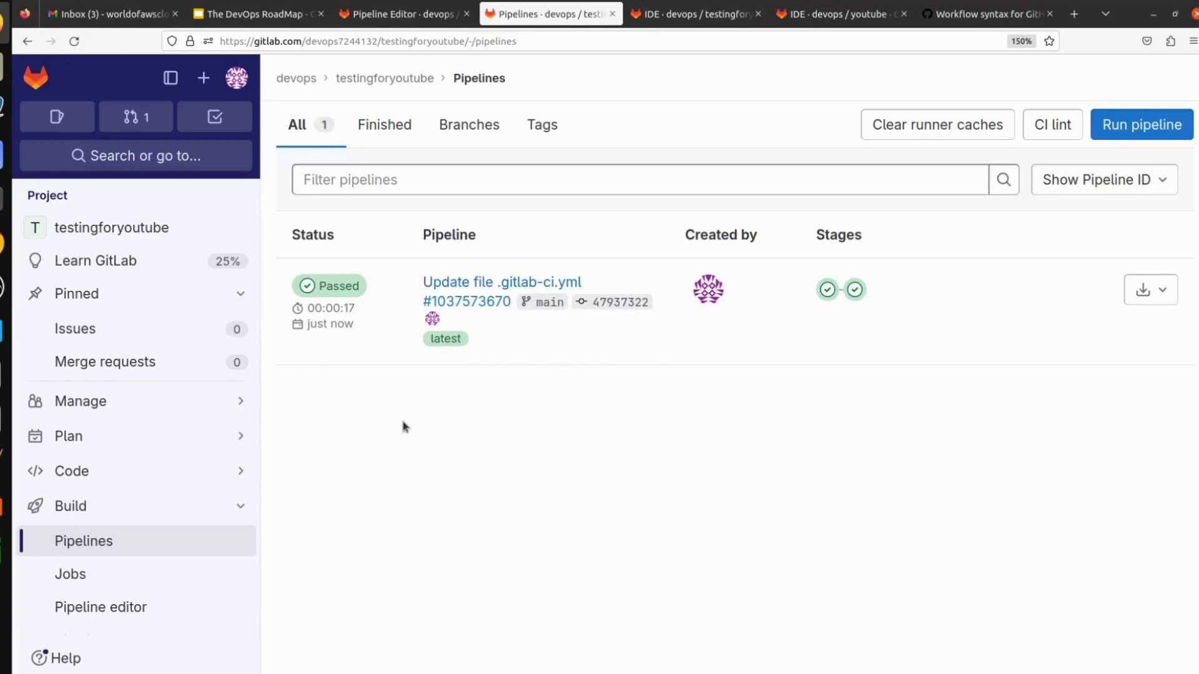
mouse_move(343, 273)
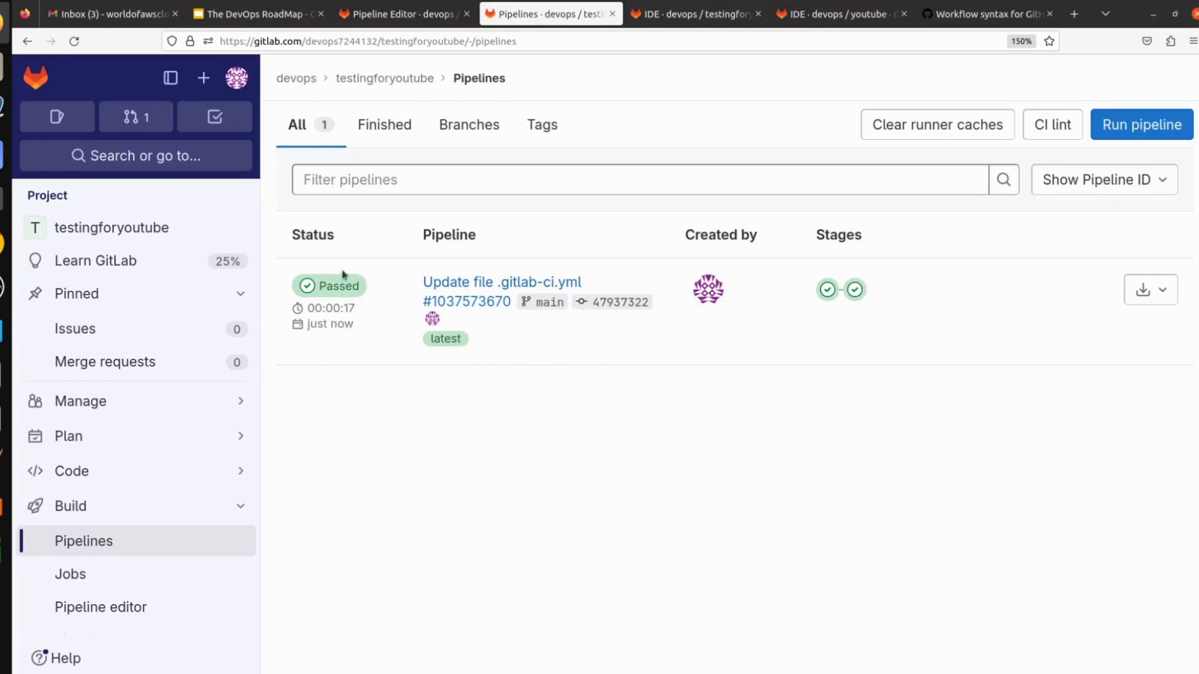
mouse_move(398, 344)
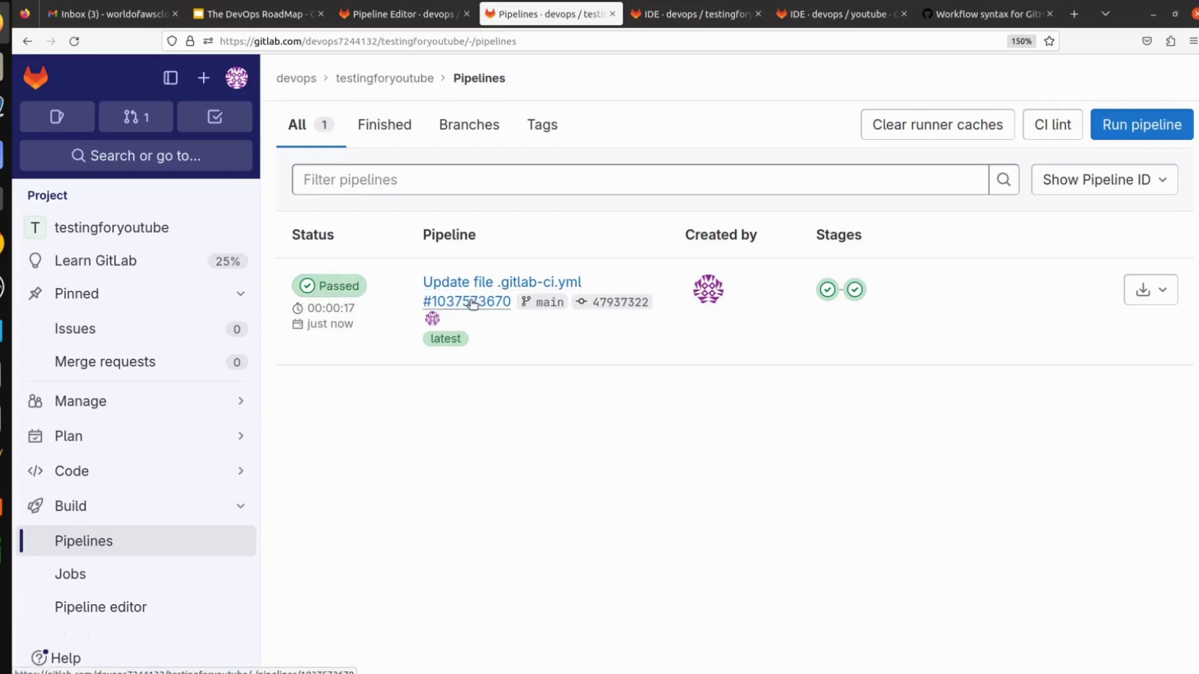
left_click(467, 301)
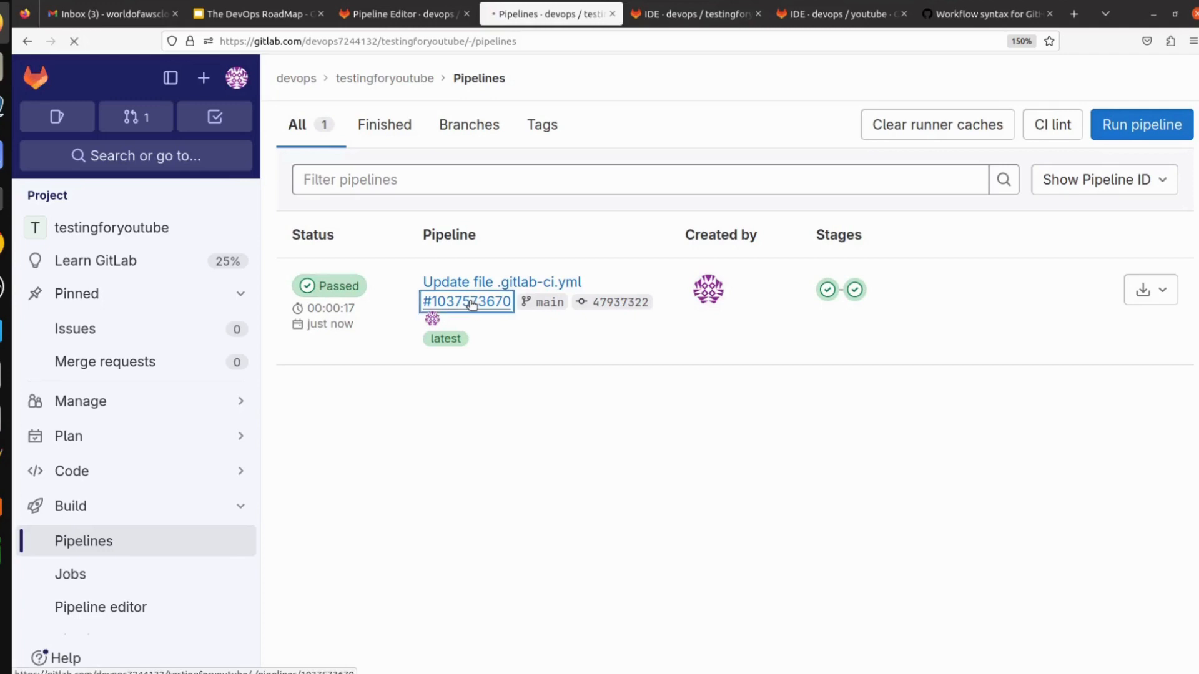
left_click(466, 301)
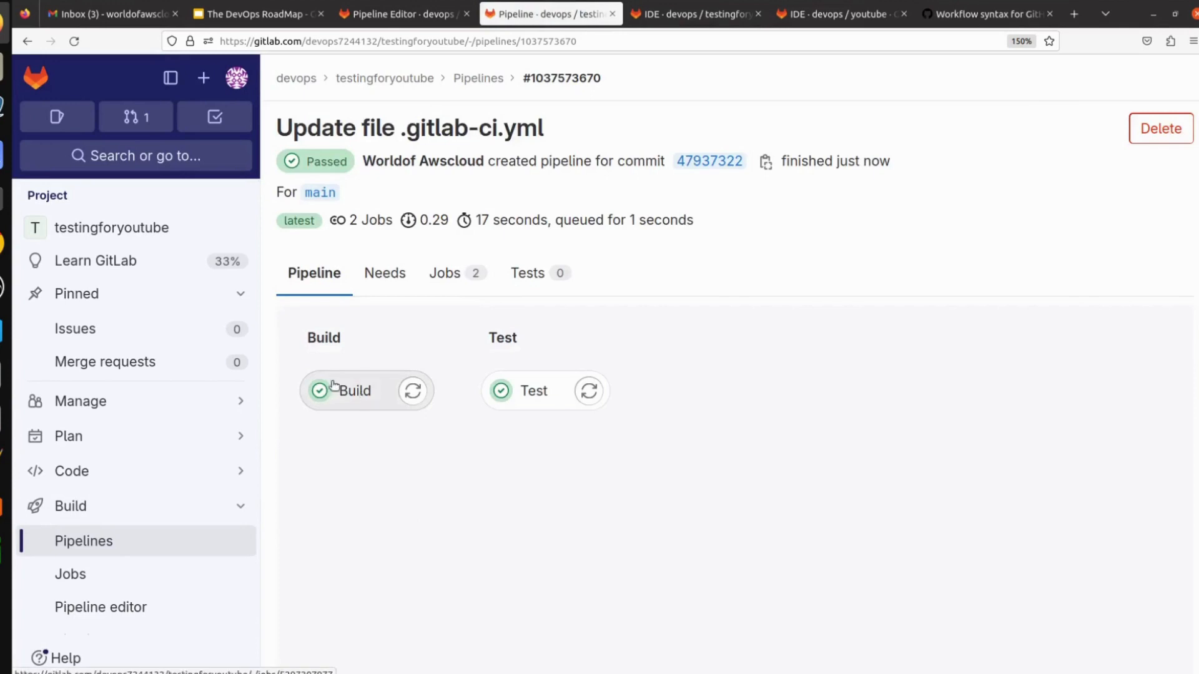
Step: Inspect the Build job log showing the Build folder and Build.txt created on alpine
left_click(357, 391)
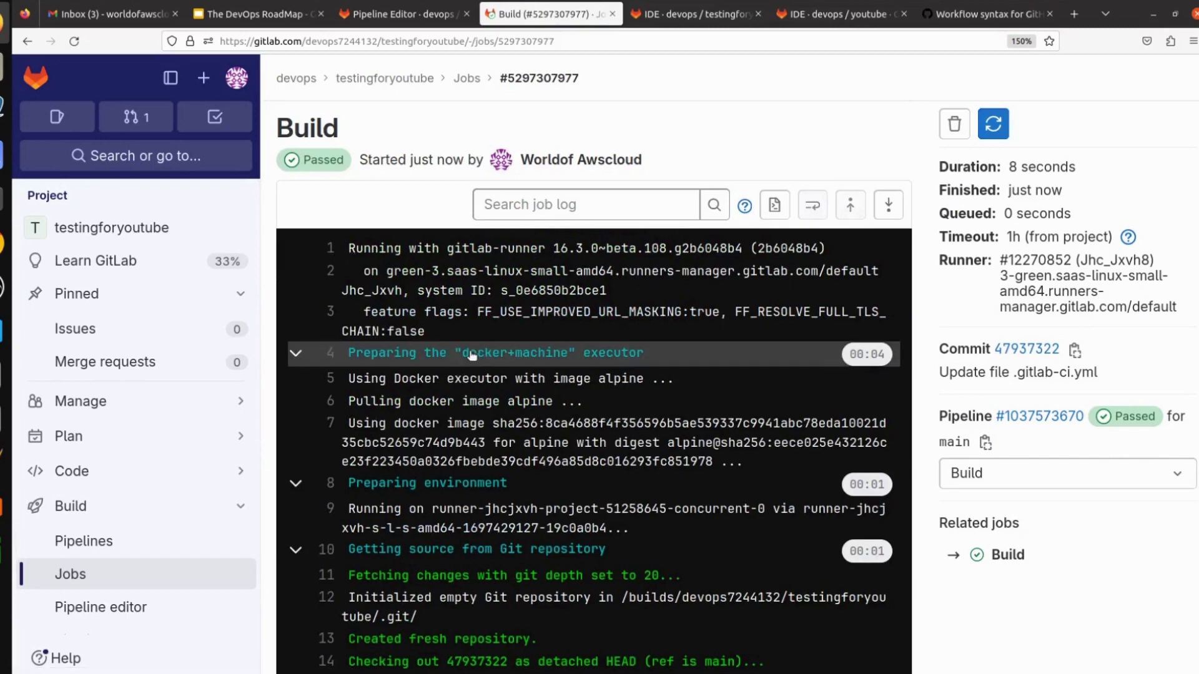
scroll("down", 3)
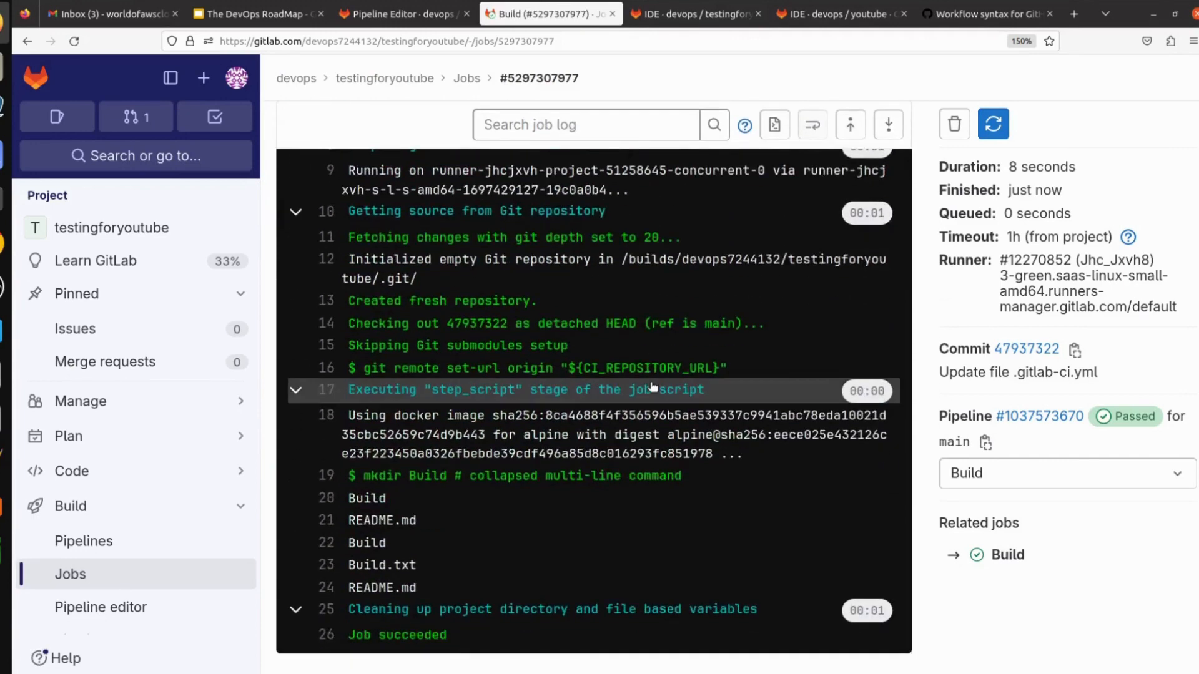
scroll("down", 3)
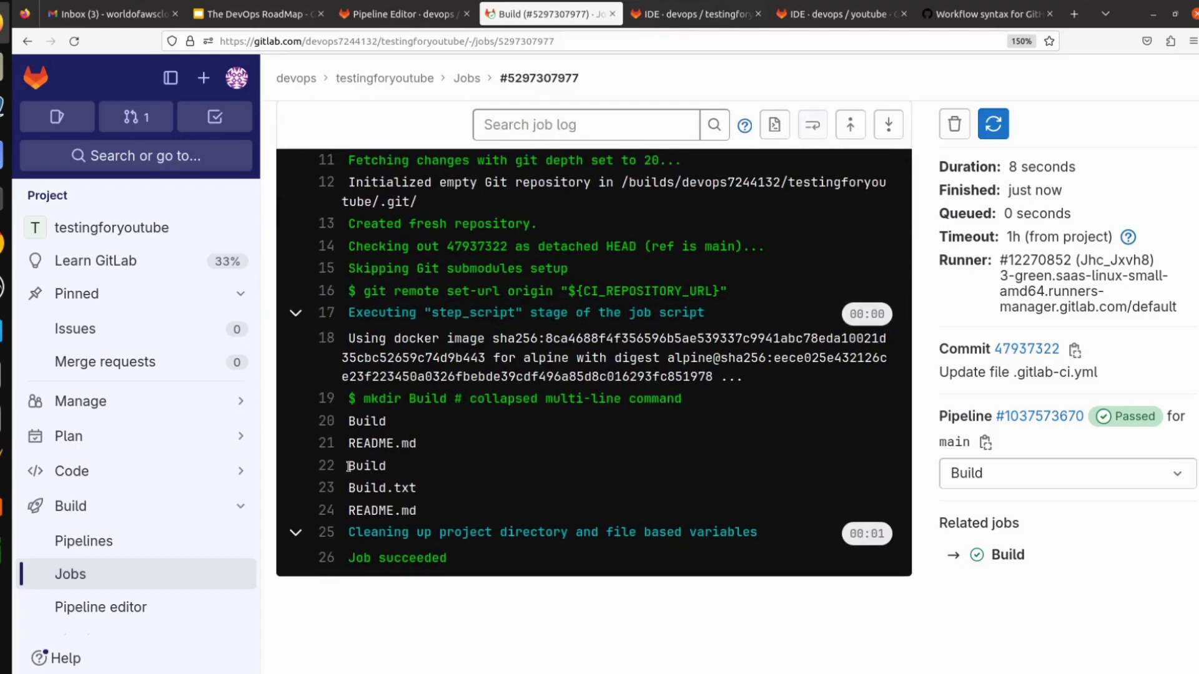
double_click(365, 466)
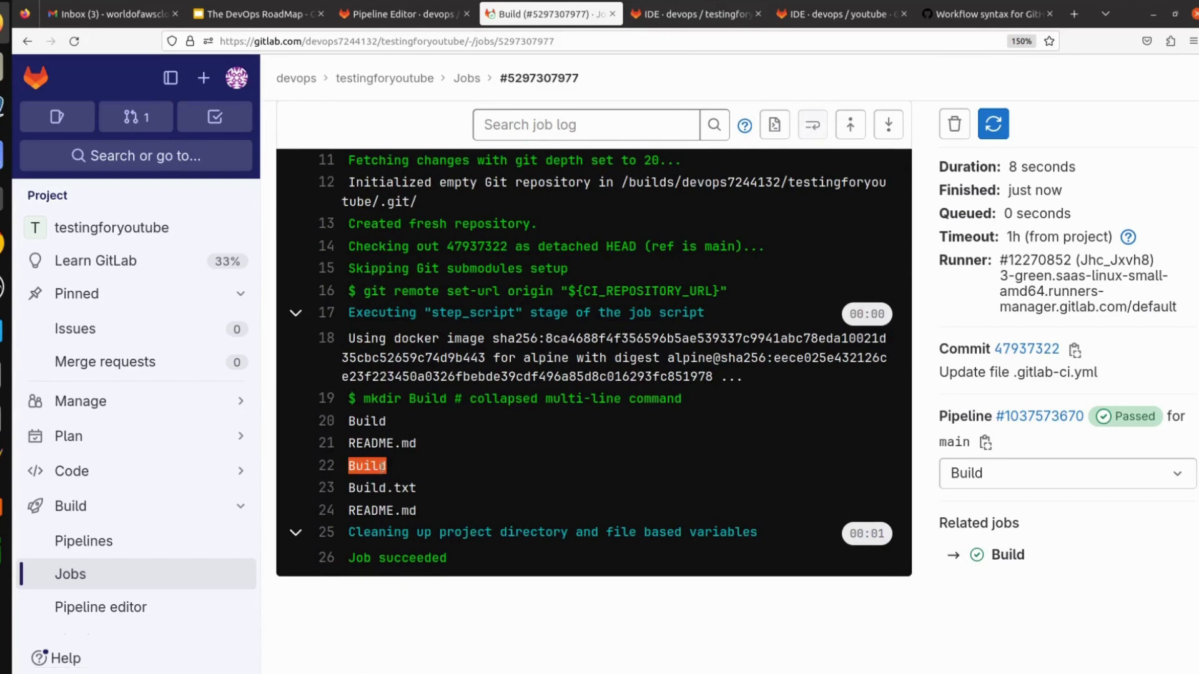
mouse_move(431, 494)
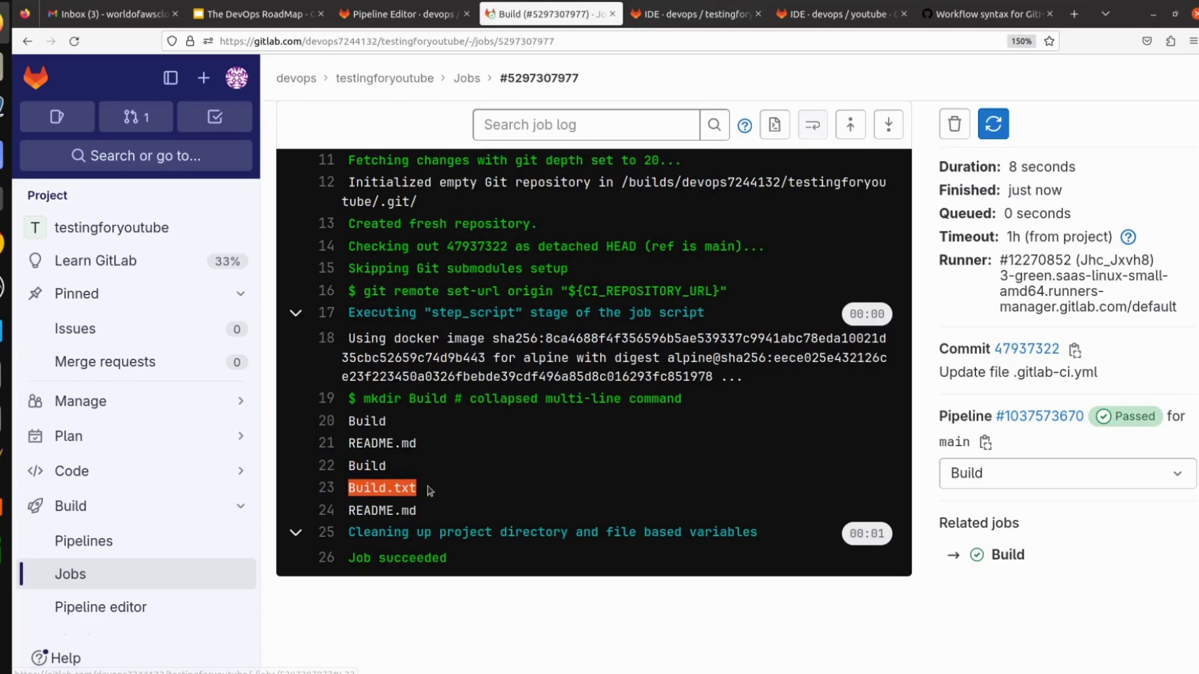
mouse_move(419, 493)
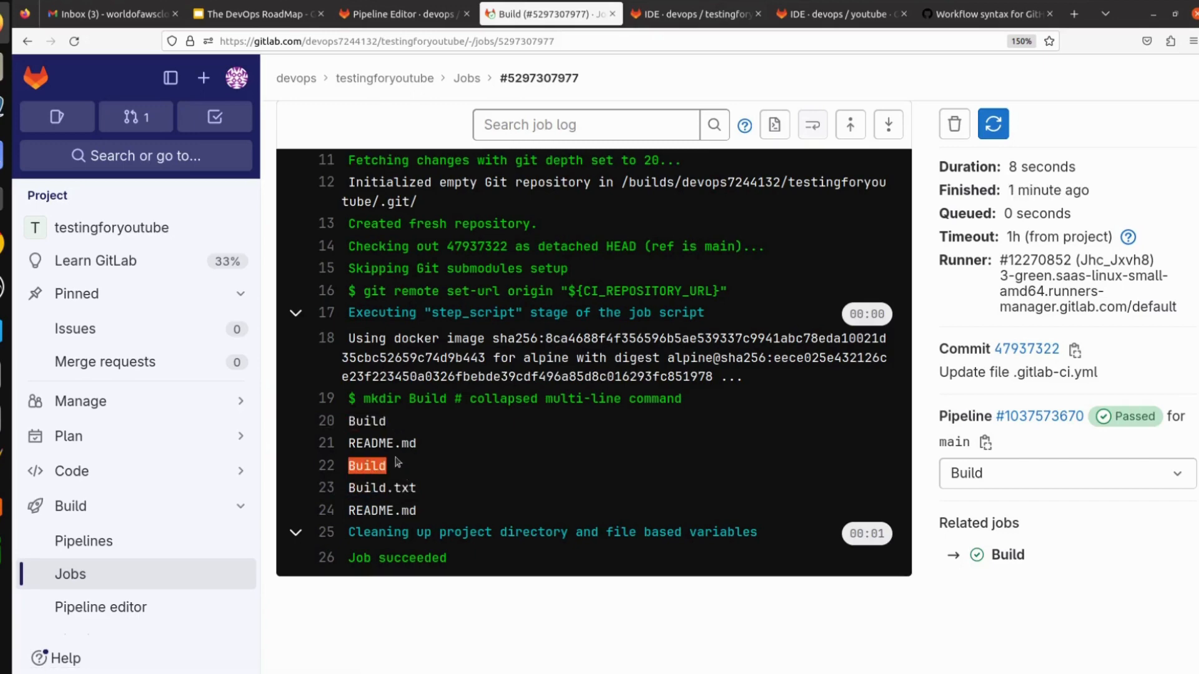
mouse_move(429, 464)
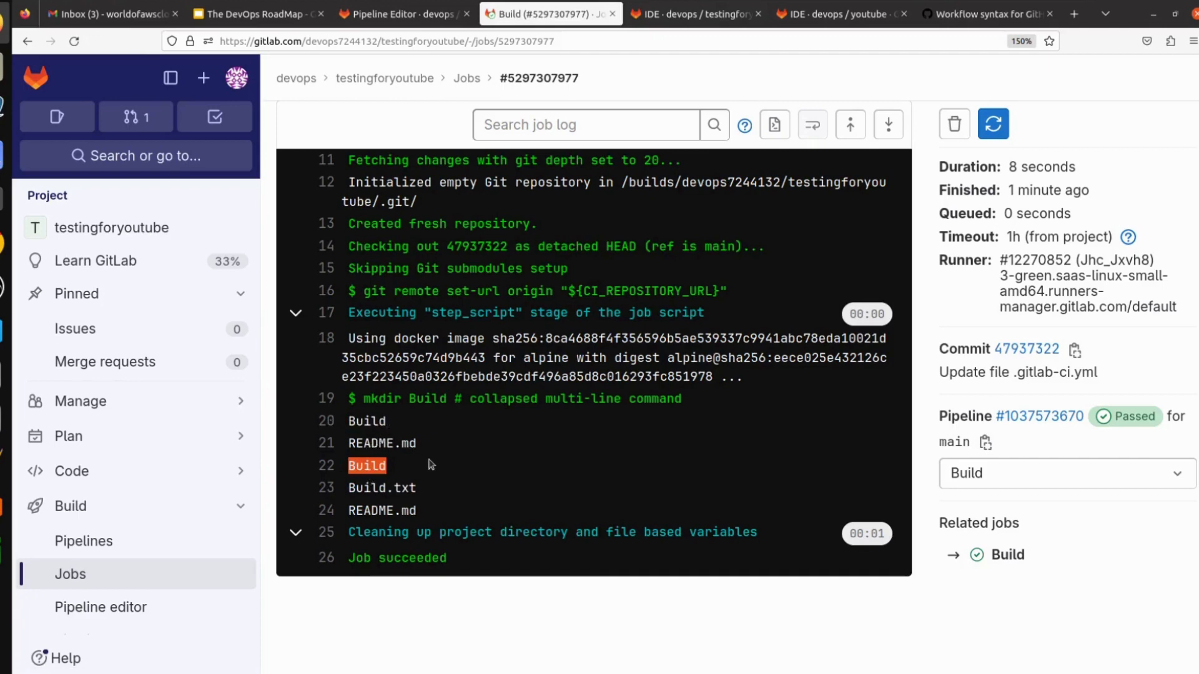
mouse_move(419, 470)
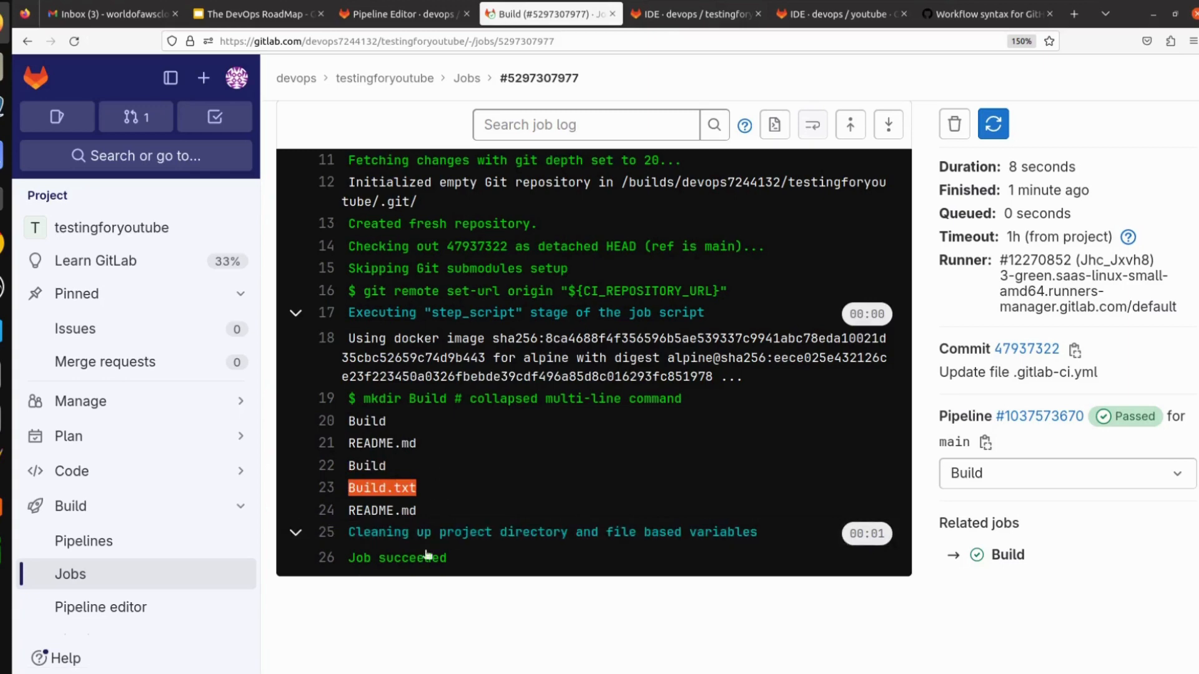
mouse_move(445, 504)
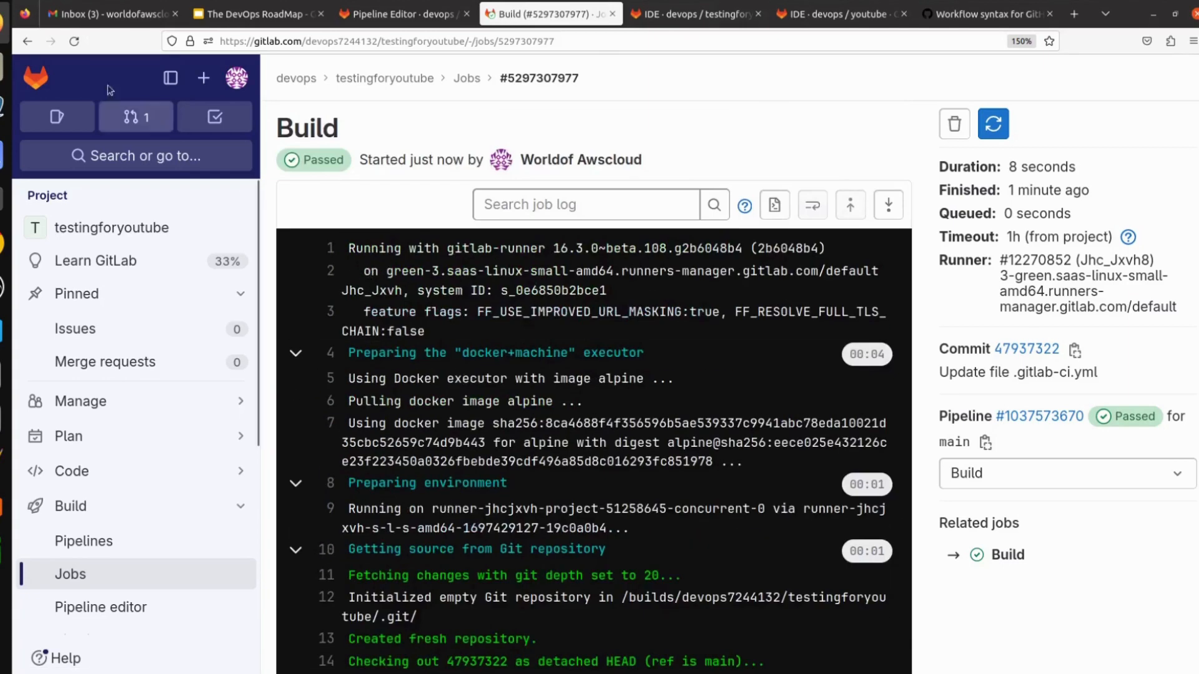
Step: Review the passed Test job log running mkdir Test, then return to .gitlab-ci.yml in the Web IDE
left_click(1038, 416)
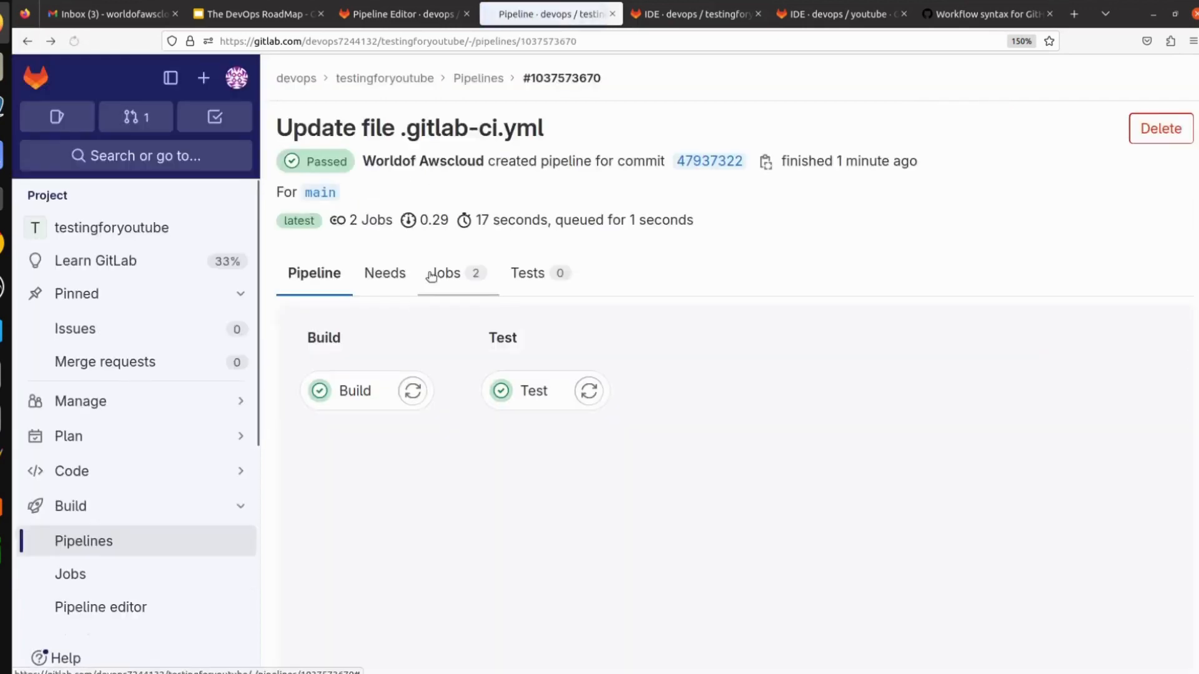
left_click(533, 391)
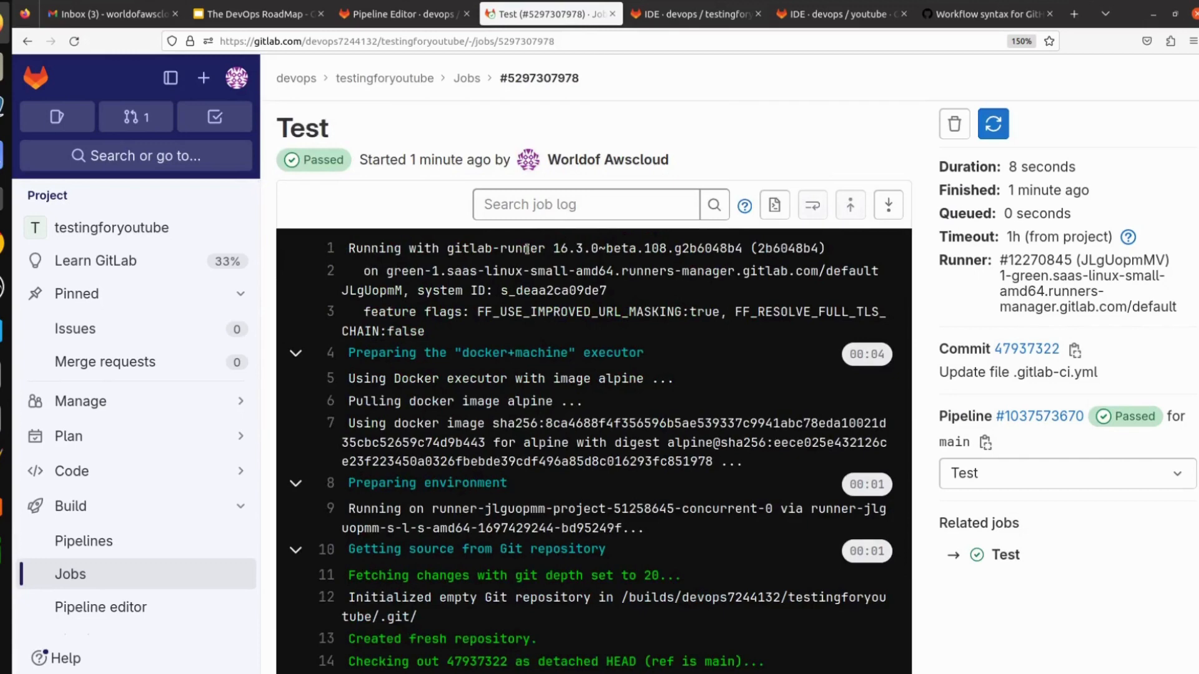
scroll("down", 3)
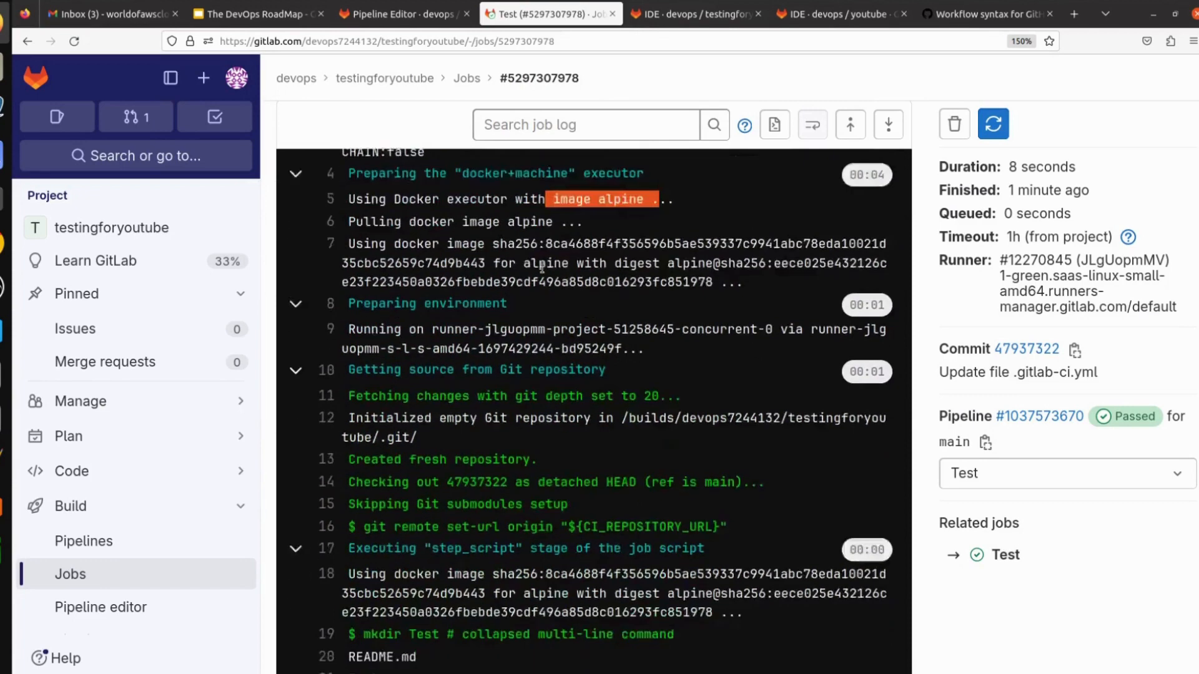
scroll("down", 3)
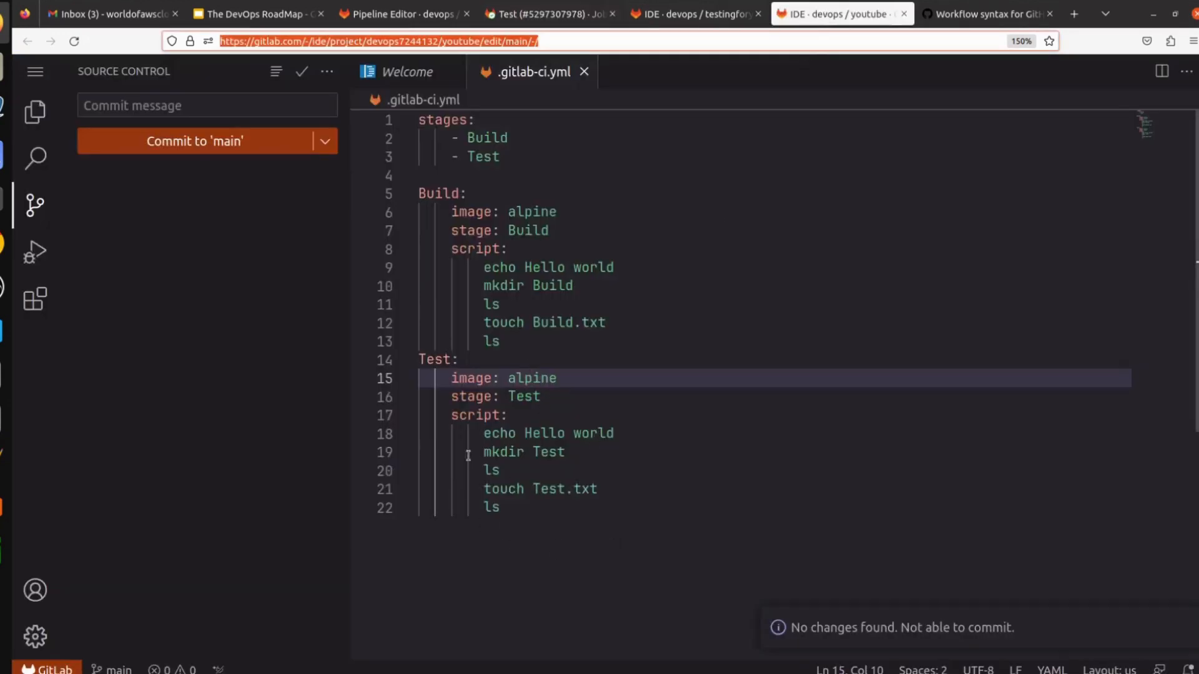
left_click(695, 14)
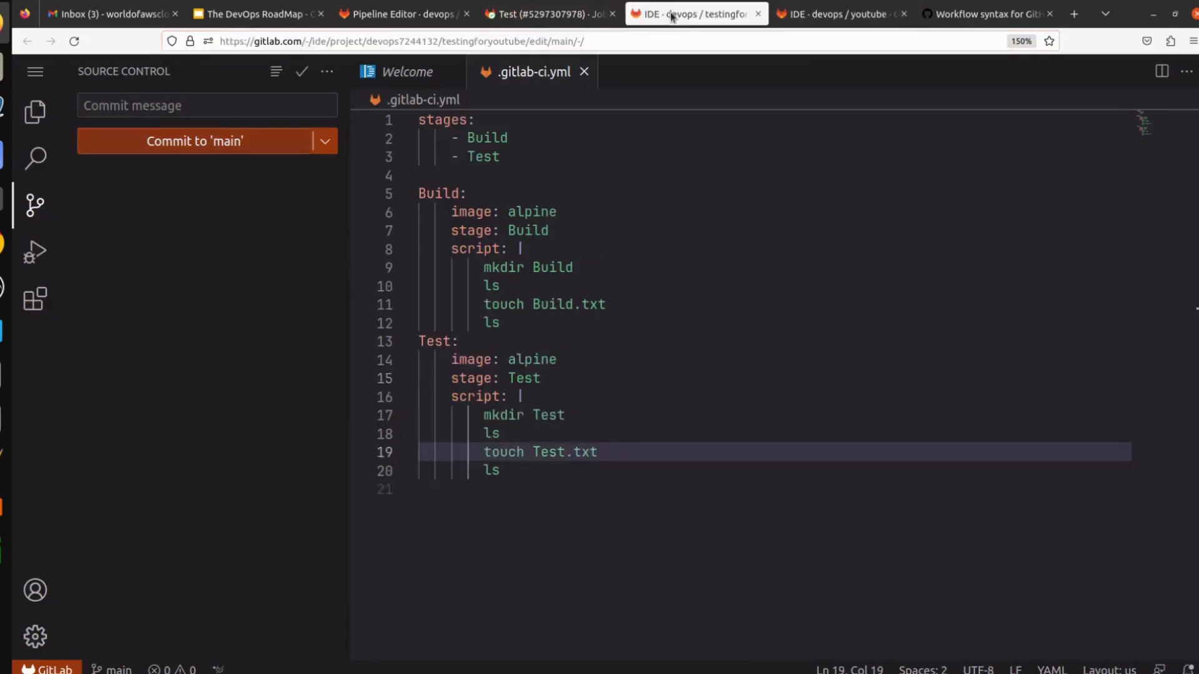